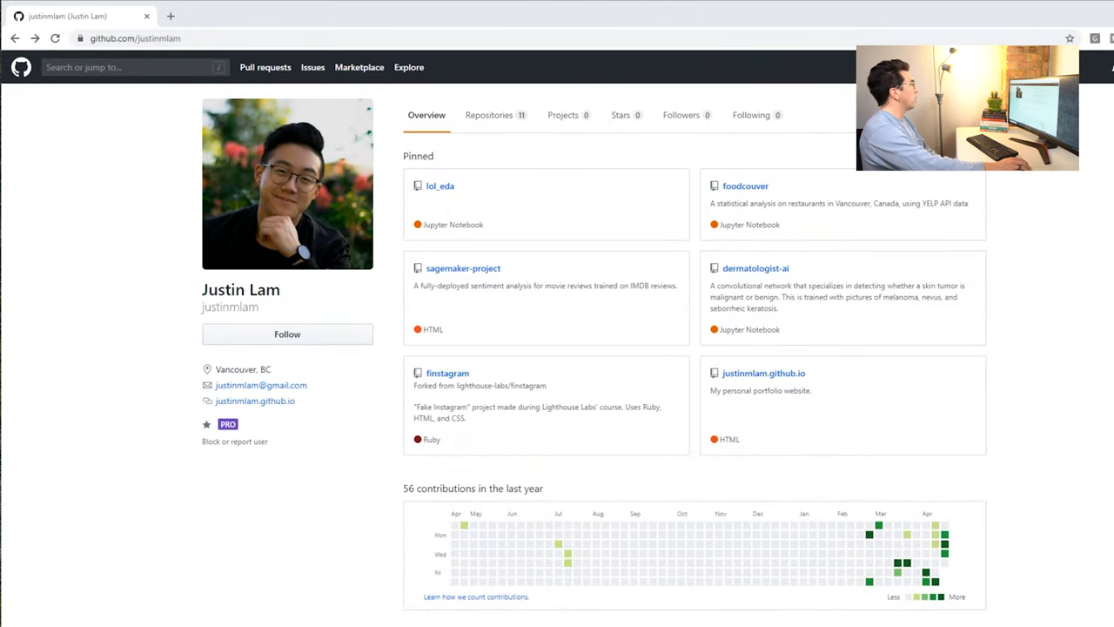
mouse_move(296, 259)
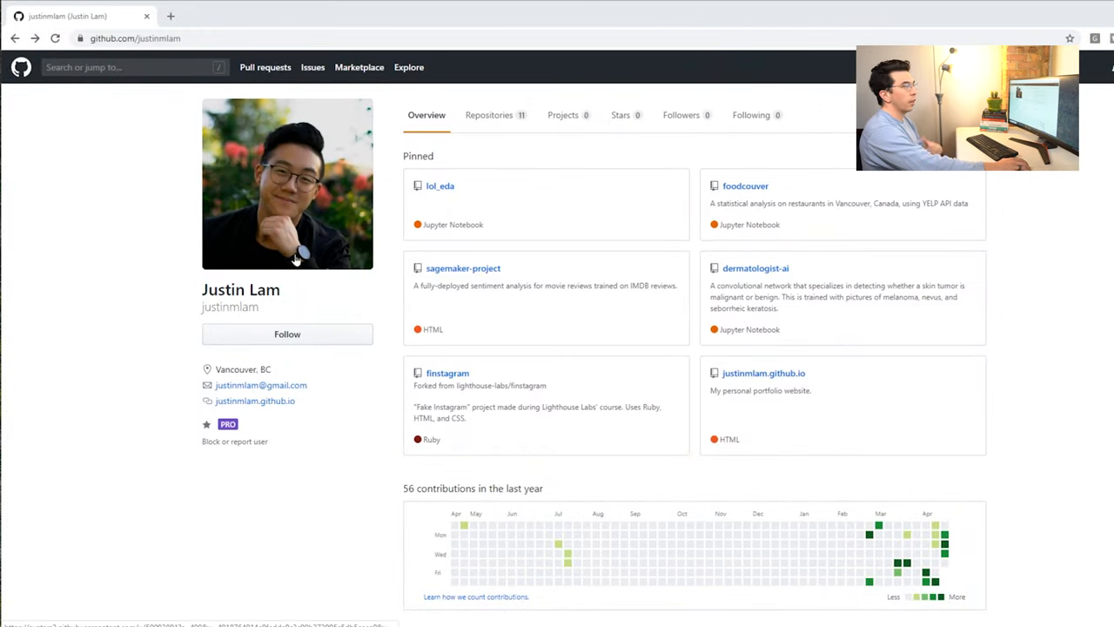
mouse_move(723, 519)
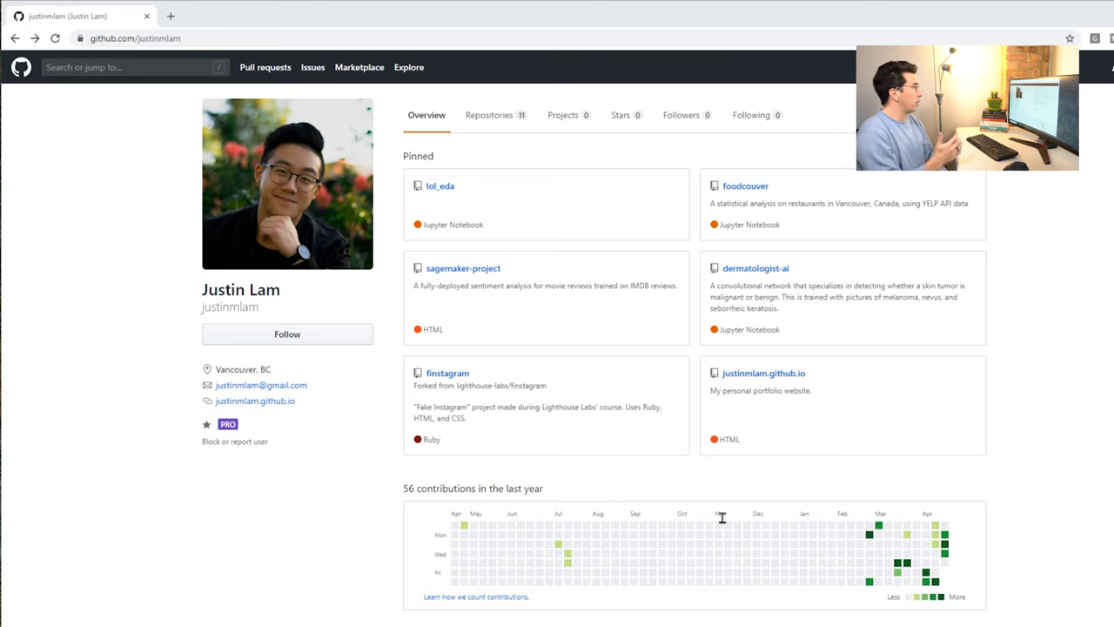
mouse_move(484, 199)
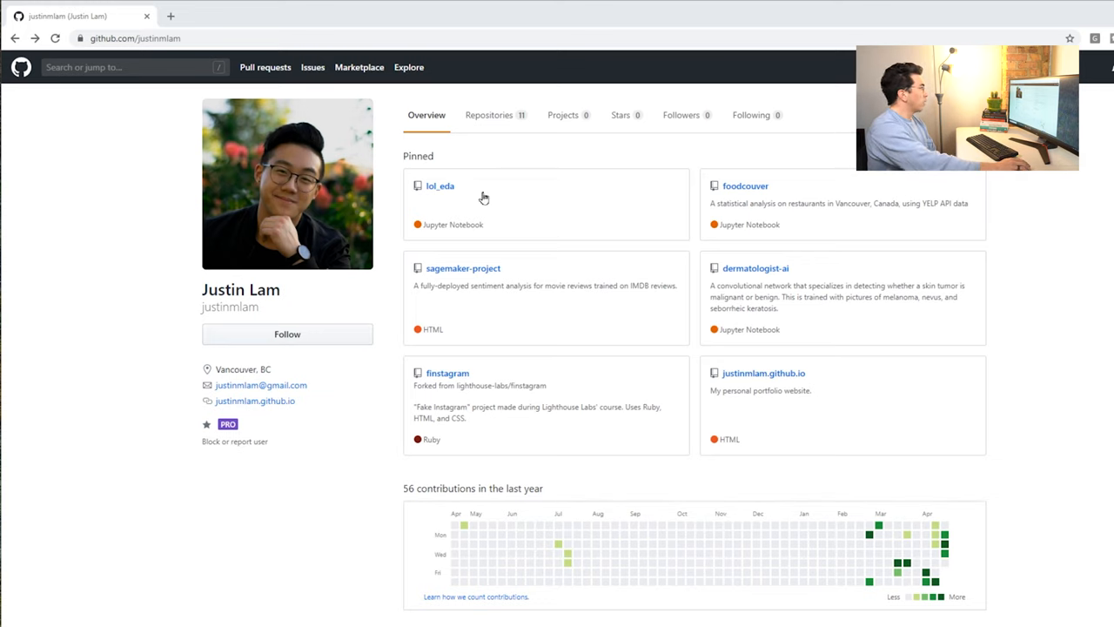
mouse_move(740, 217)
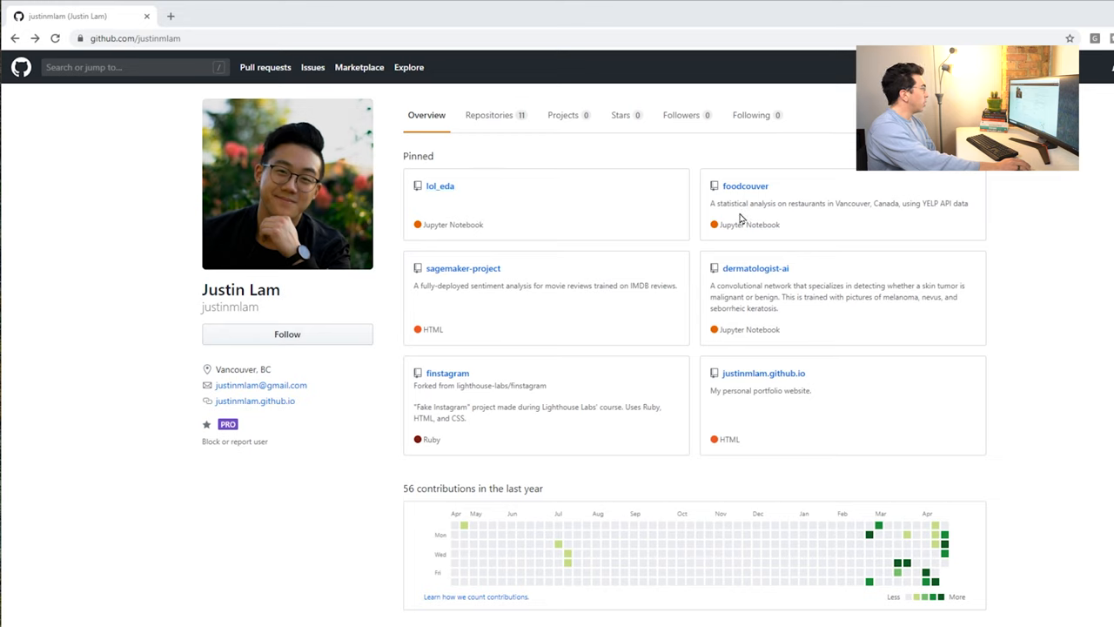
mouse_move(842, 321)
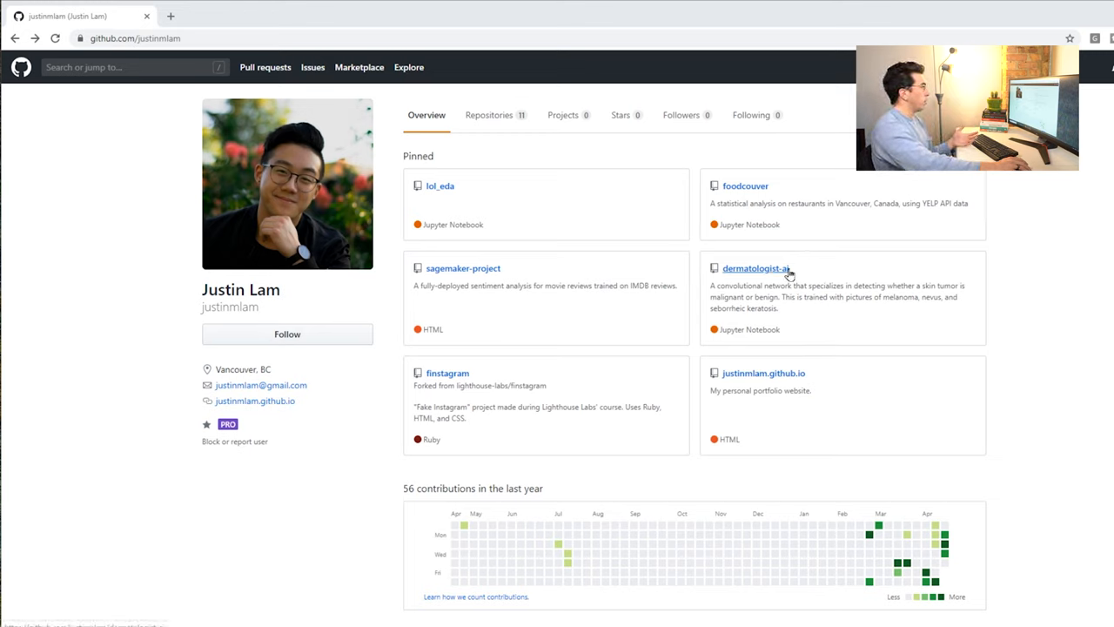
- Open the pinned dermatologist-ai repository from the GitHub profile
left_click(756, 268)
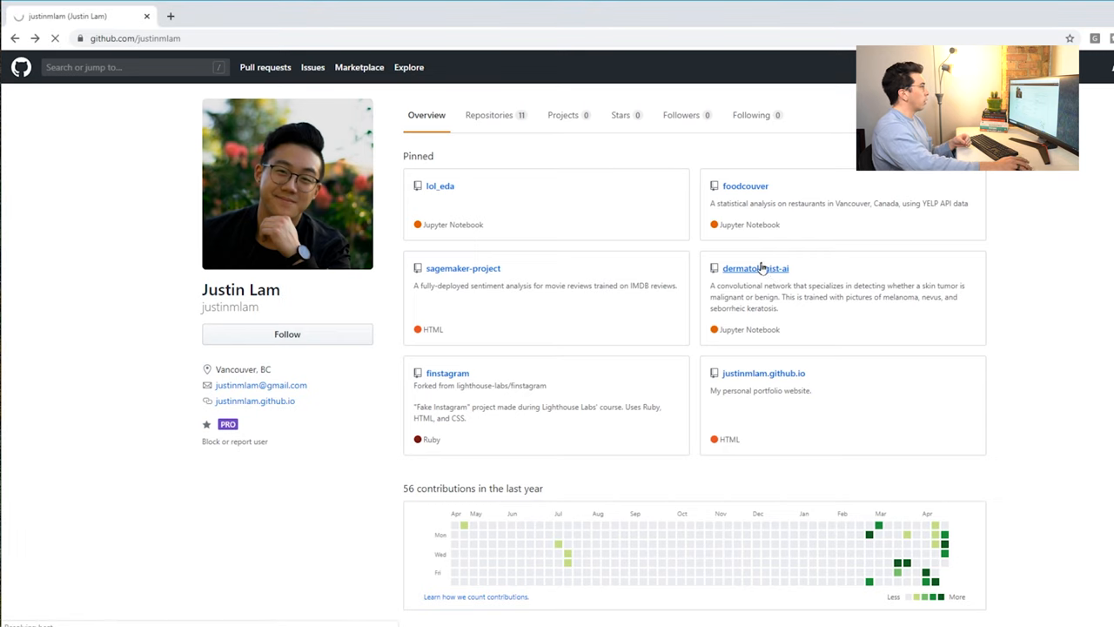
- Skim the dermatologist-ai Detection of Melanoma README, then go back to the profile's pinned repositories
left_click(756, 268)
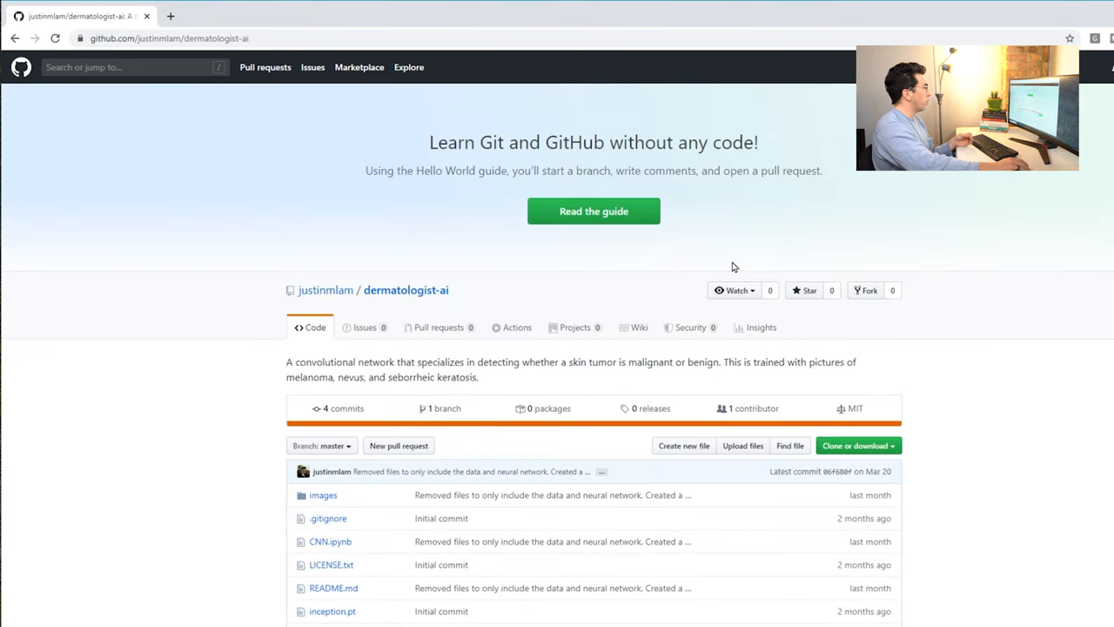
scroll("down", 3)
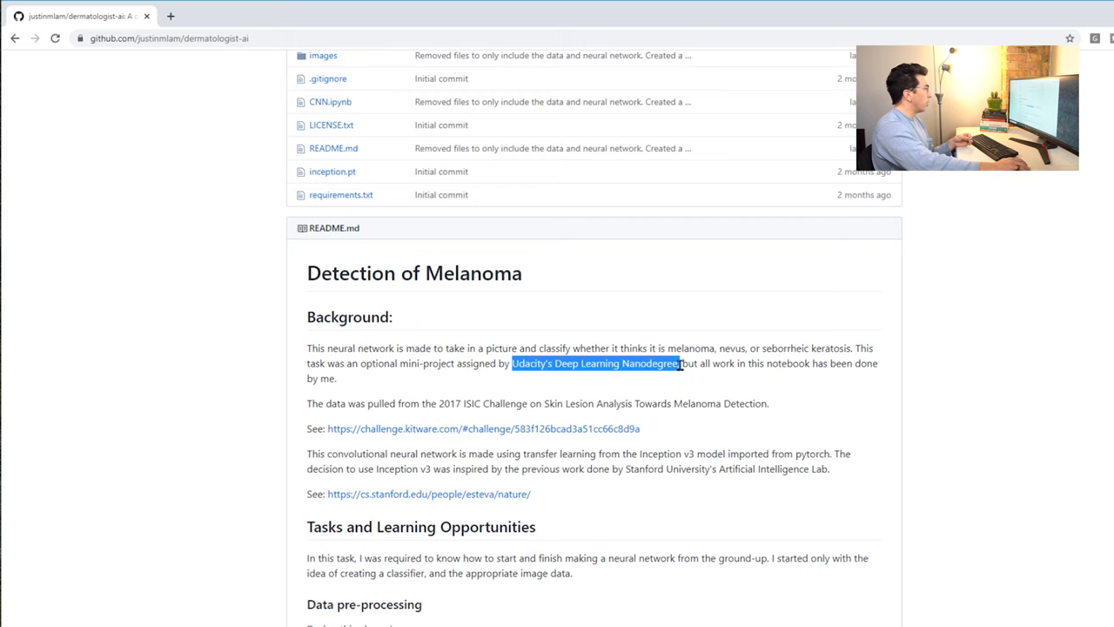
scroll("down", 3)
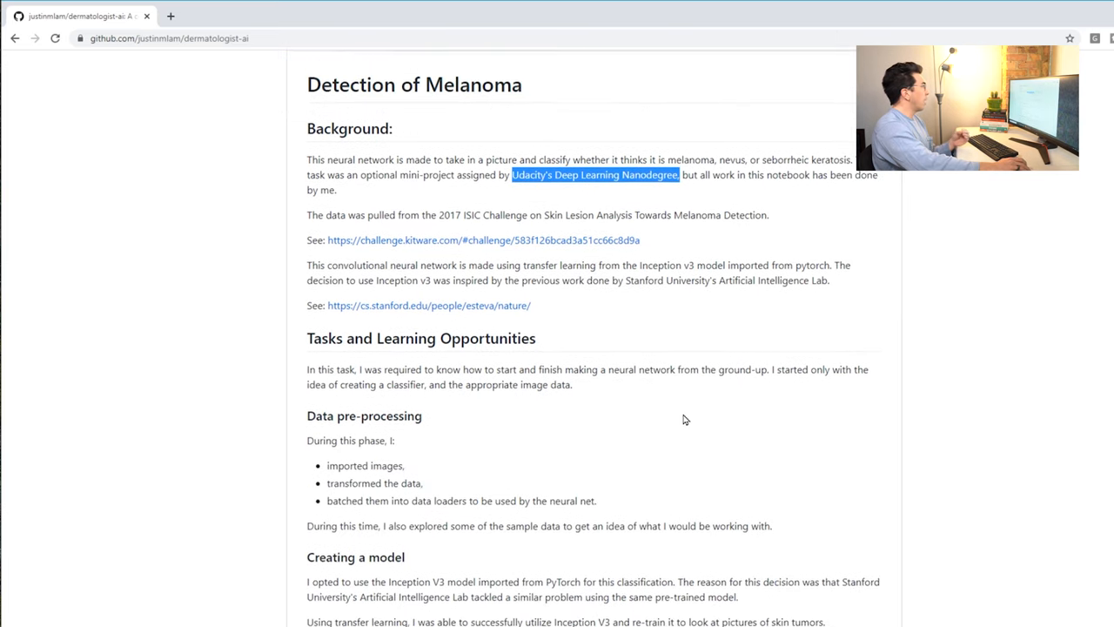
scroll("up", 3)
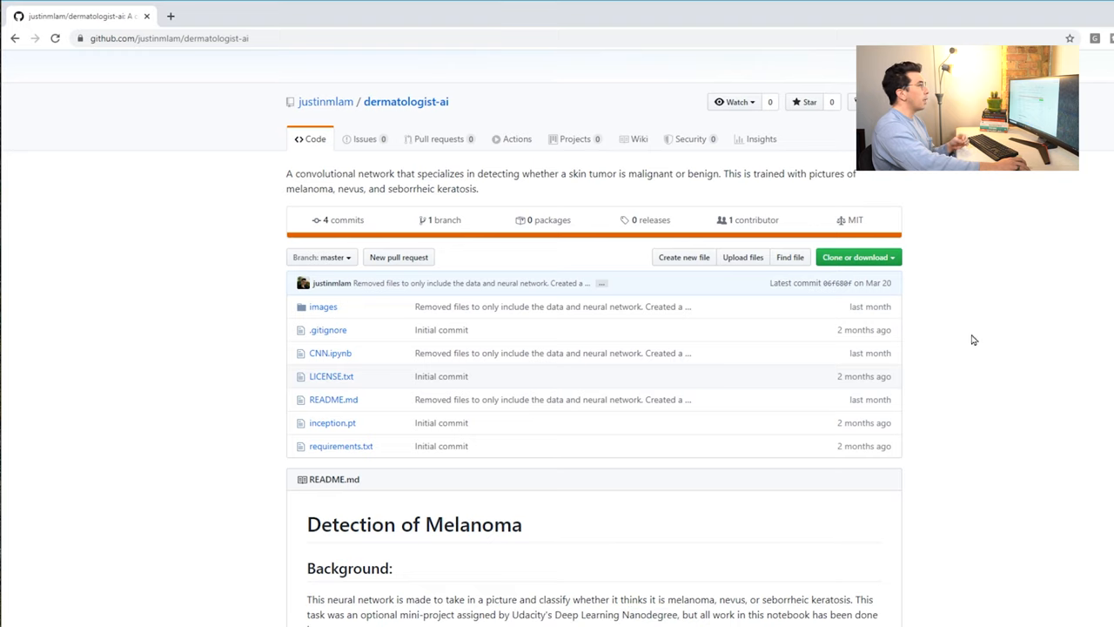
mouse_move(914, 295)
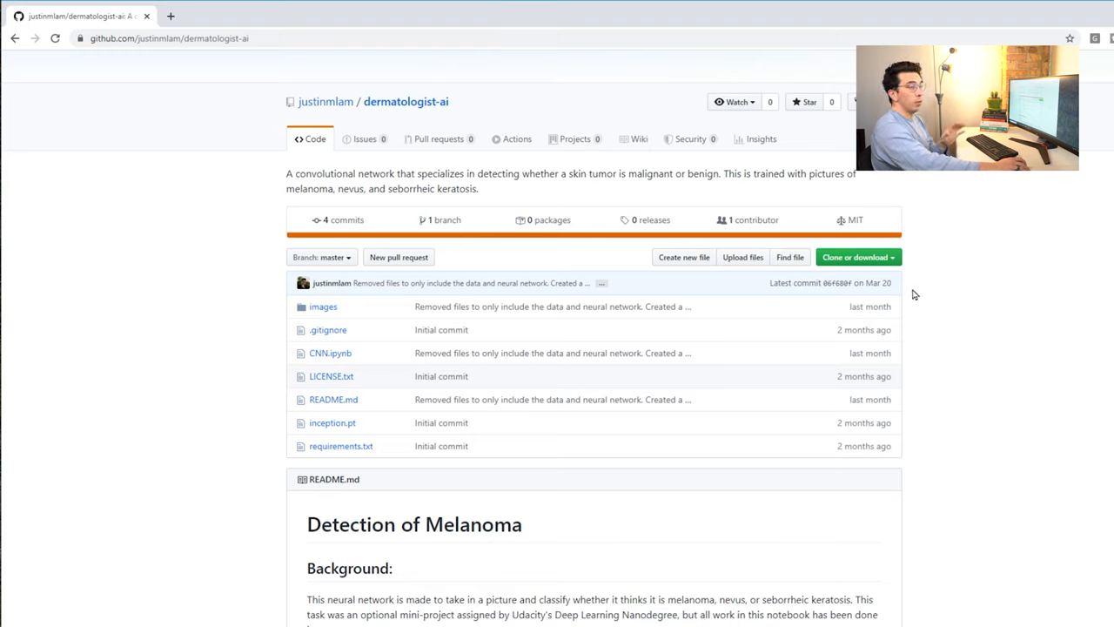
mouse_move(849, 546)
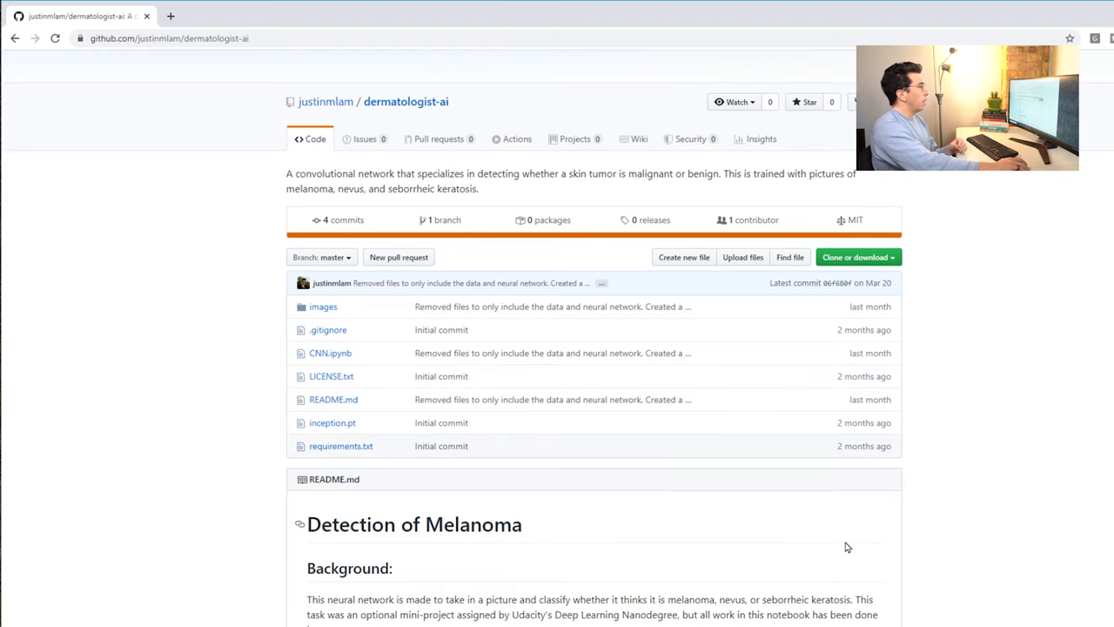
mouse_move(775, 485)
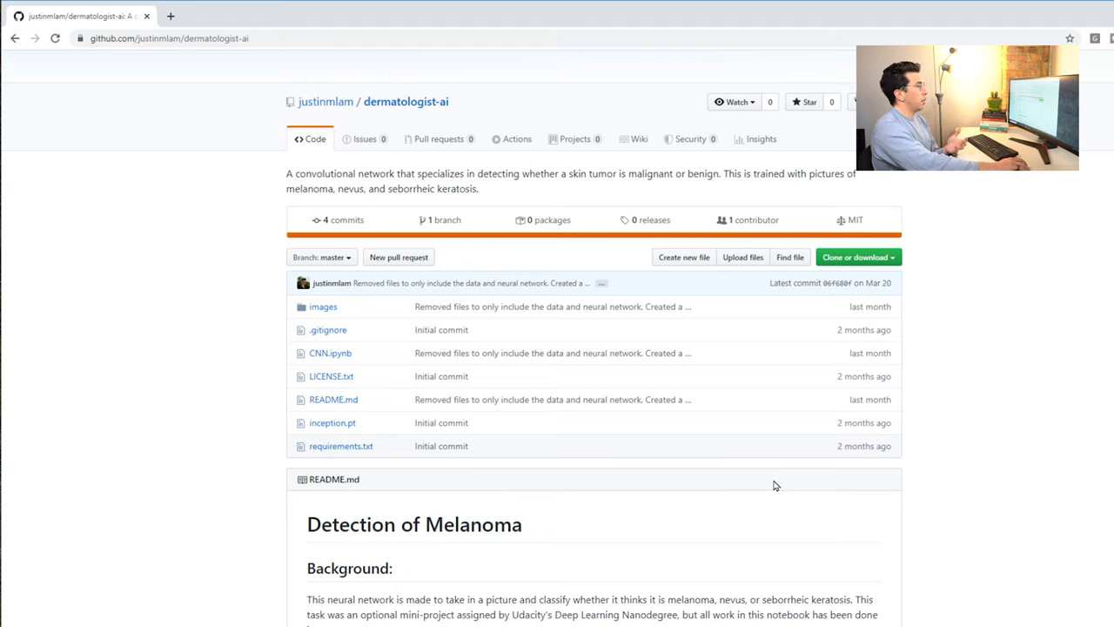
mouse_move(780, 341)
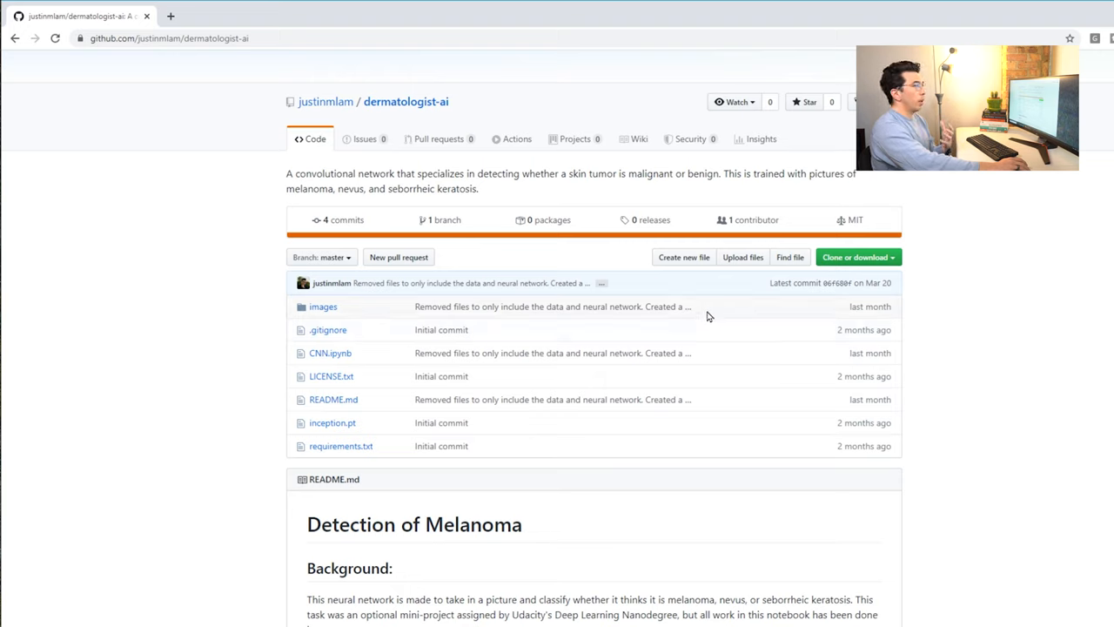
mouse_move(740, 305)
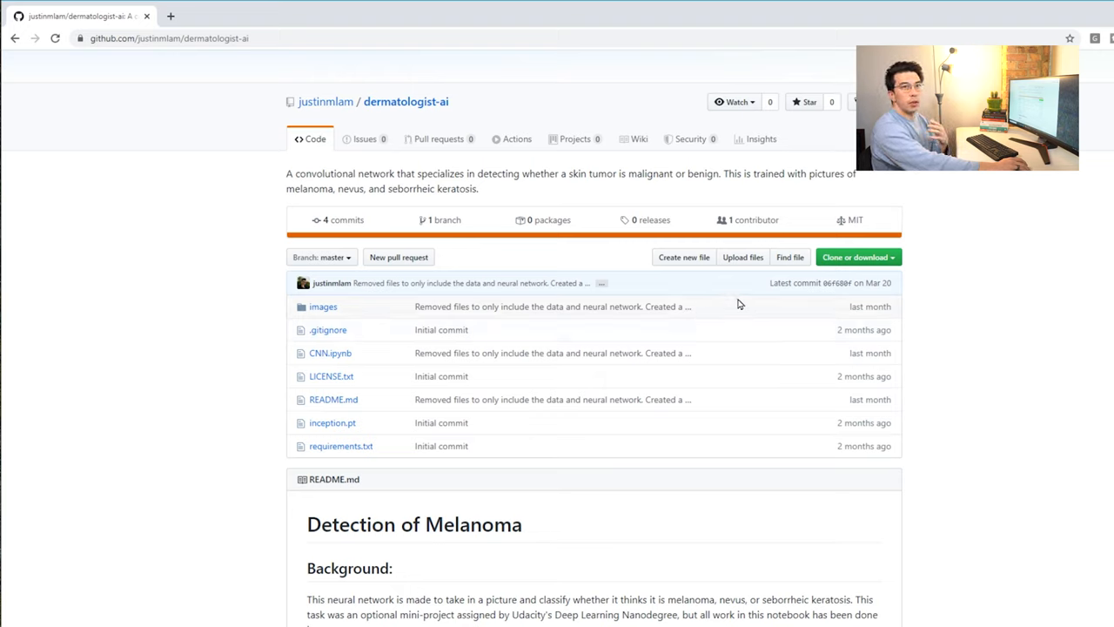
mouse_move(662, 296)
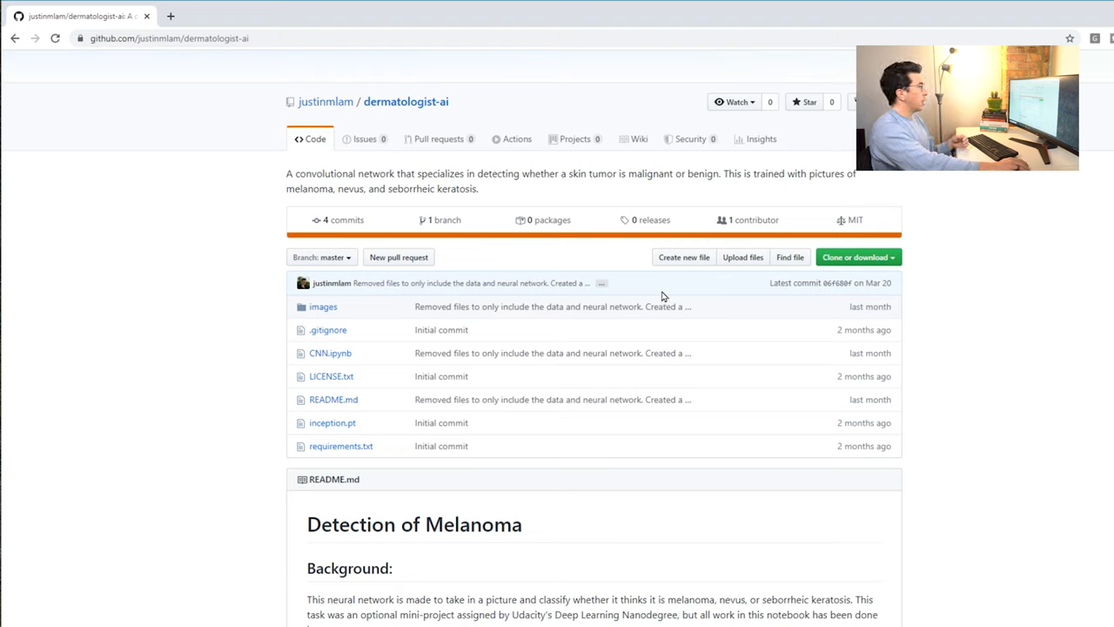
mouse_move(538, 268)
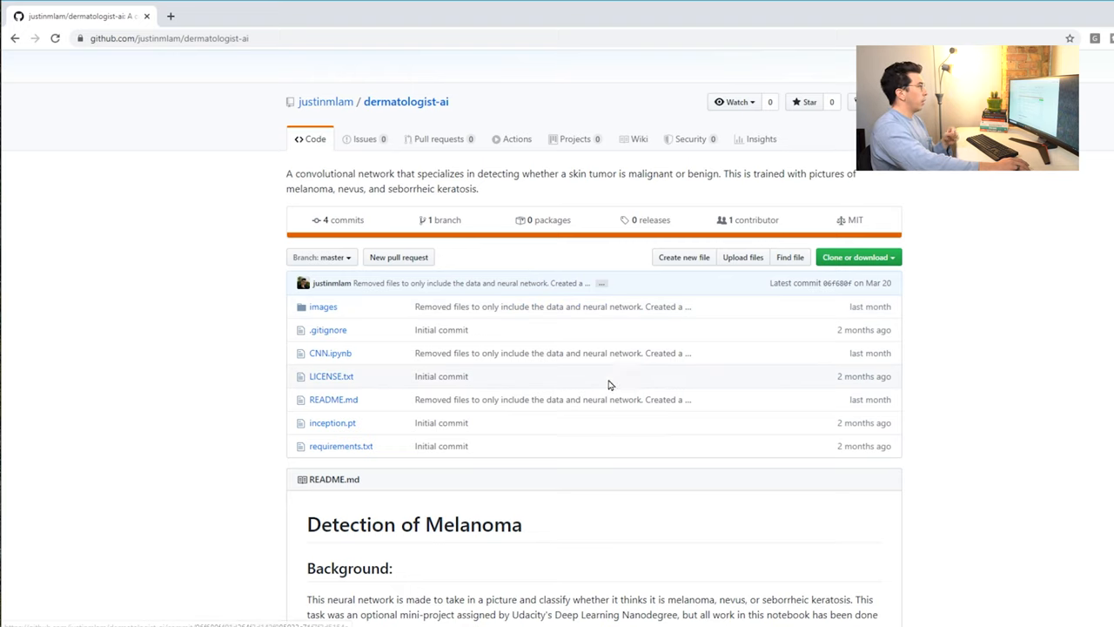
mouse_move(681, 336)
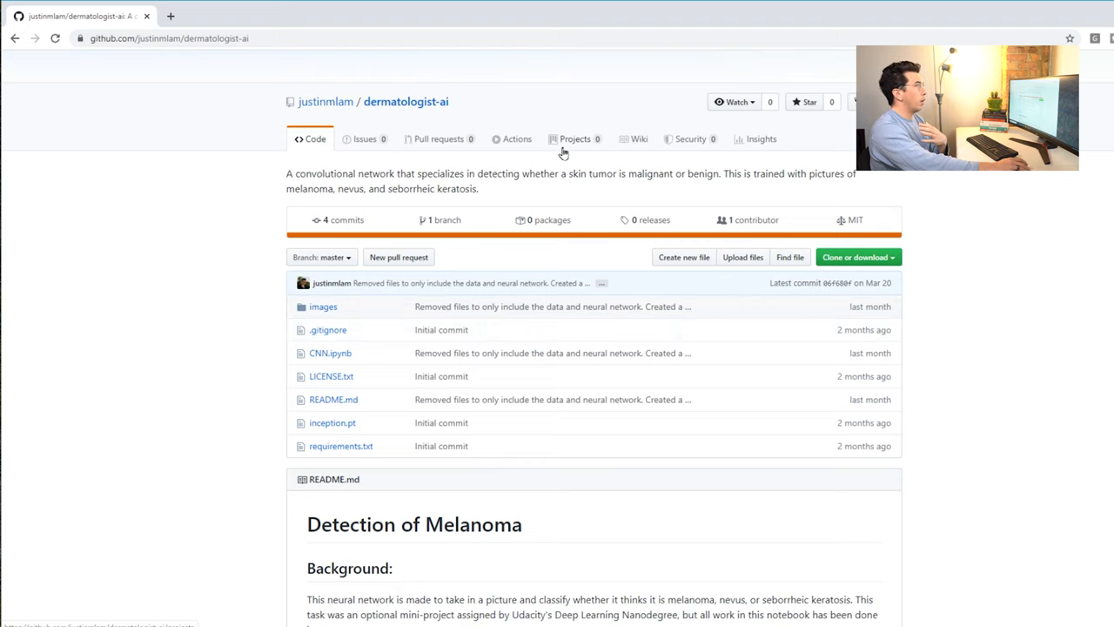
mouse_move(566, 119)
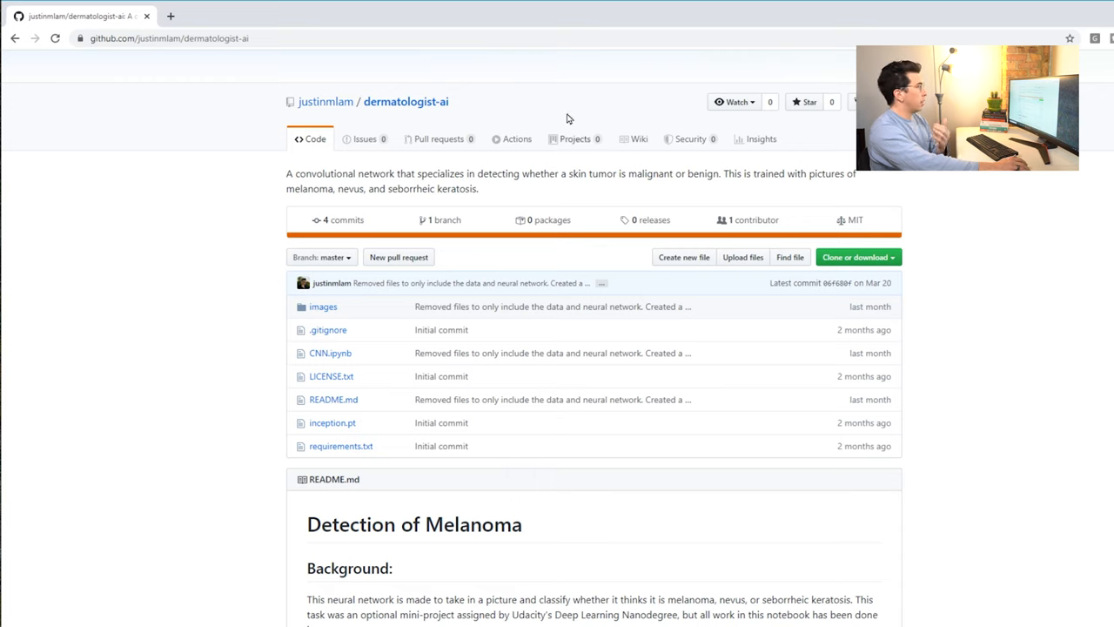
left_click(325, 101)
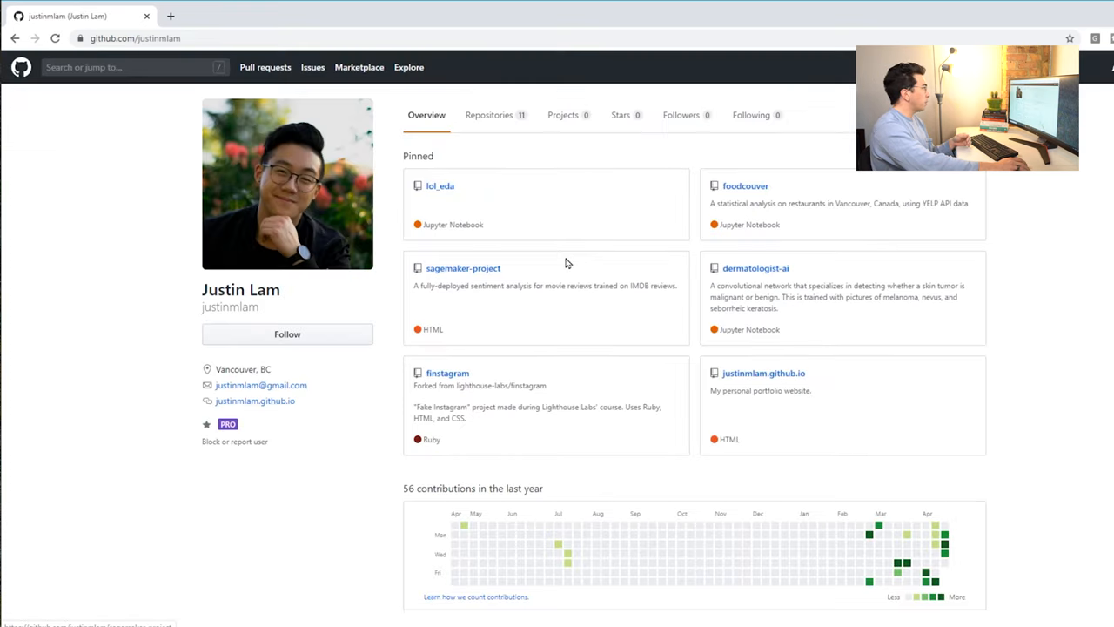
scroll("down", 3)
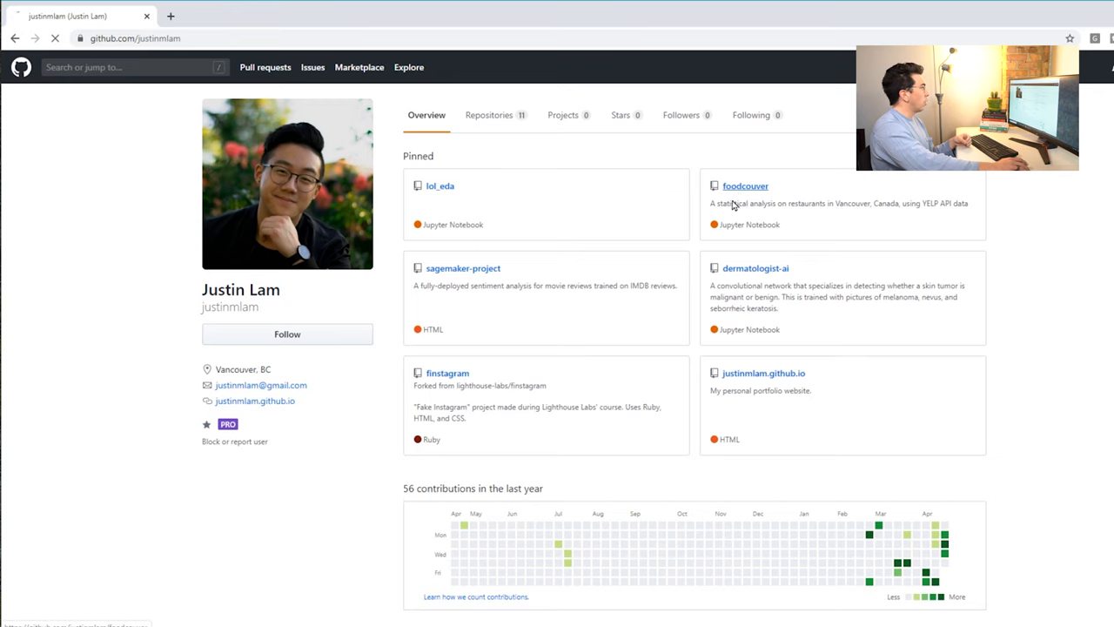
- Open the pinned foodcouver repository and scroll through its README summary statistics
left_click(745, 185)
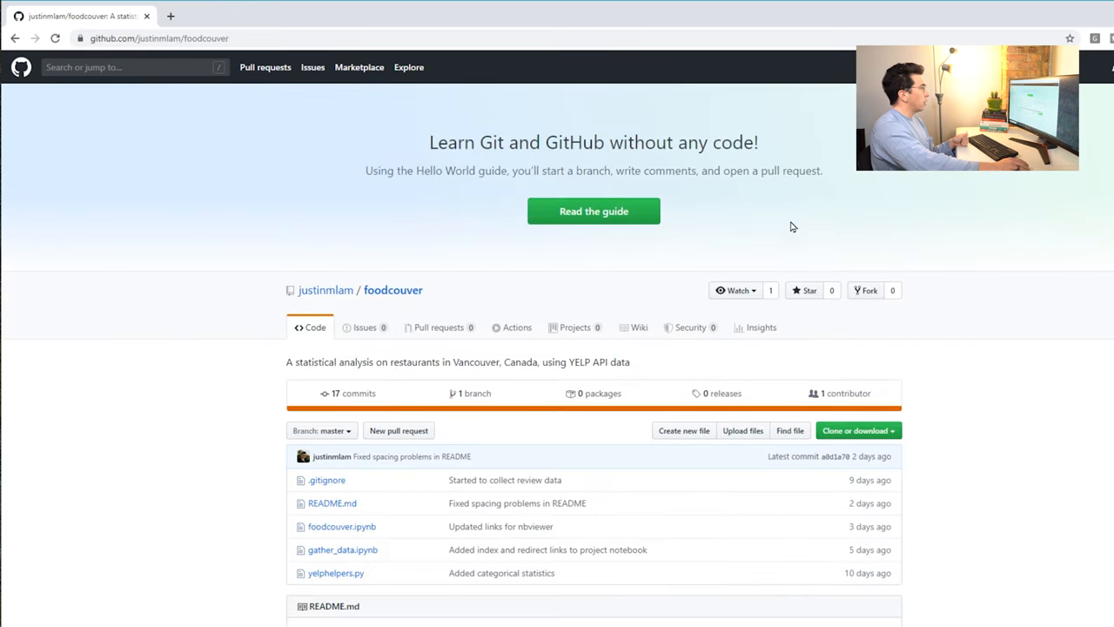
scroll("down", 3)
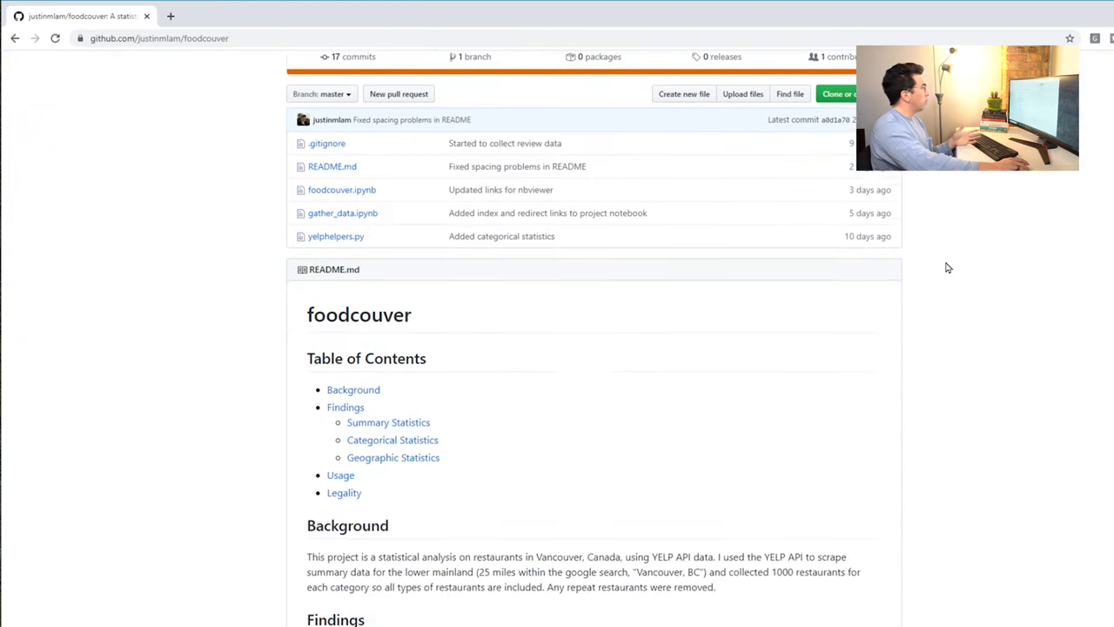
scroll("down", 3)
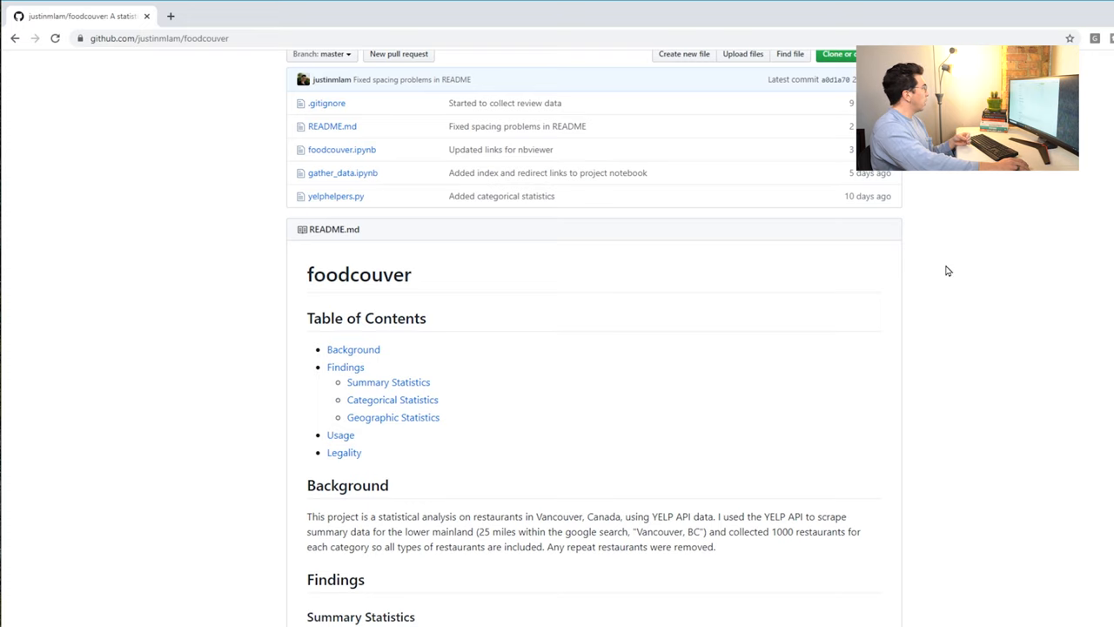
scroll("down", 3)
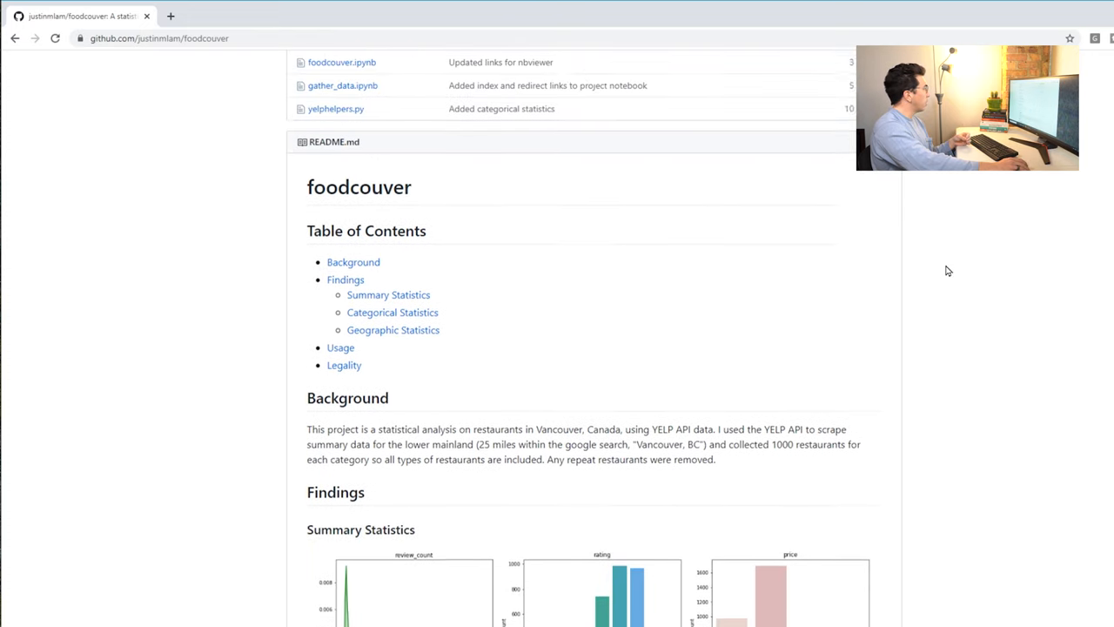
scroll("up", 3)
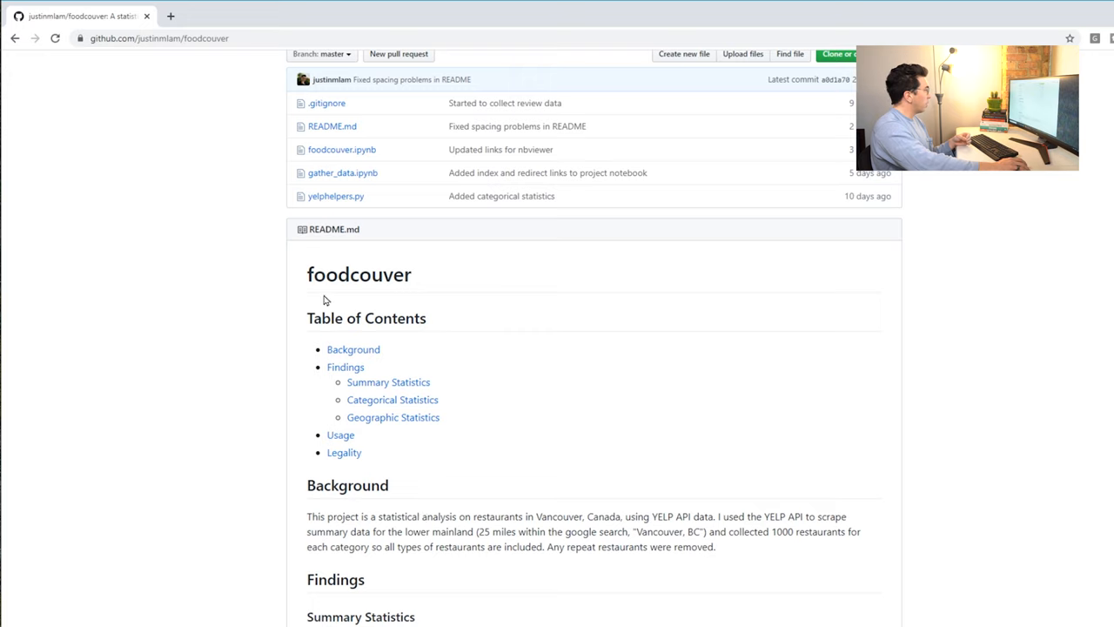
- Scroll down to the Vancouver Review Count map, then back up to the README heading and Table of Contents
scroll("down", 3)
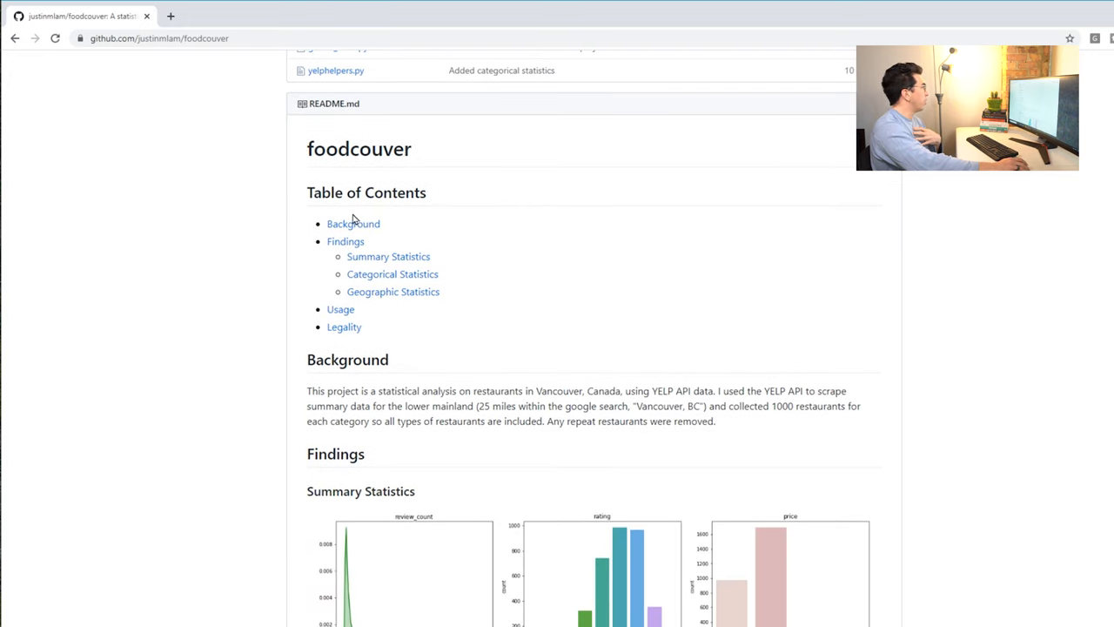
mouse_move(459, 310)
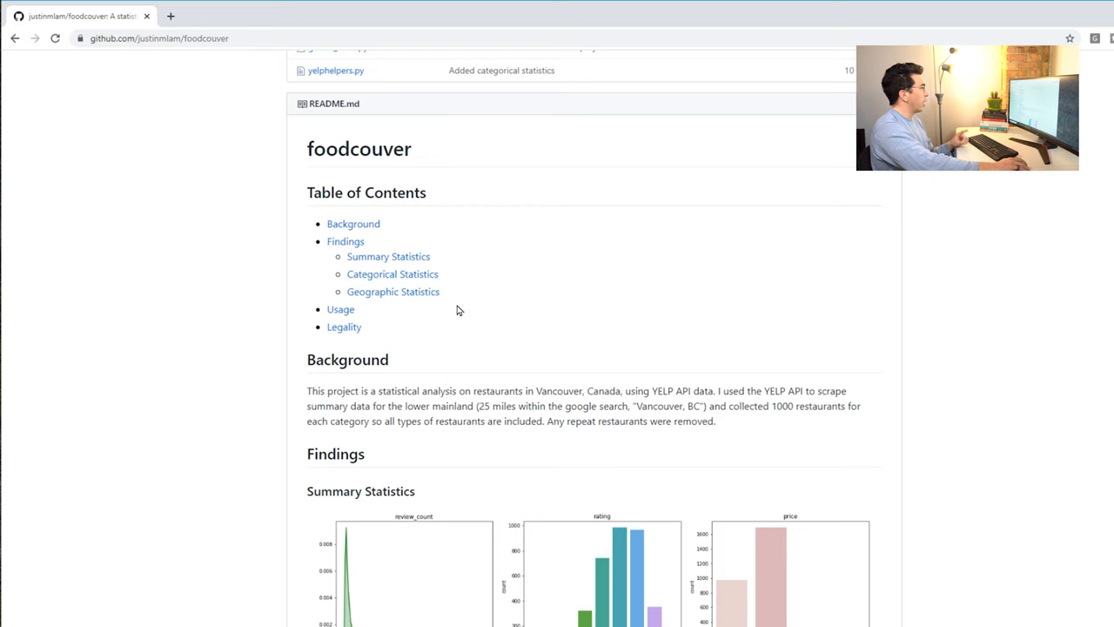
scroll("down", 3)
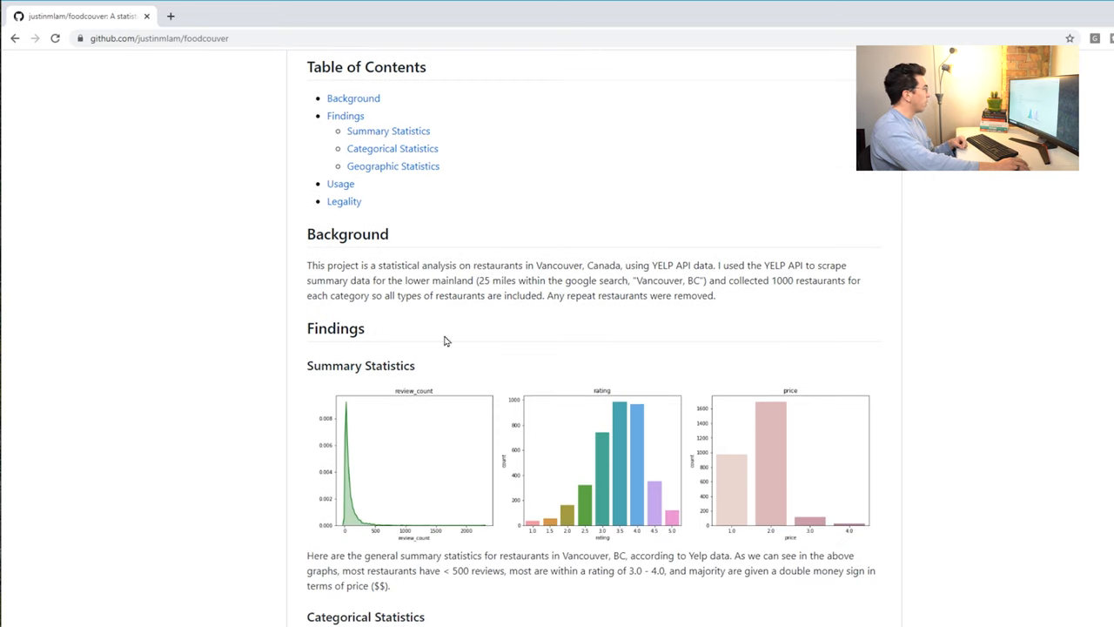
scroll("down", 3)
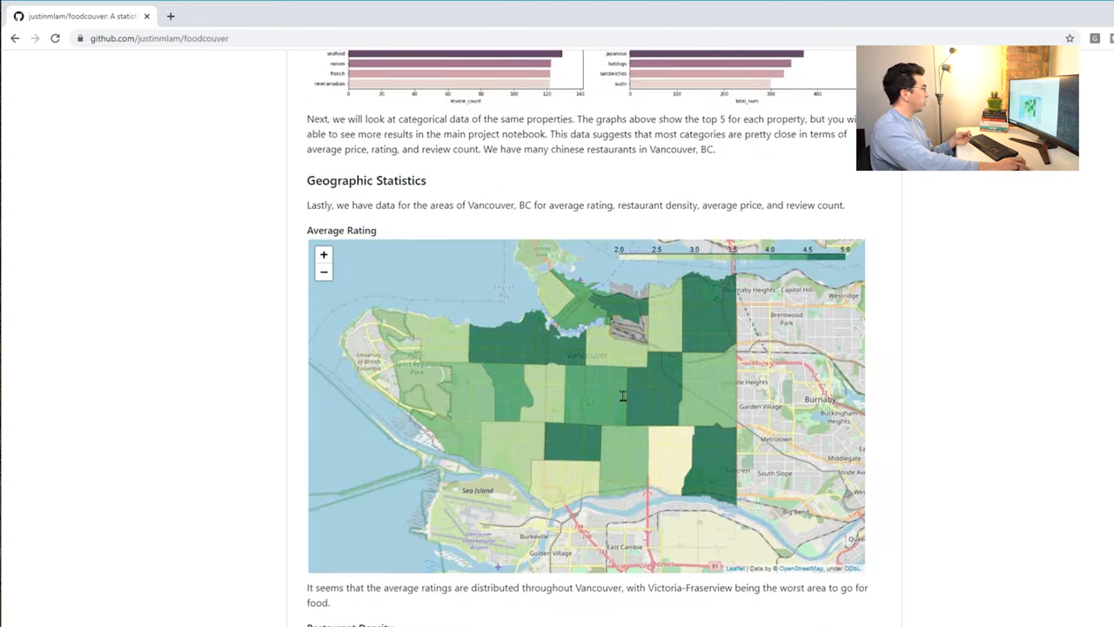
scroll("down", 3)
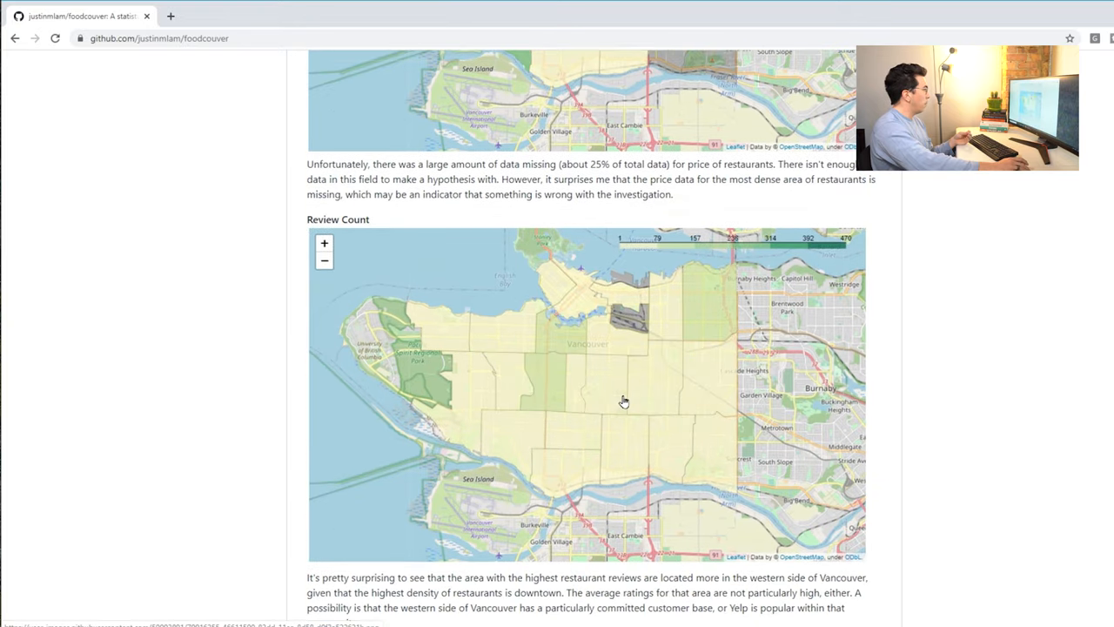
scroll("down", 3)
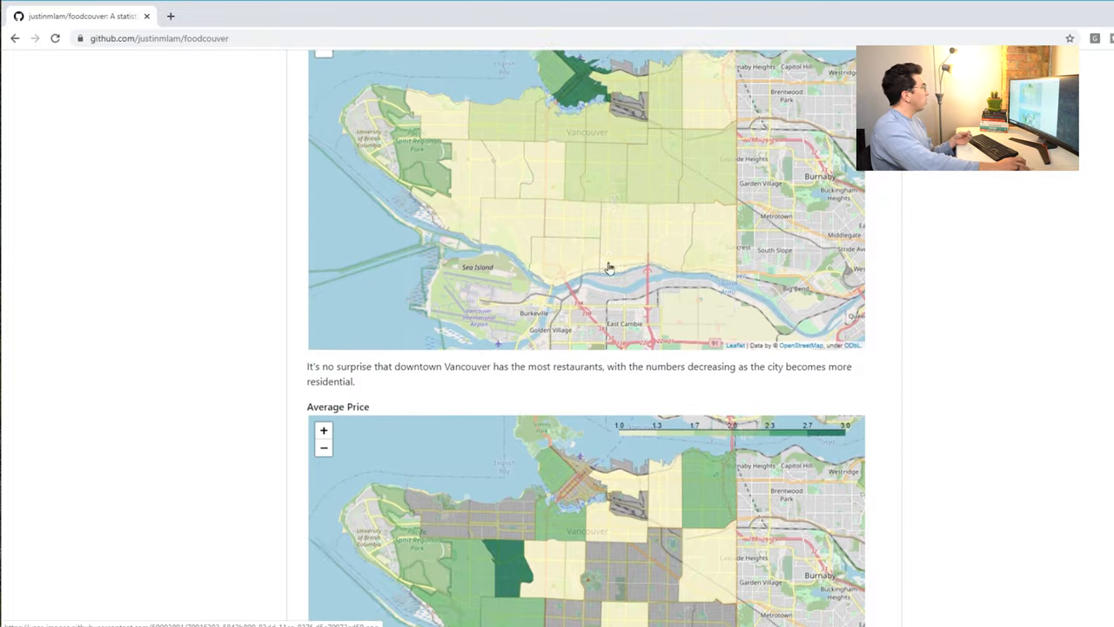
scroll("up", 3)
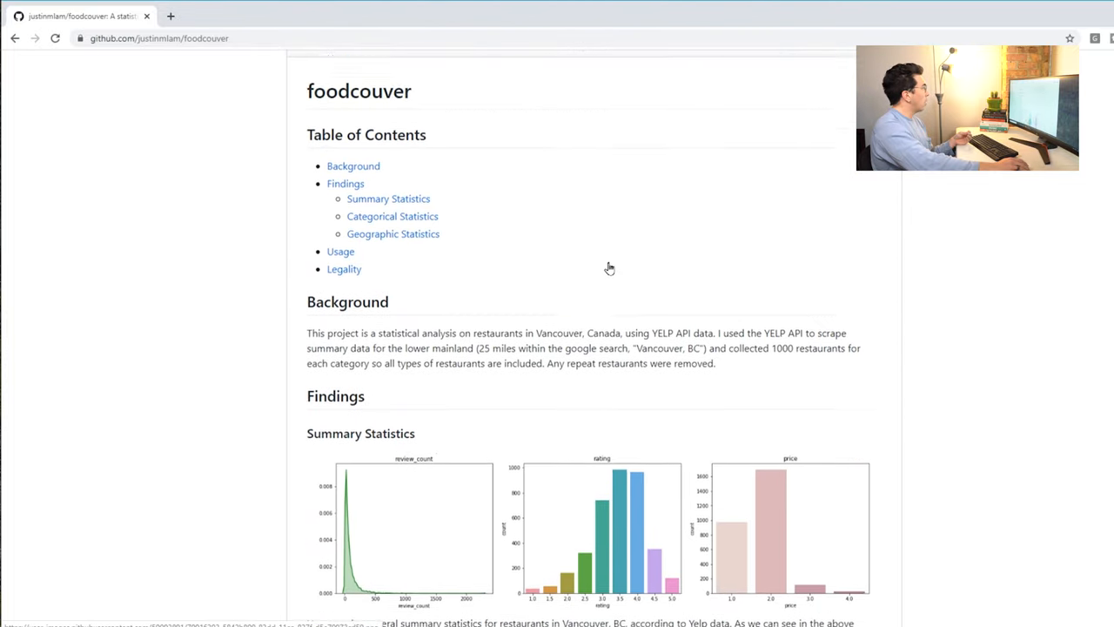
scroll("up", 3)
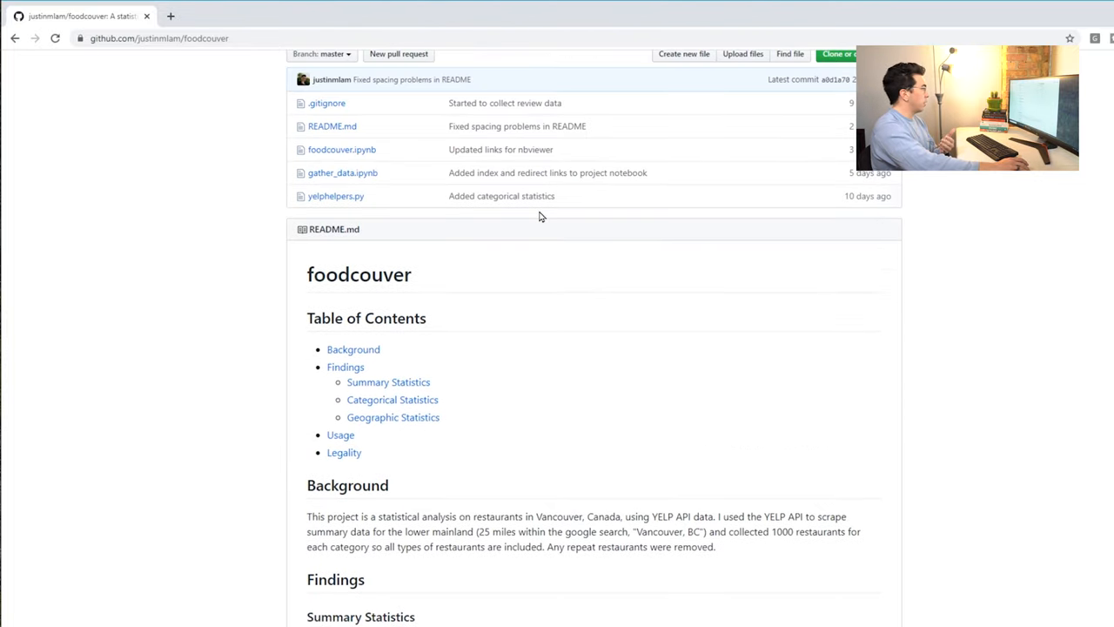
mouse_move(914, 343)
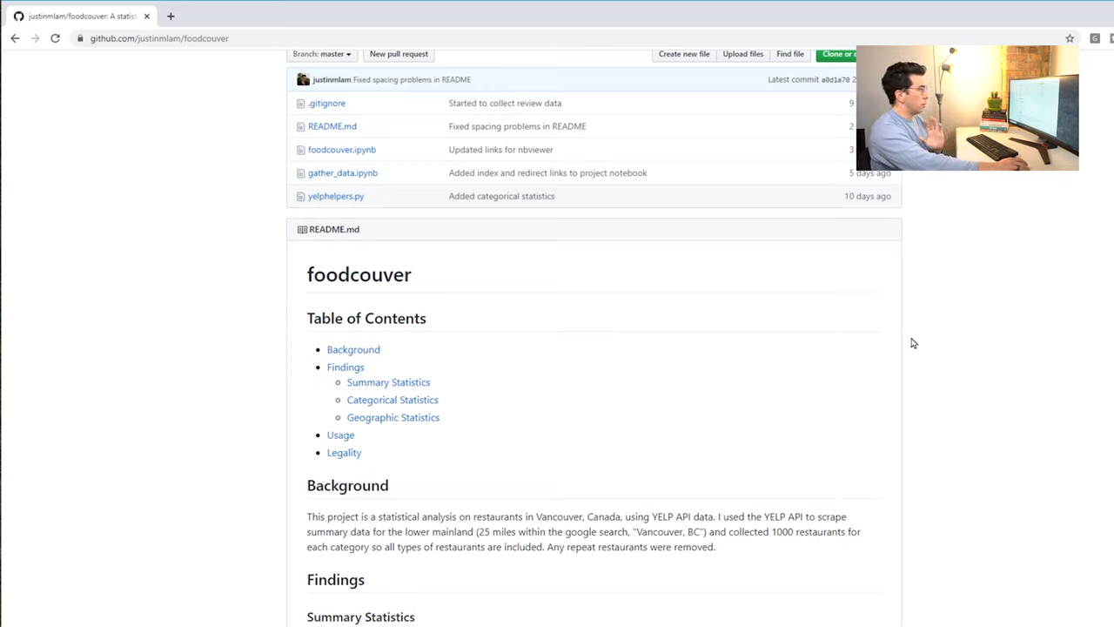
mouse_move(430, 279)
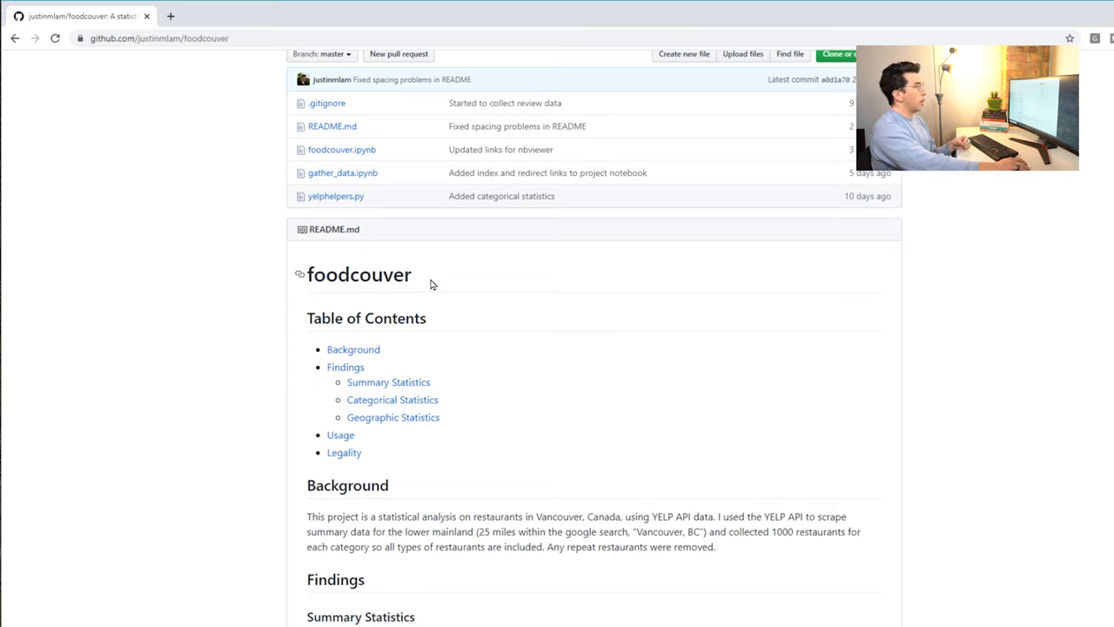
mouse_move(740, 339)
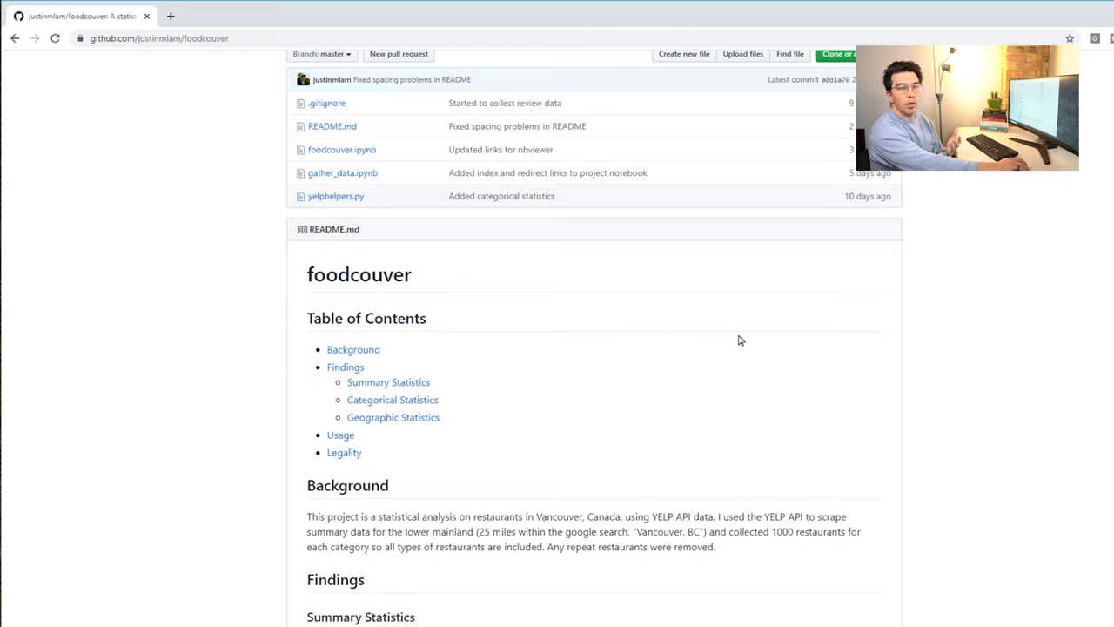
mouse_move(857, 317)
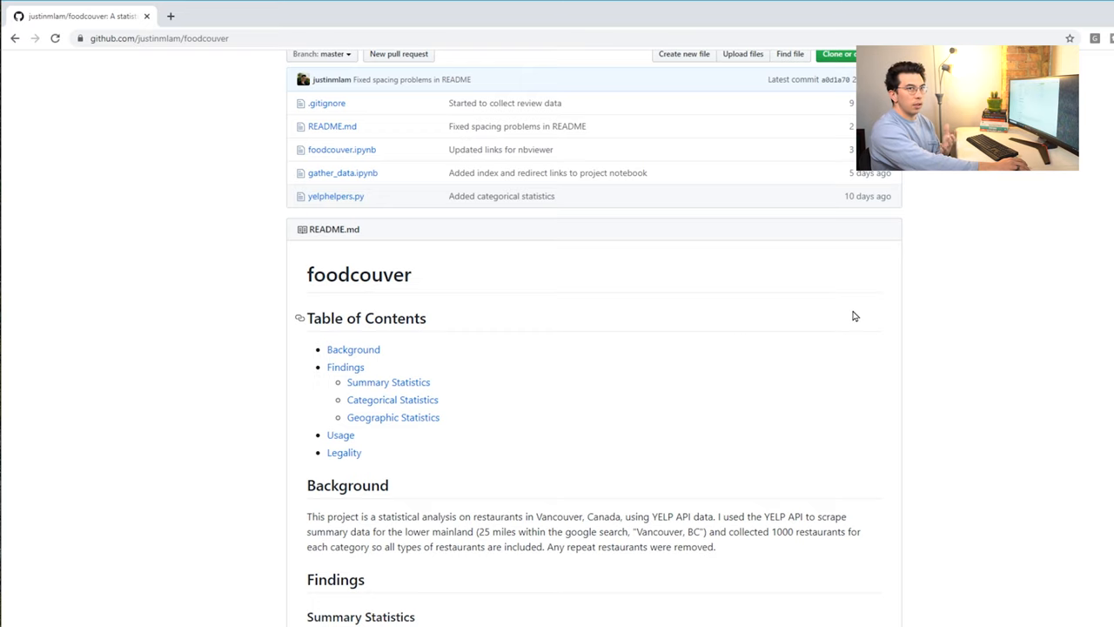
- Read the README's Background, Summary, Categorical and Geographic Statistics down to Usage and Legality
scroll("down", 3)
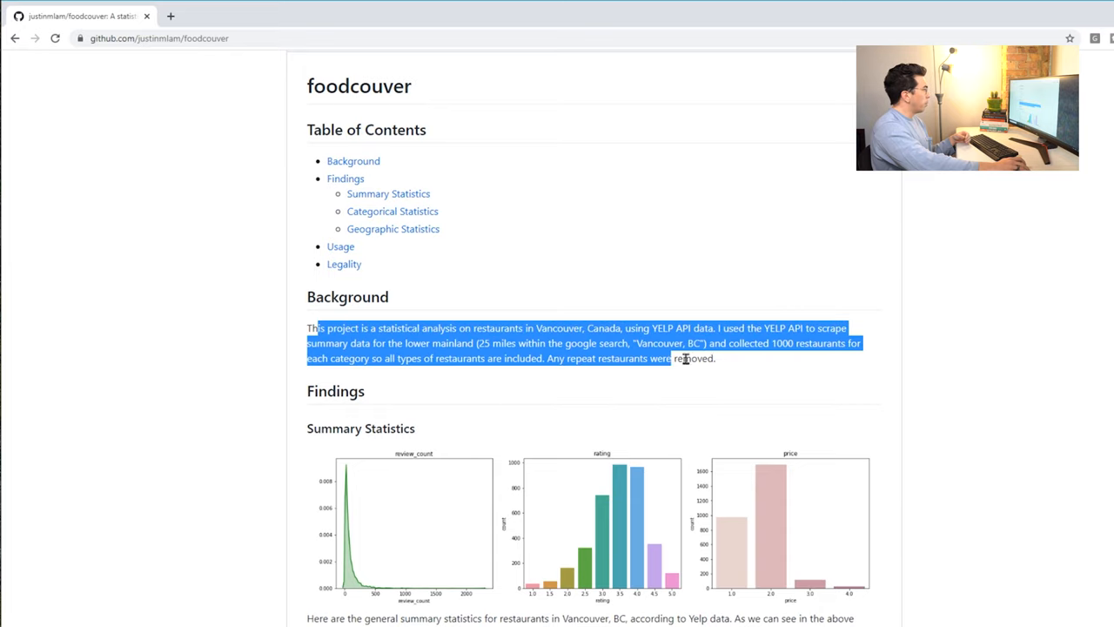
left_click(735, 366)
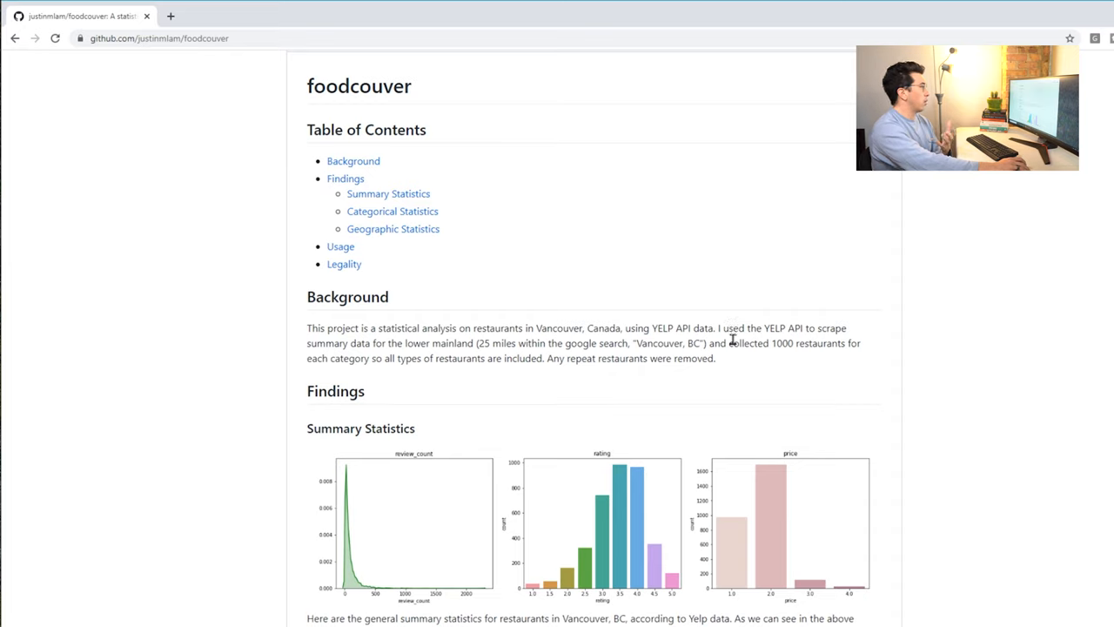
mouse_move(786, 376)
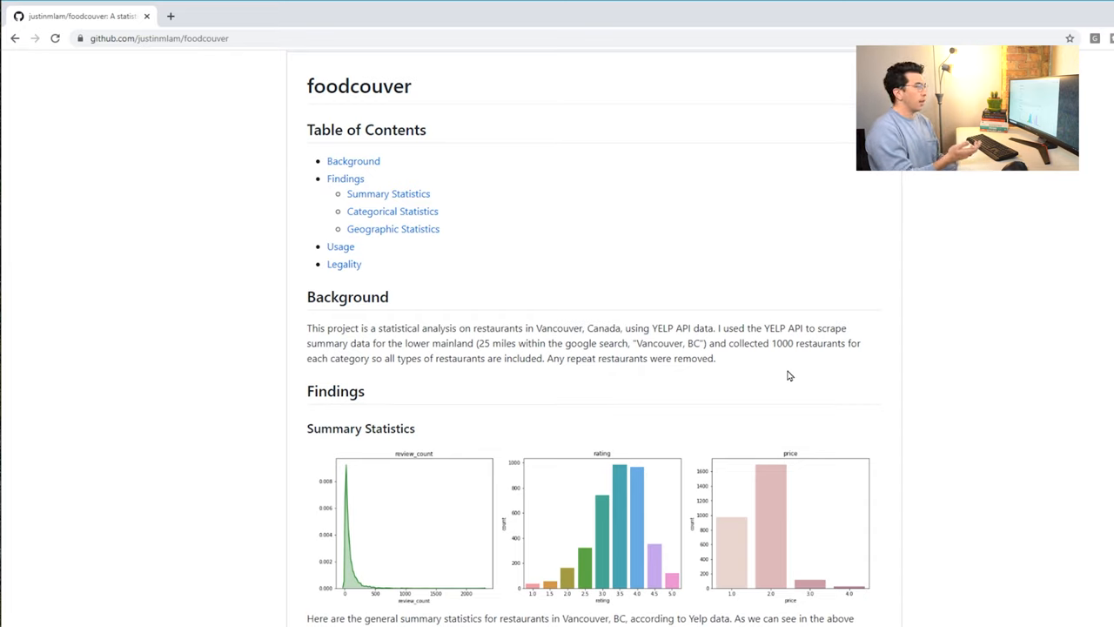
mouse_move(705, 372)
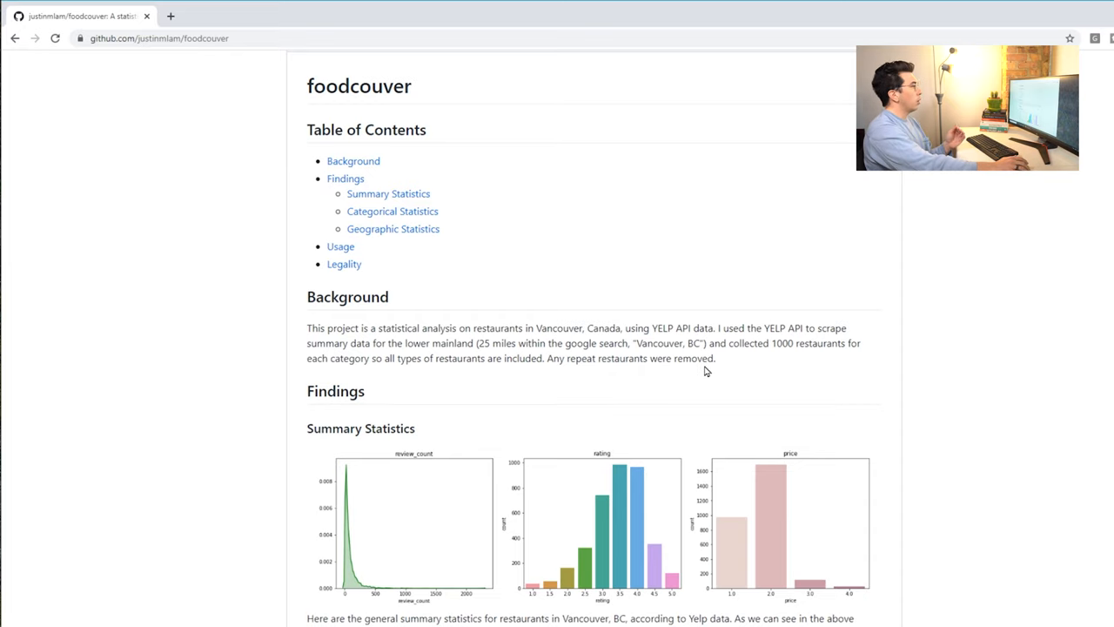
mouse_move(842, 376)
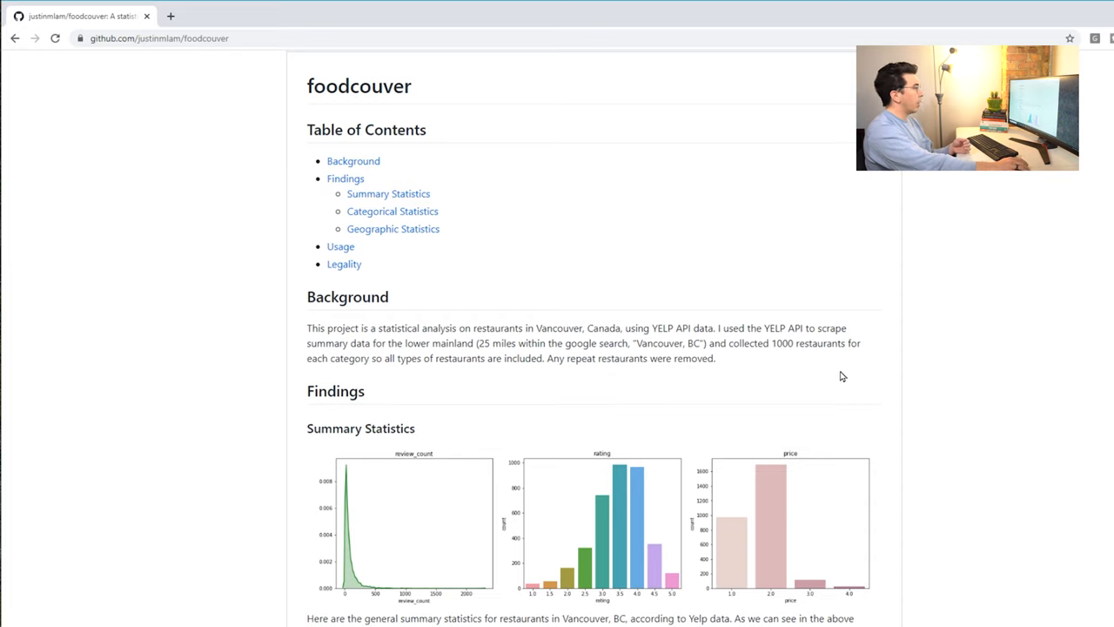
scroll("down", 3)
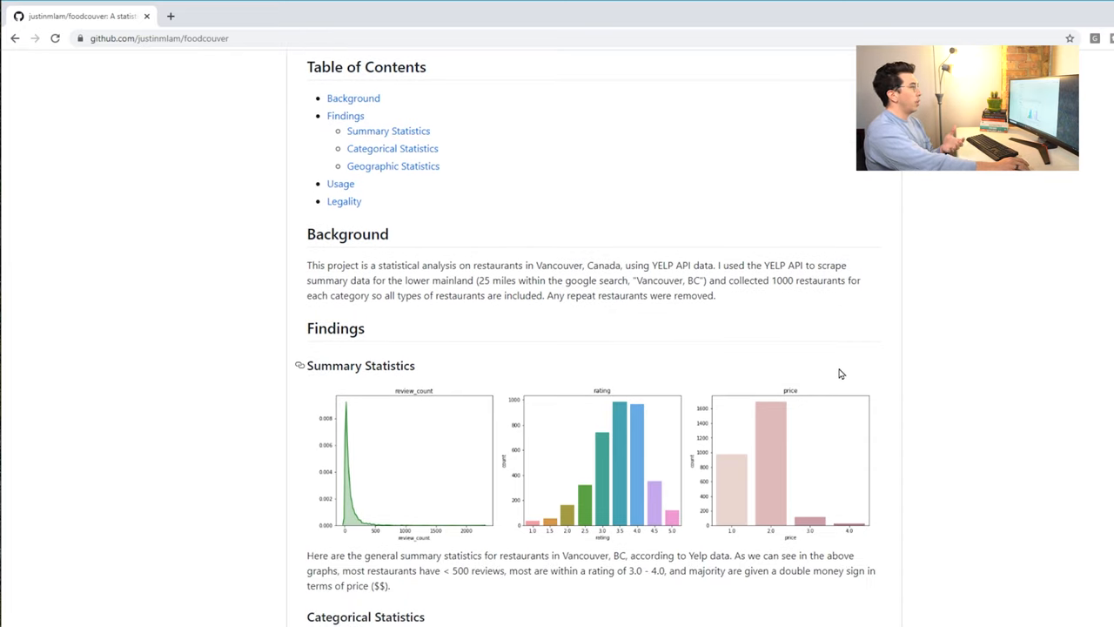
mouse_move(836, 369)
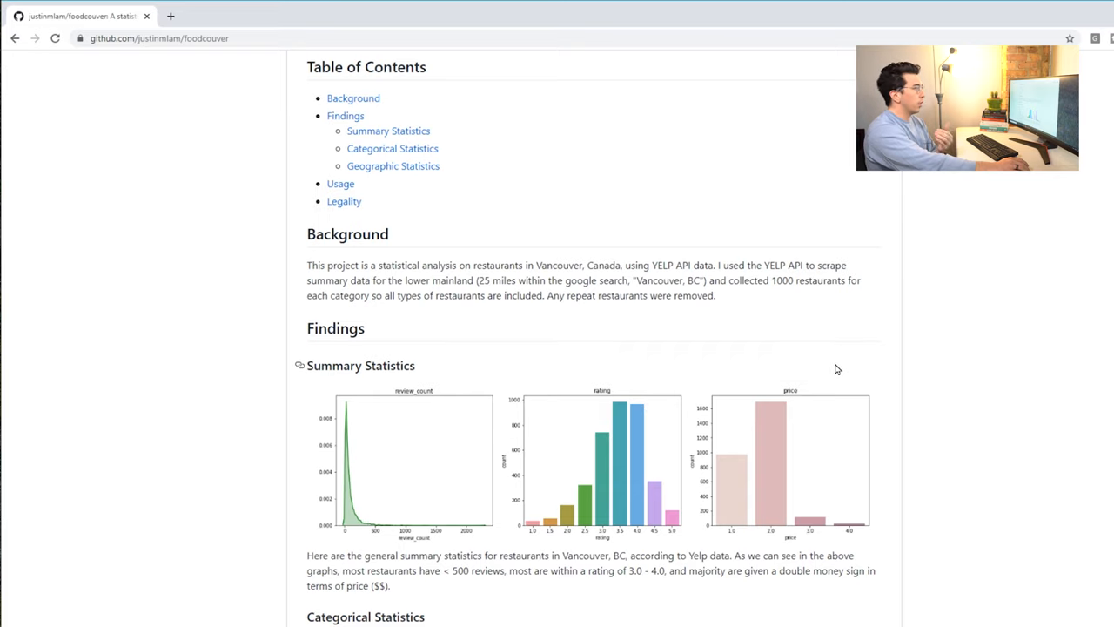
mouse_move(805, 374)
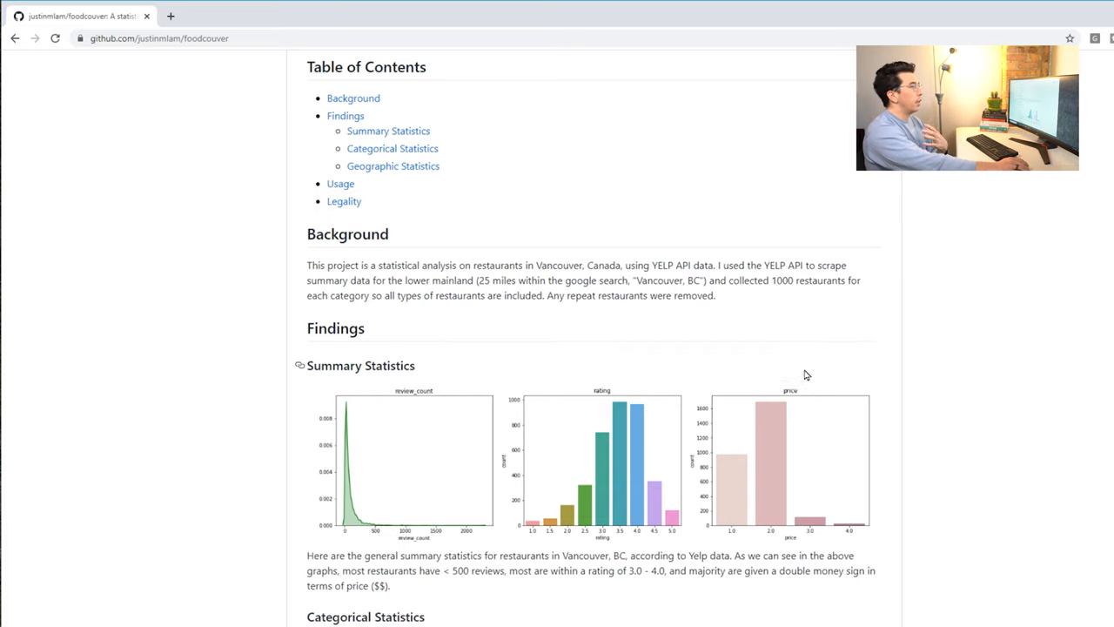
scroll("down", 3)
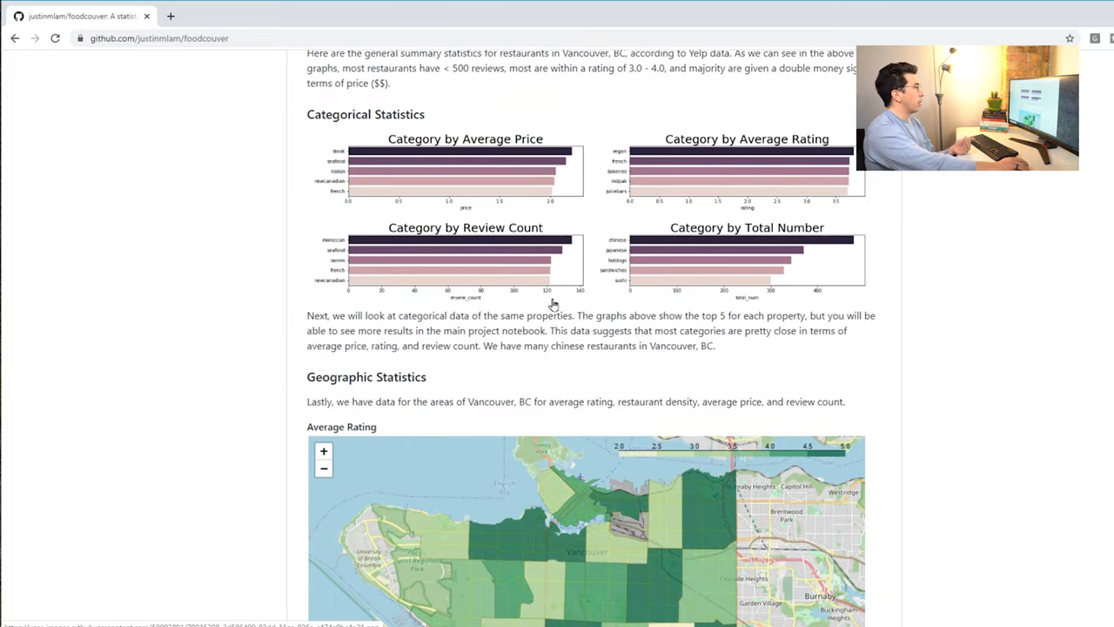
scroll("down", 3)
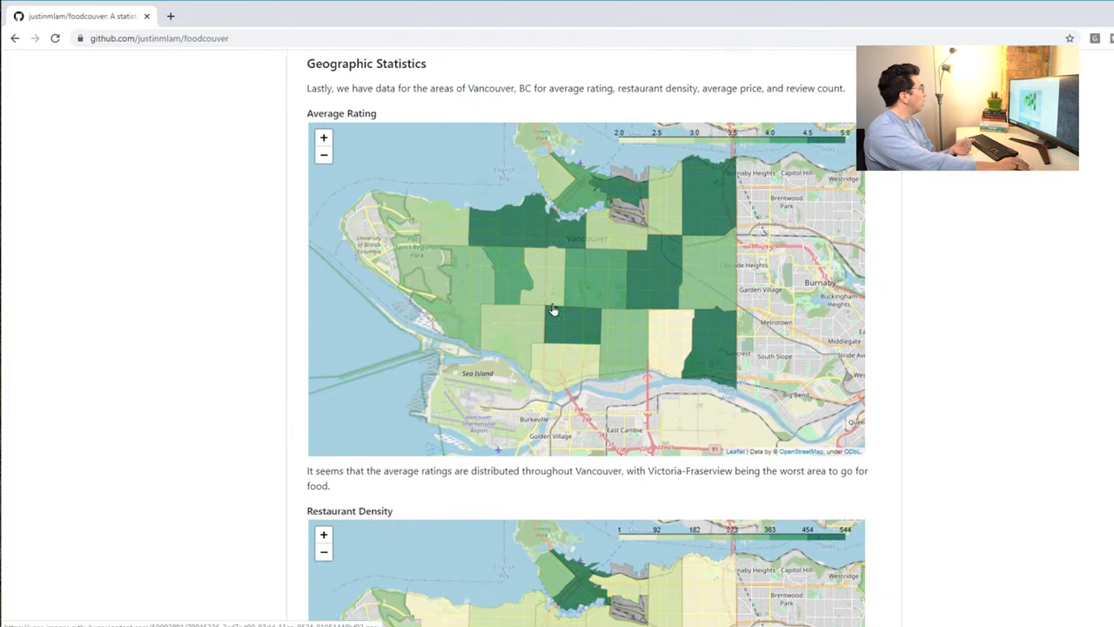
scroll("up", 3)
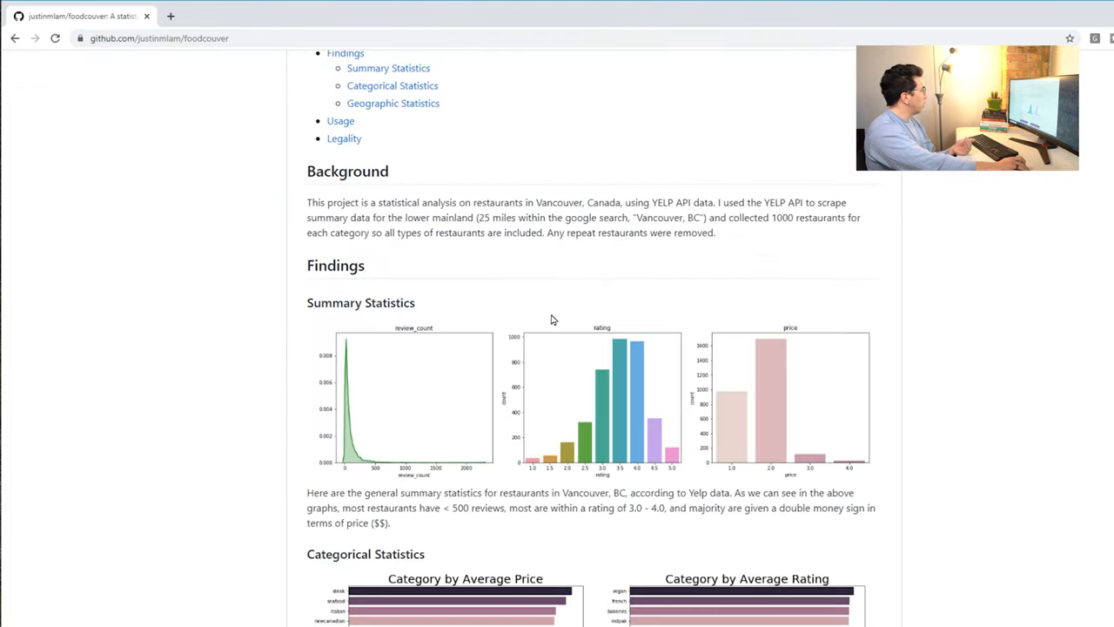
scroll("down", 3)
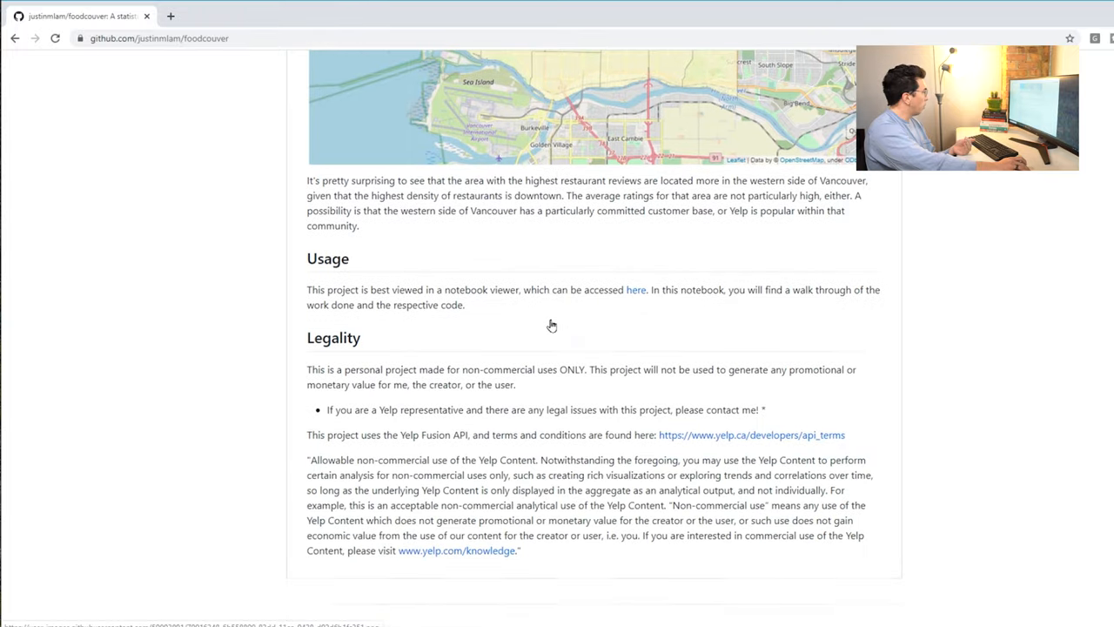
scroll("down", 3)
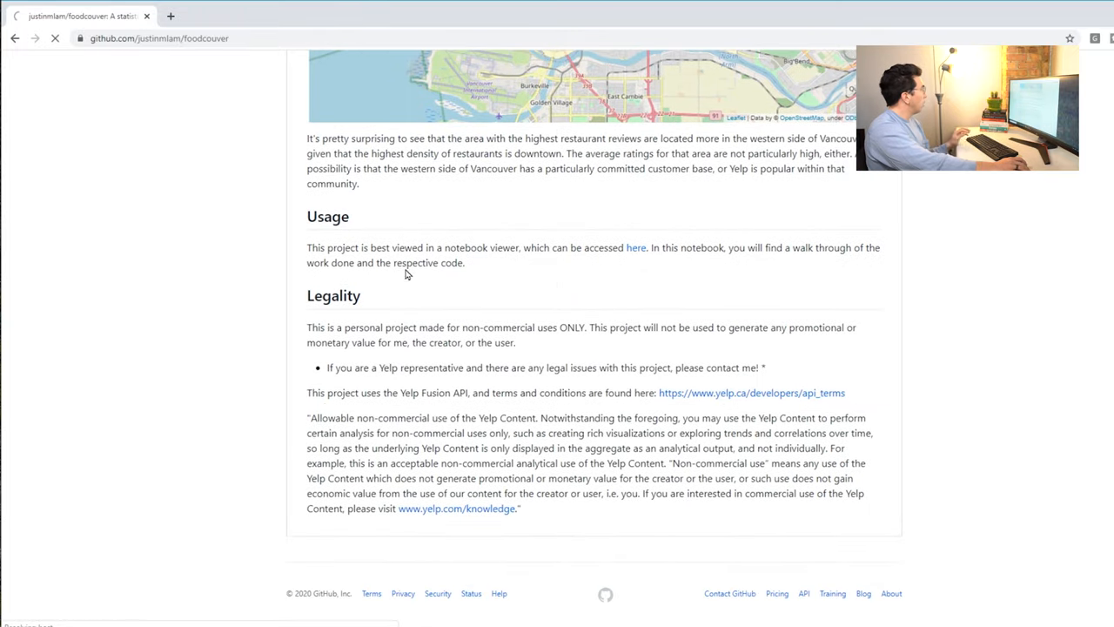
- Follow the yelp.ca api_terms link and skim Yelp's API Terms of Use page
left_click(752, 394)
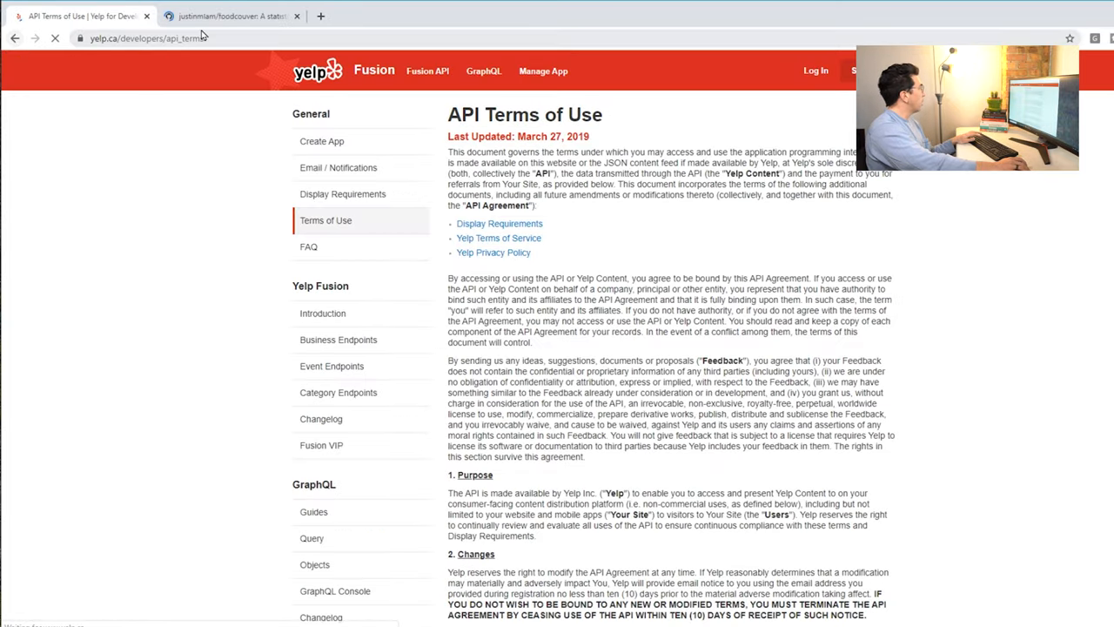
scroll("down", 3)
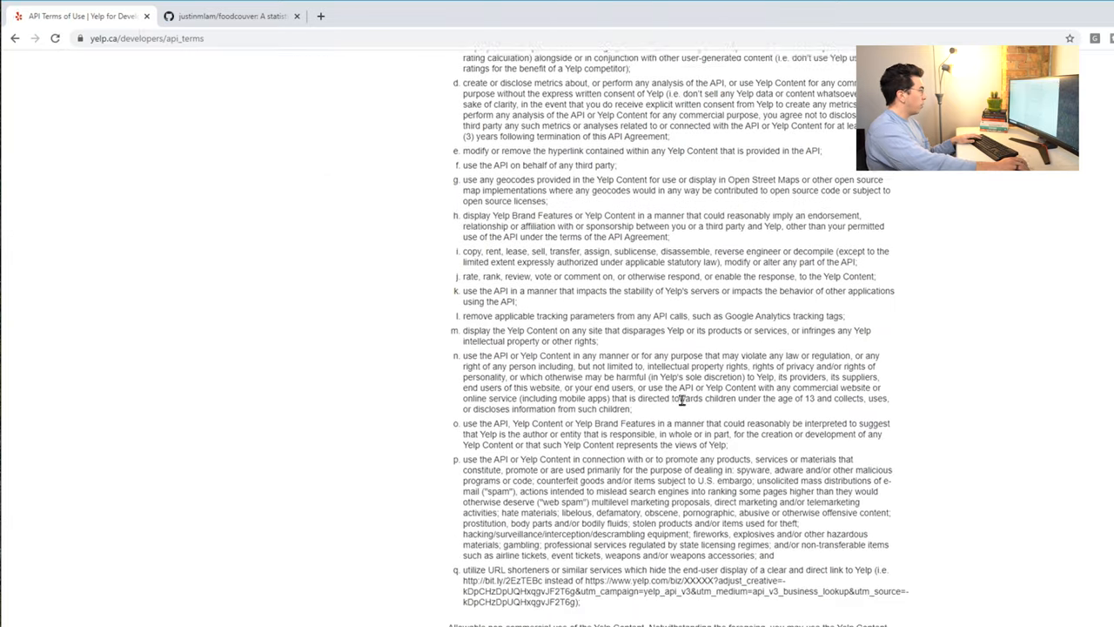
scroll("down", 3)
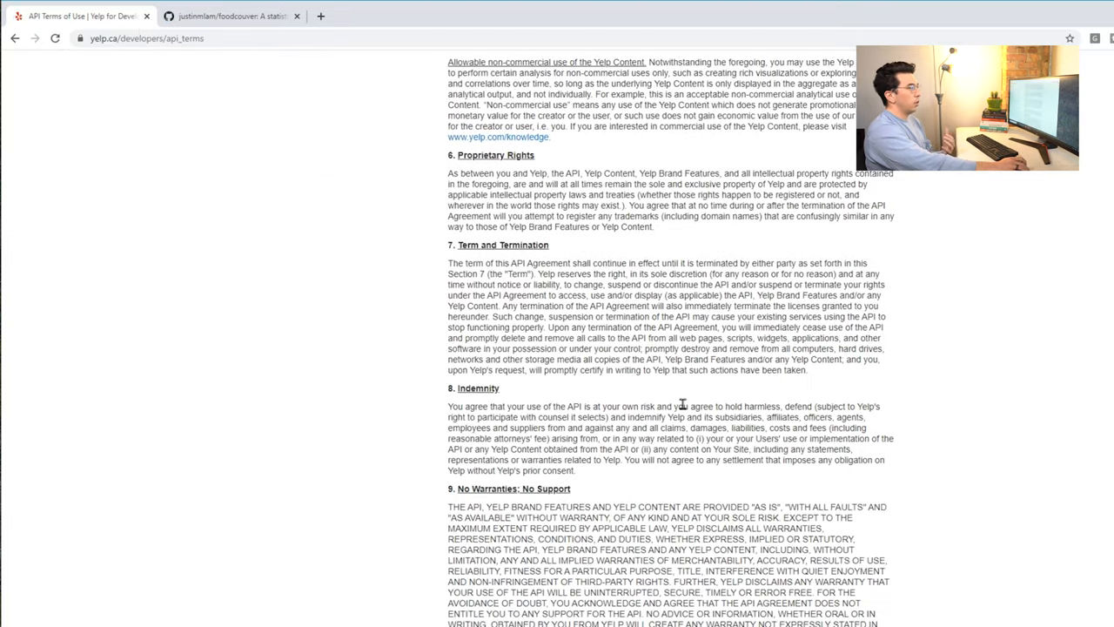
scroll("up", 3)
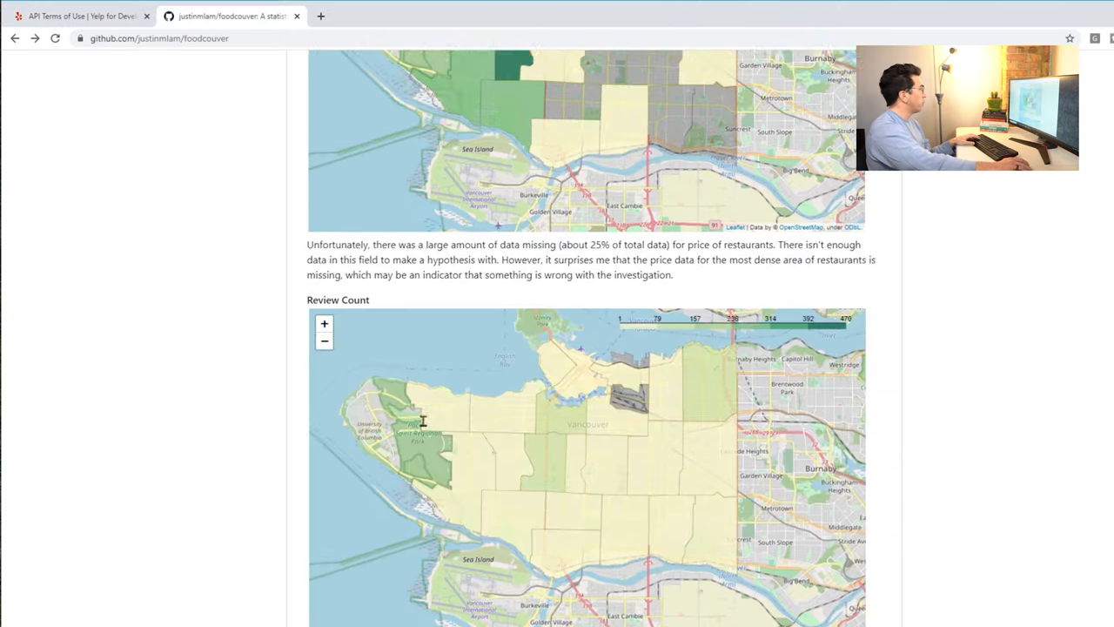
- Open gather_data.ipynb and yelphelpers.py in new tabs from the file list and view yelphelpers.py's code
scroll("up", 3)
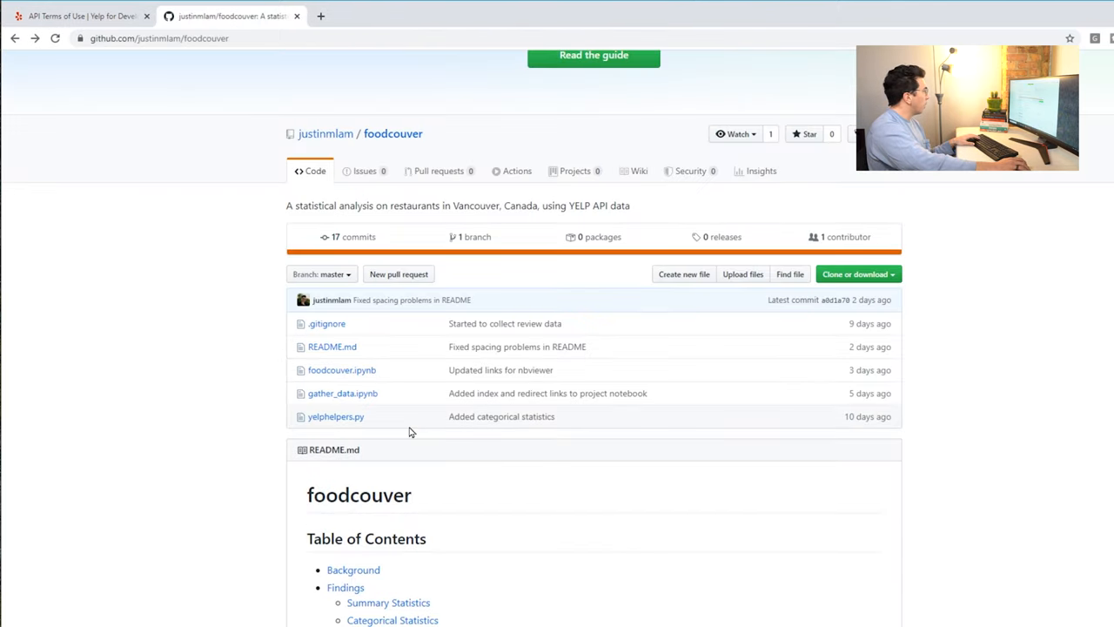
left_click(335, 416)
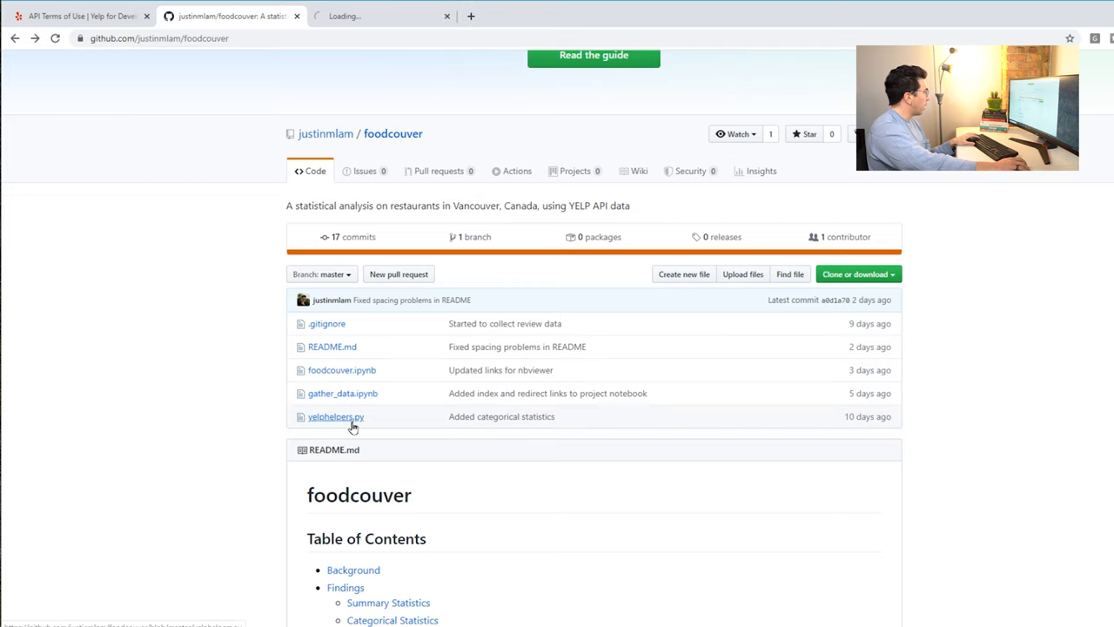
middle_click(335, 417)
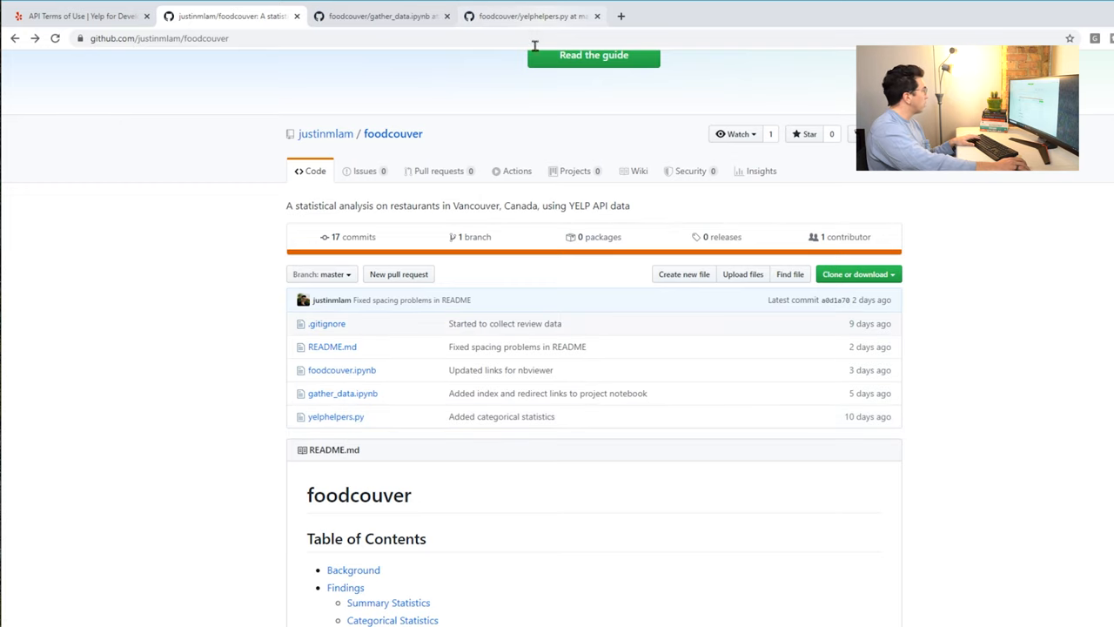
left_click(335, 416)
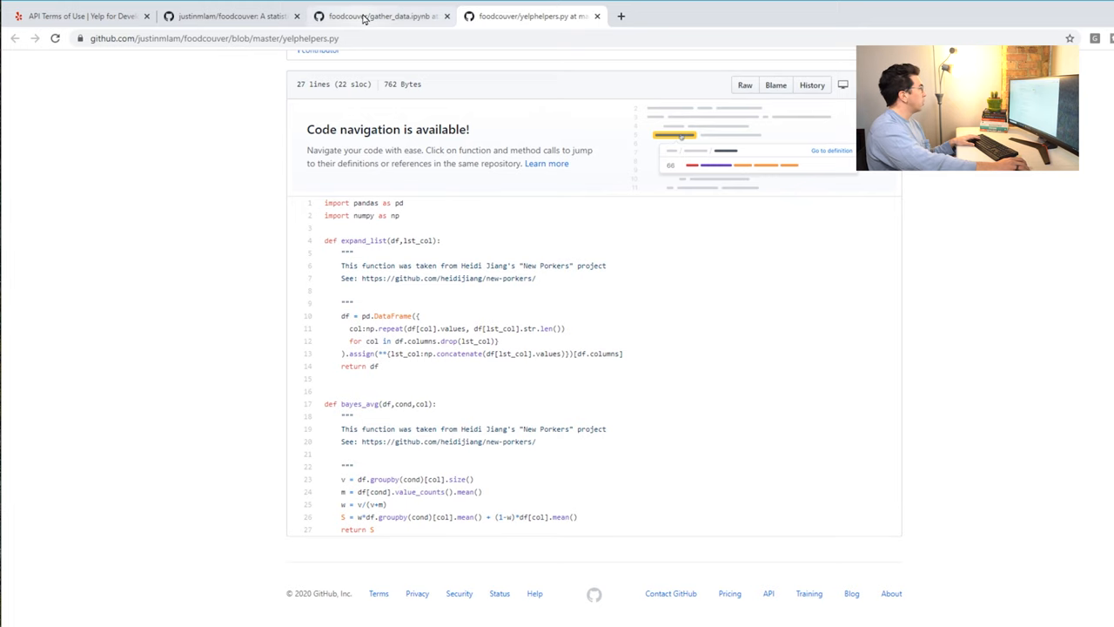
- View the gather_data.ipynb notebook and scroll down through its category loop output
left_click(383, 16)
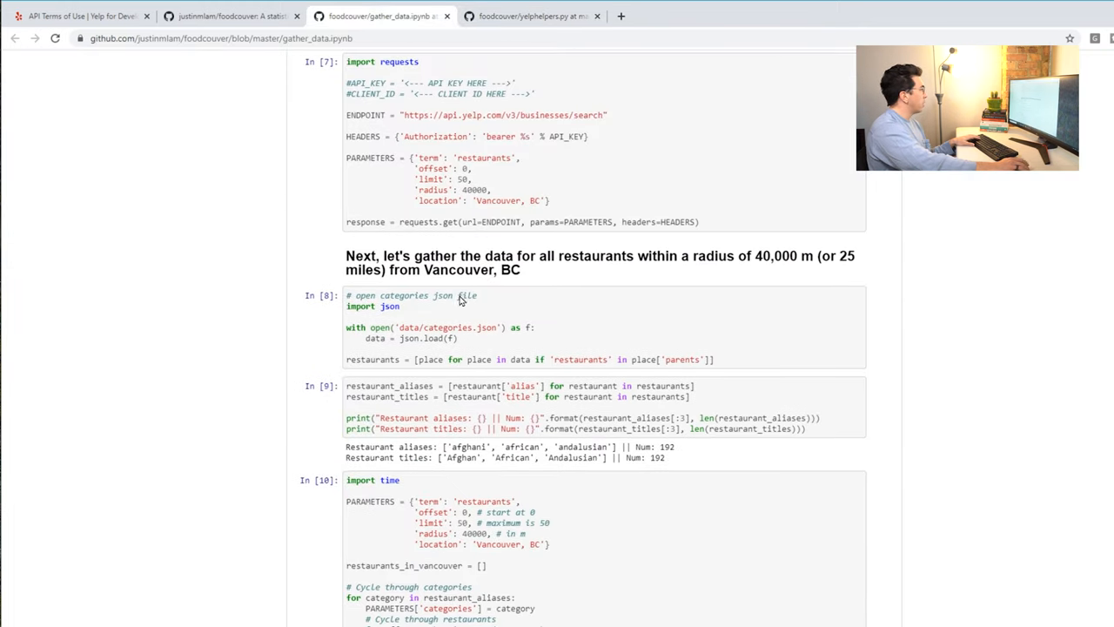
scroll("down", 3)
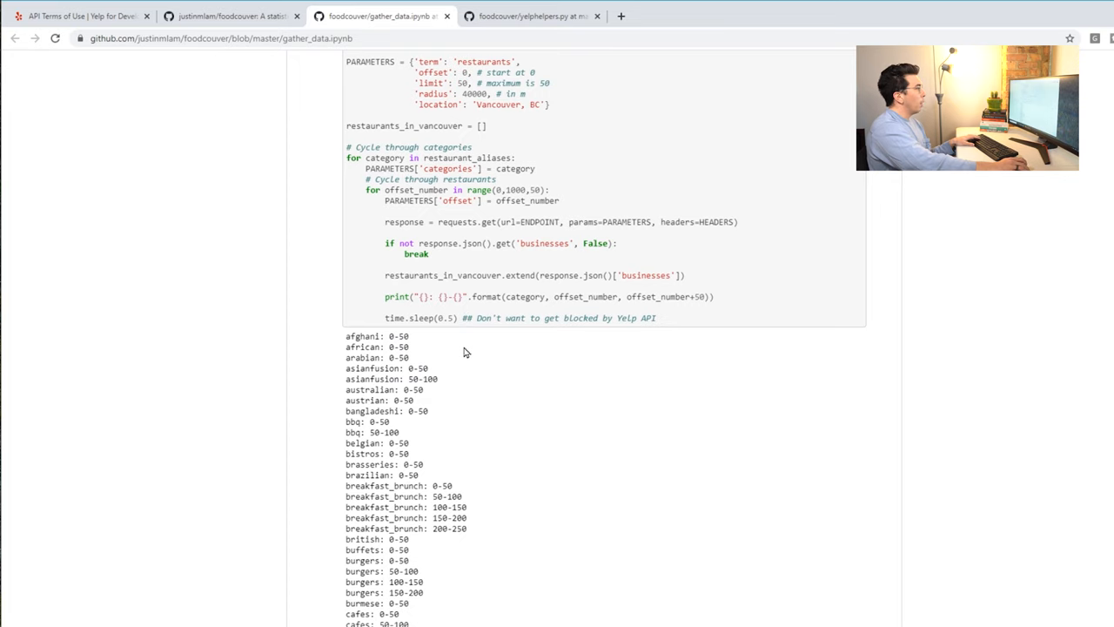
scroll("down", 3)
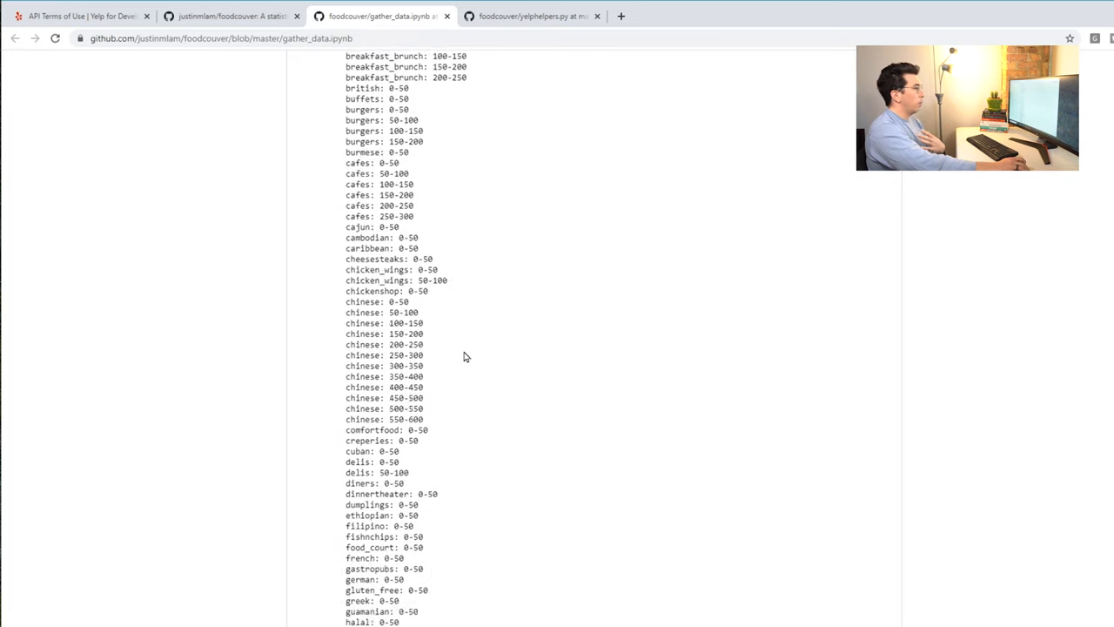
scroll("down", 3)
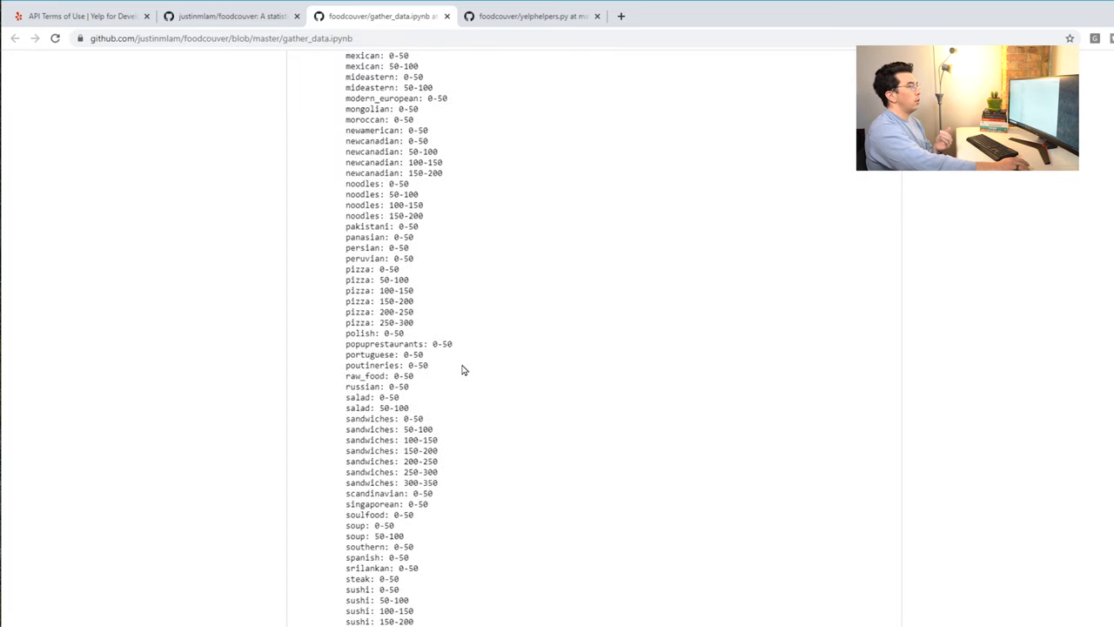
scroll("down", 3)
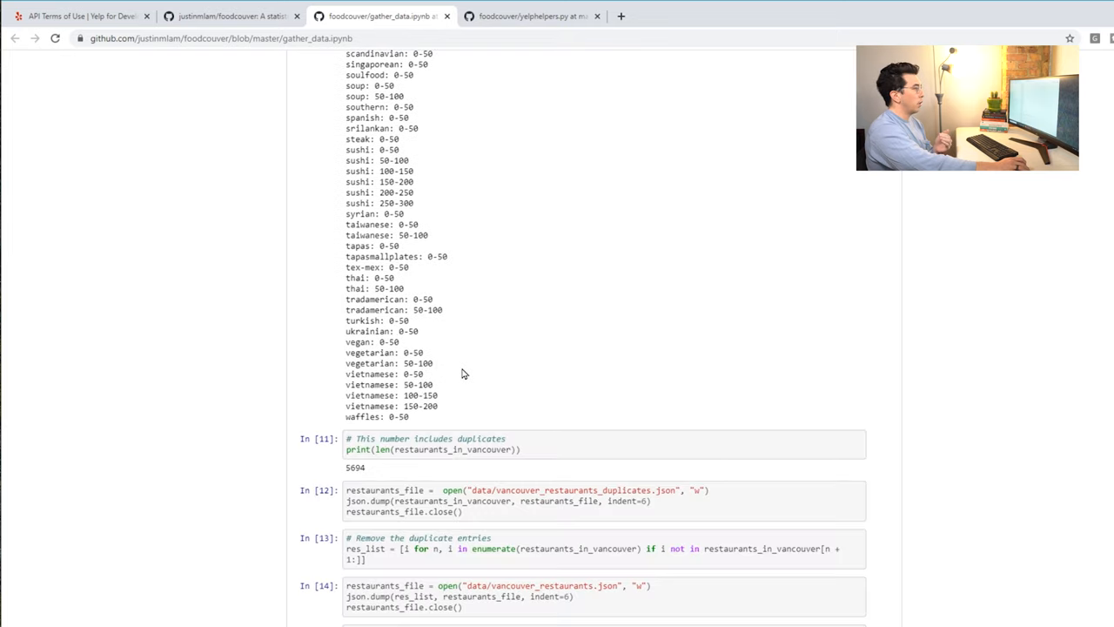
- Scroll back to the top of gather_data.ipynb and return to the foodcouver repository page
scroll("up", 3)
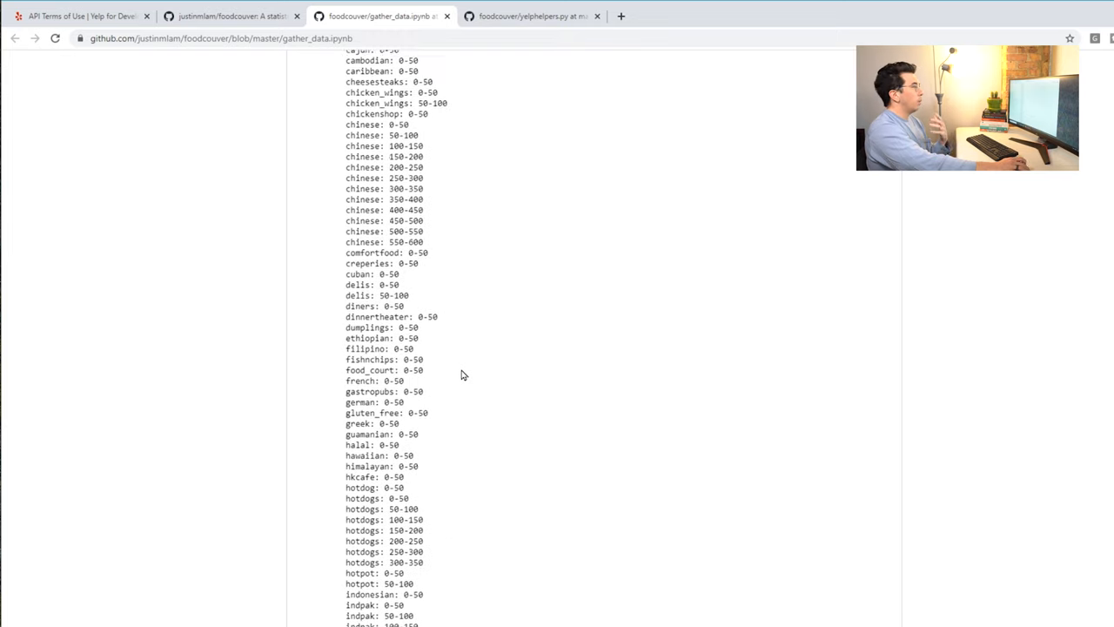
scroll("up", 3)
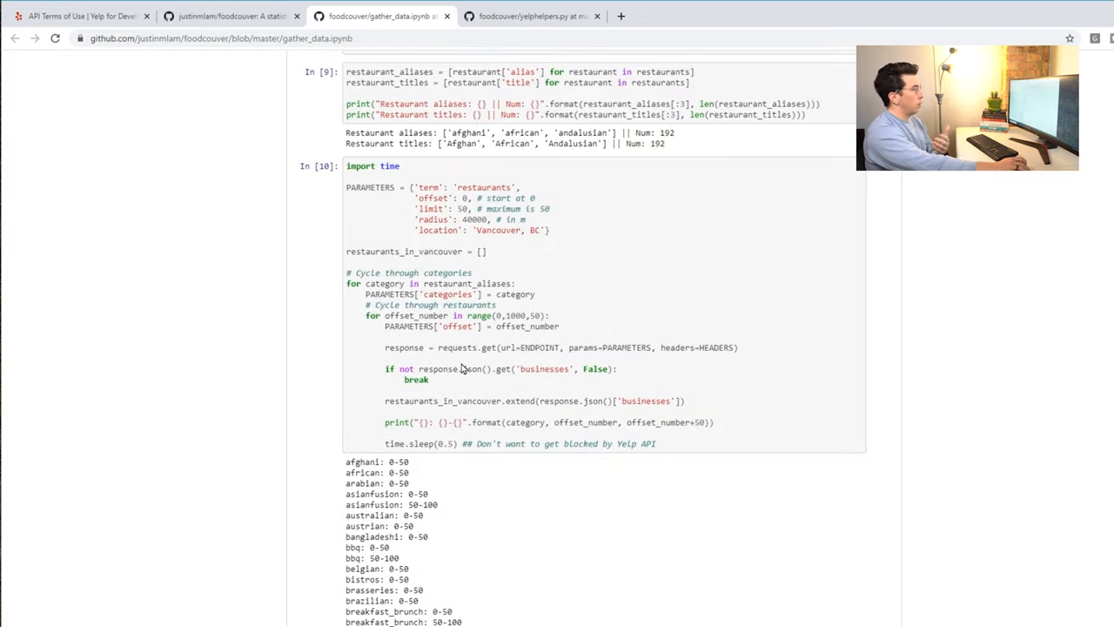
mouse_move(462, 383)
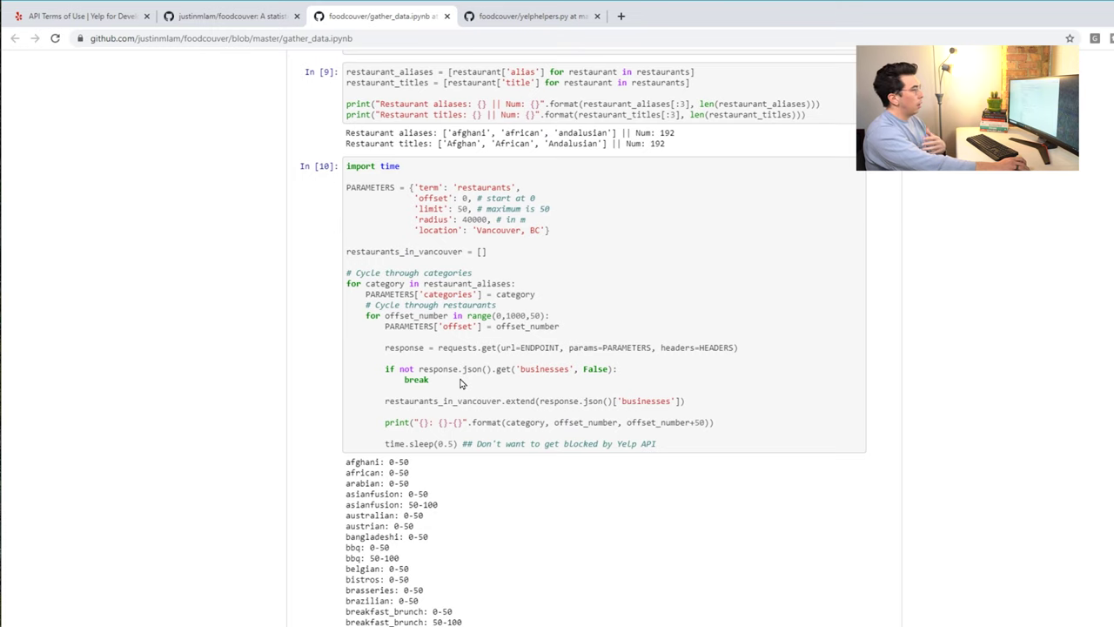
scroll("up", 3)
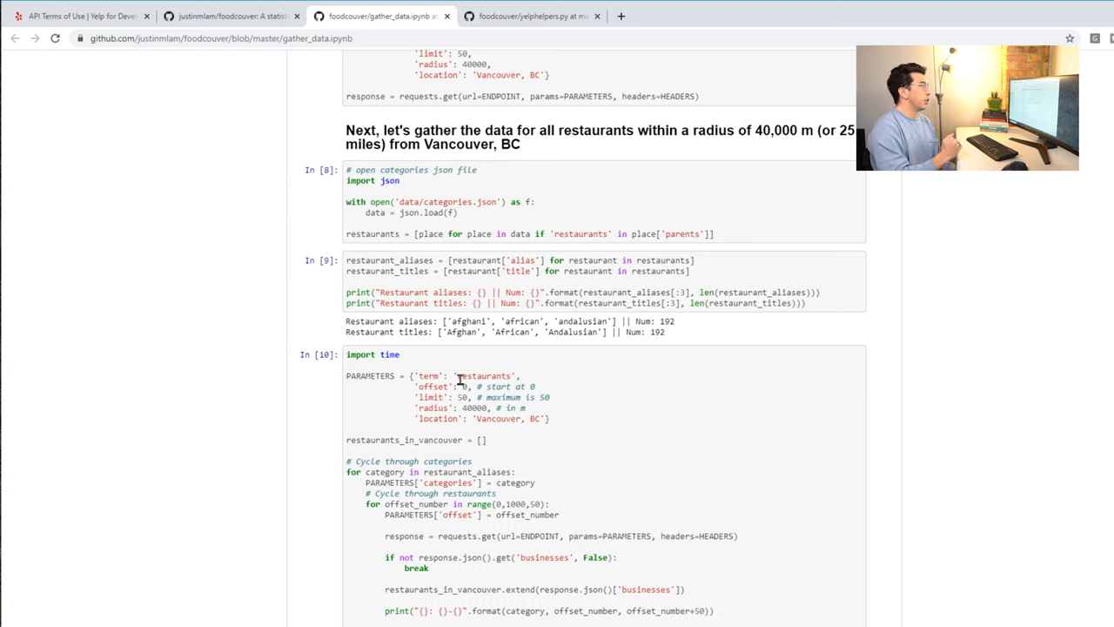
scroll("up", 3)
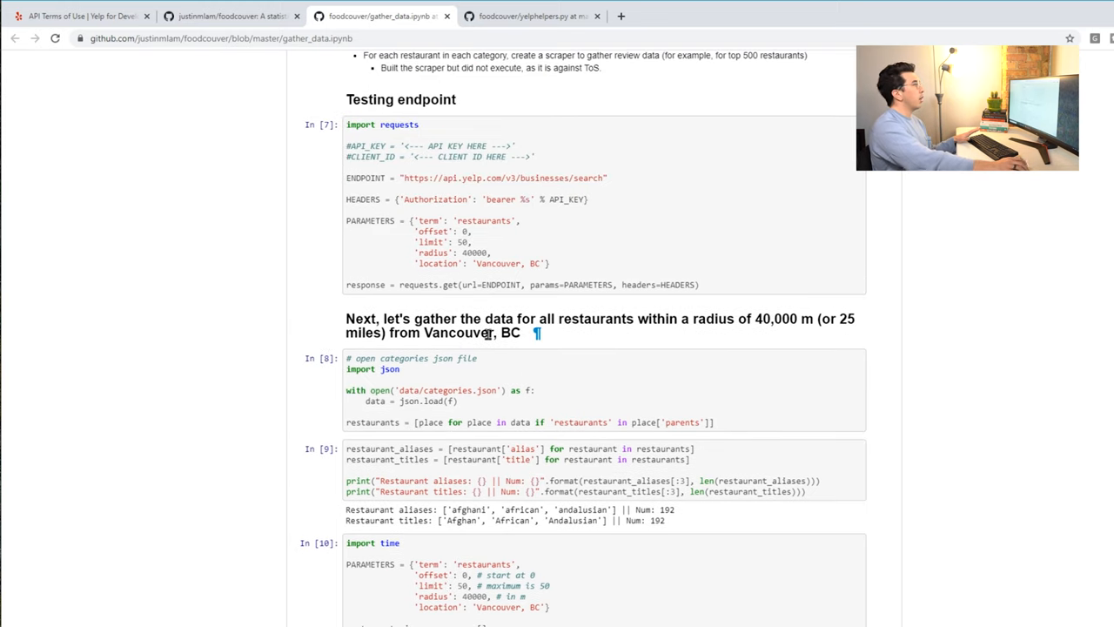
scroll("up", 3)
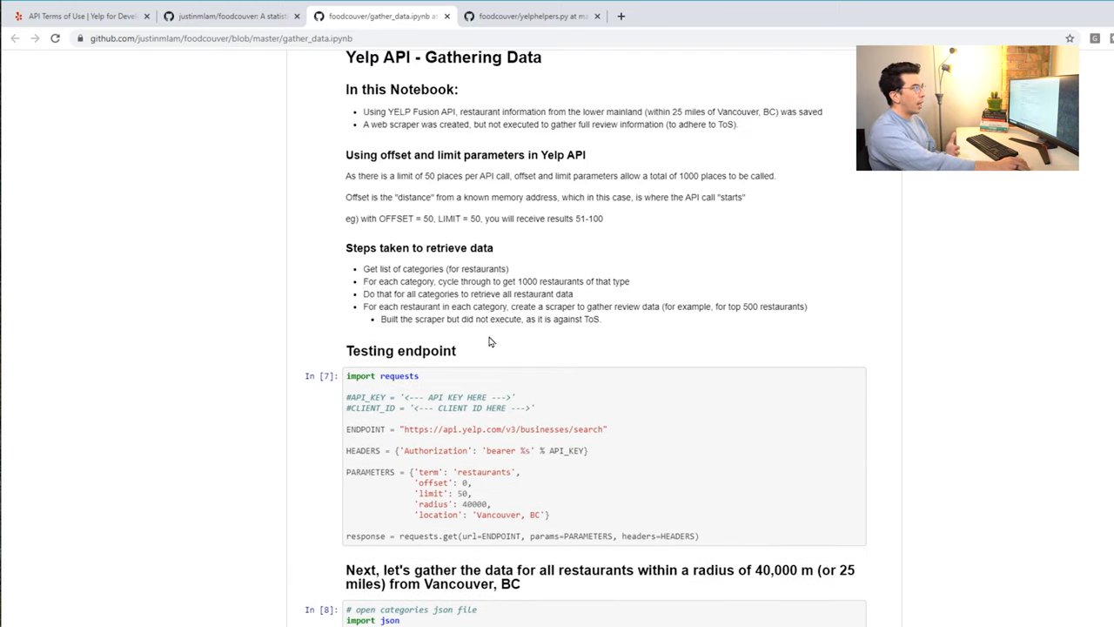
scroll("up", 3)
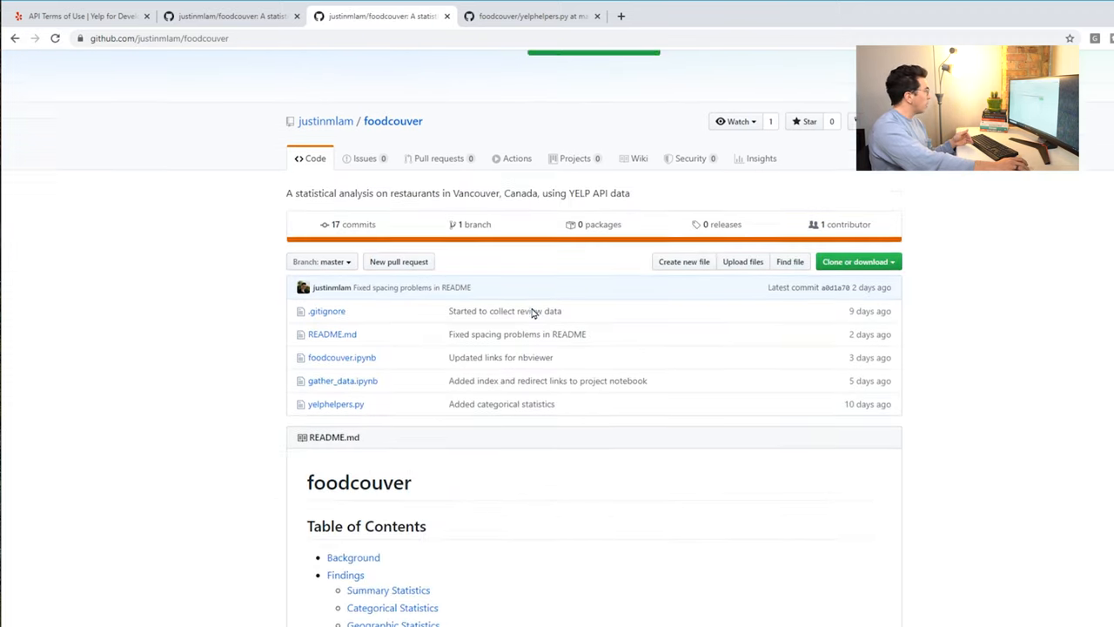
- Scroll the README to the Usage section and follow its 'here' link to nbviewer in a new tab
scroll("up", 3)
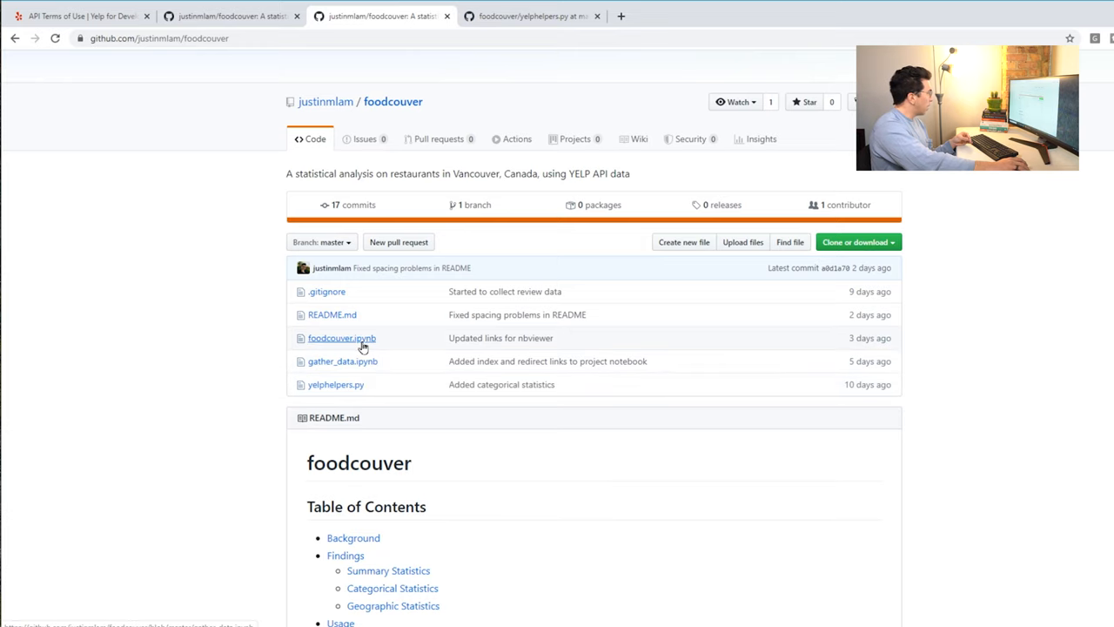
mouse_move(341, 338)
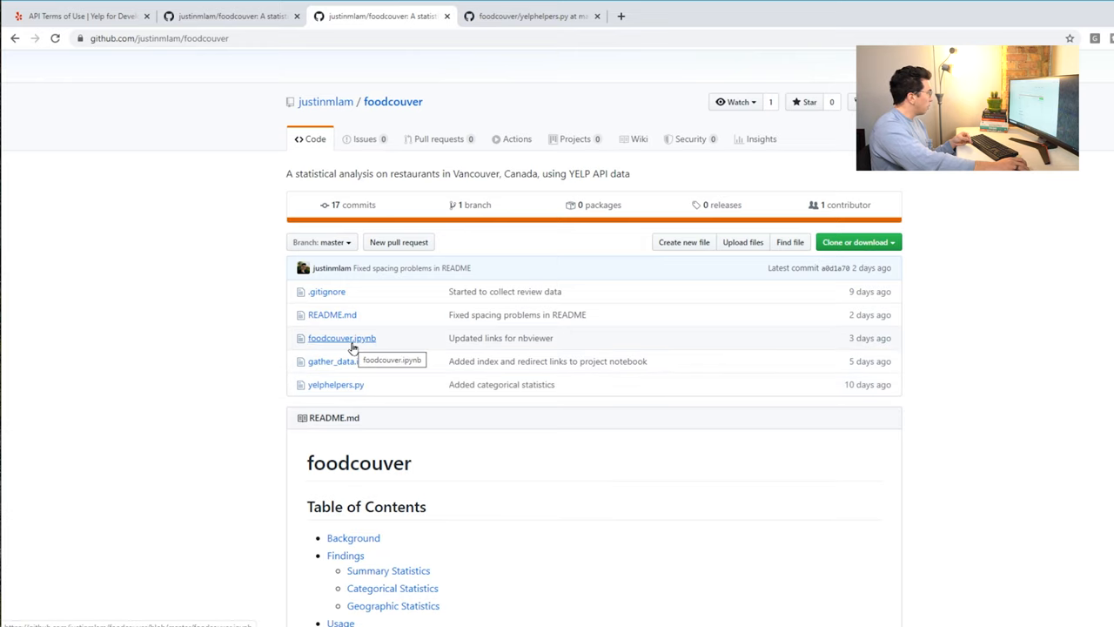
scroll("down", 3)
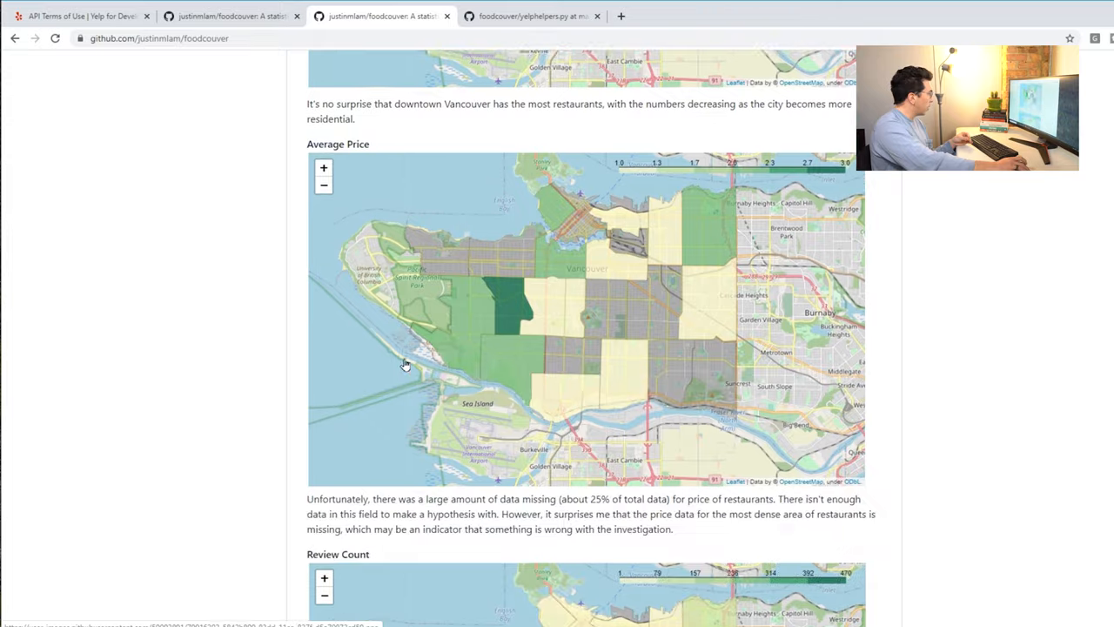
scroll("down", 3)
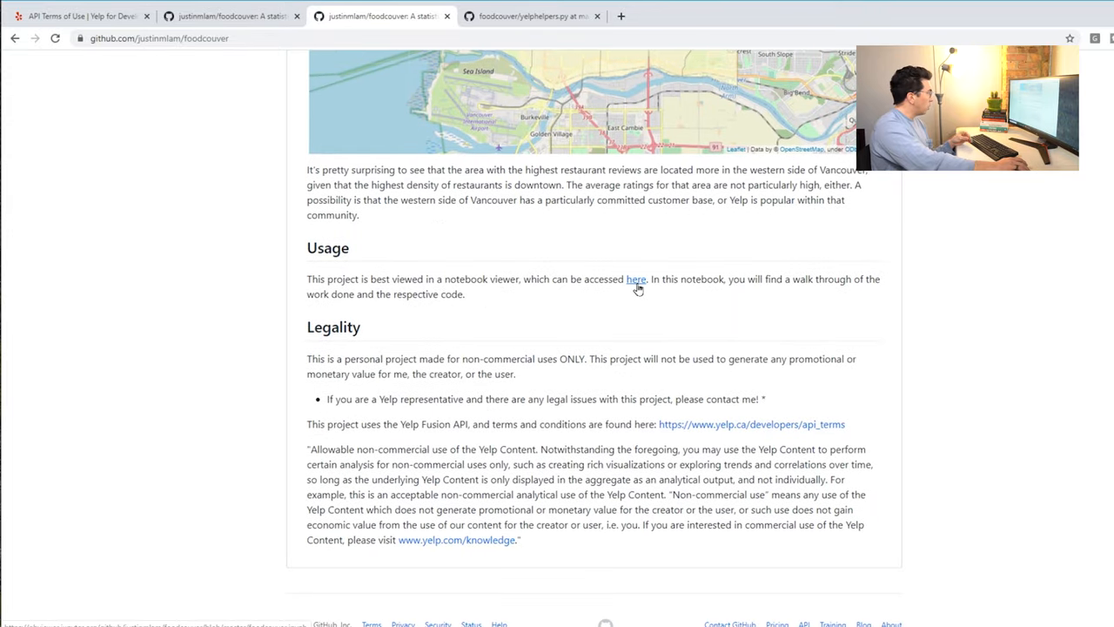
left_click(637, 278)
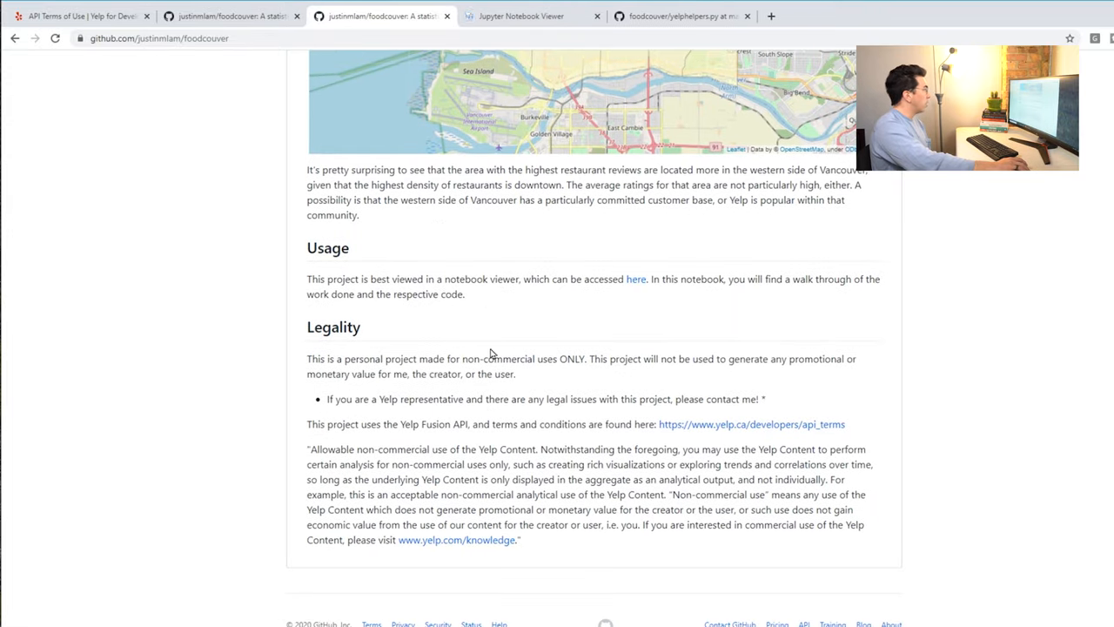
- Switch to the nbviewer foodcouver notebook and review its README introduction and index
left_click(635, 279)
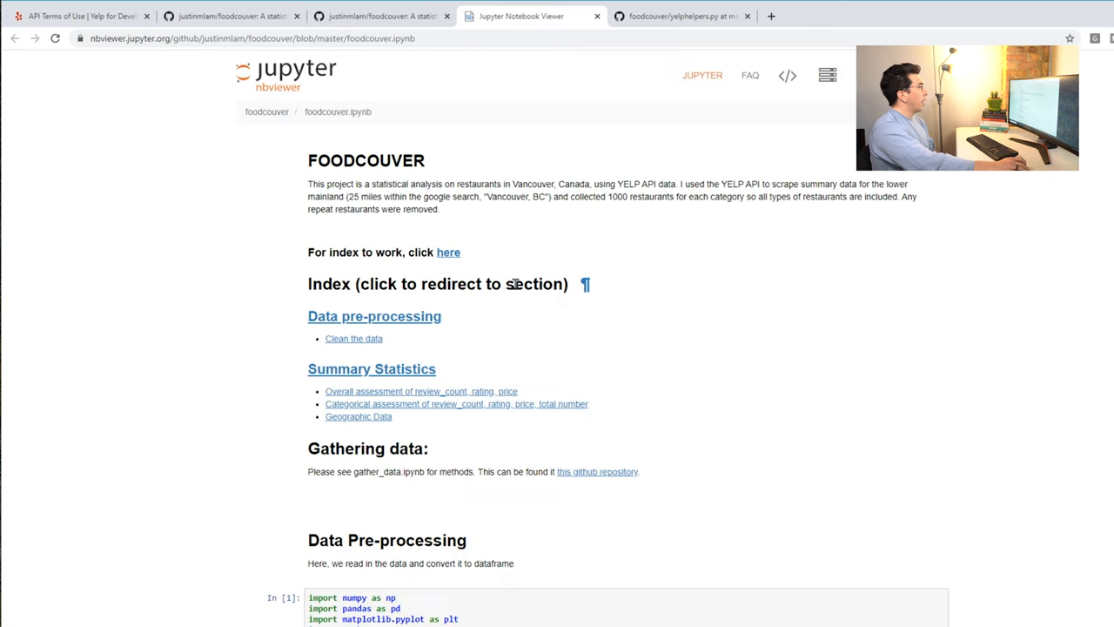
mouse_move(523, 275)
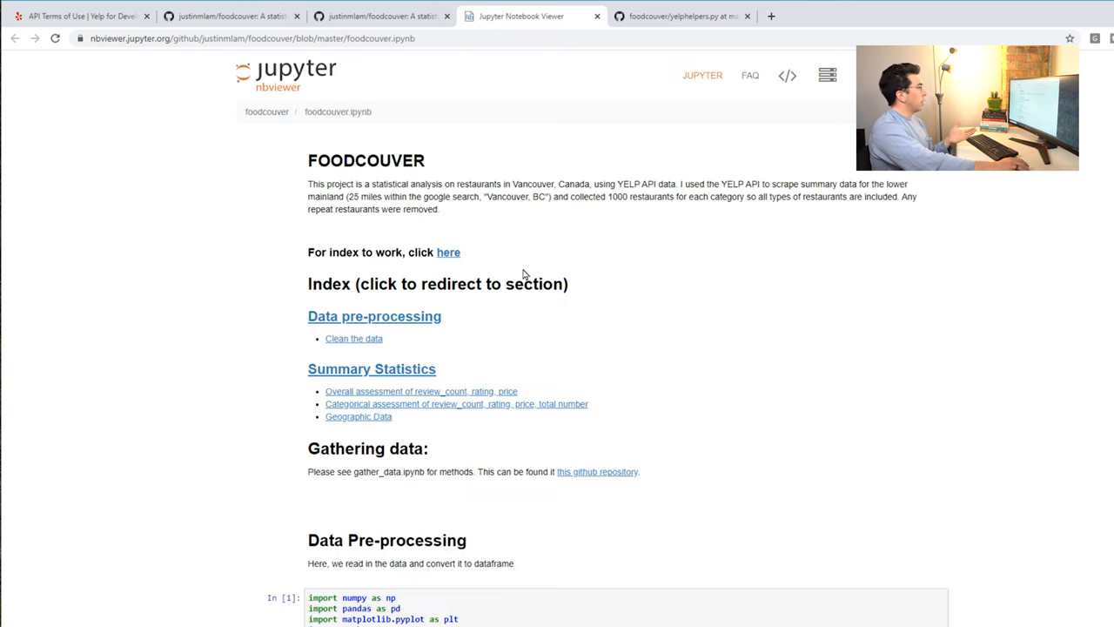
scroll("down", 3)
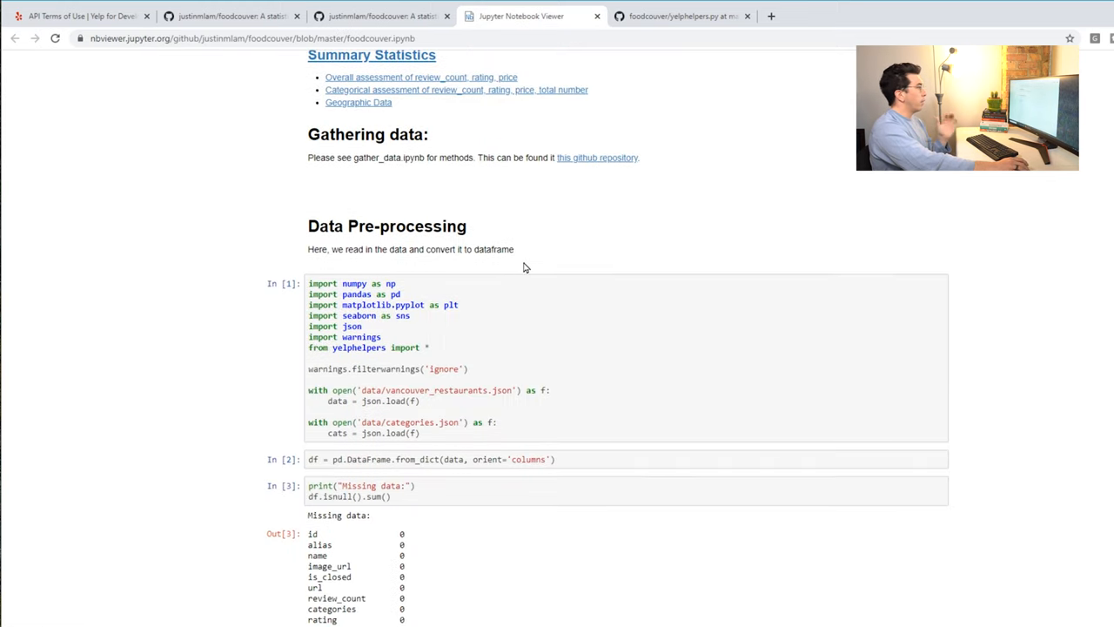
scroll("up", 3)
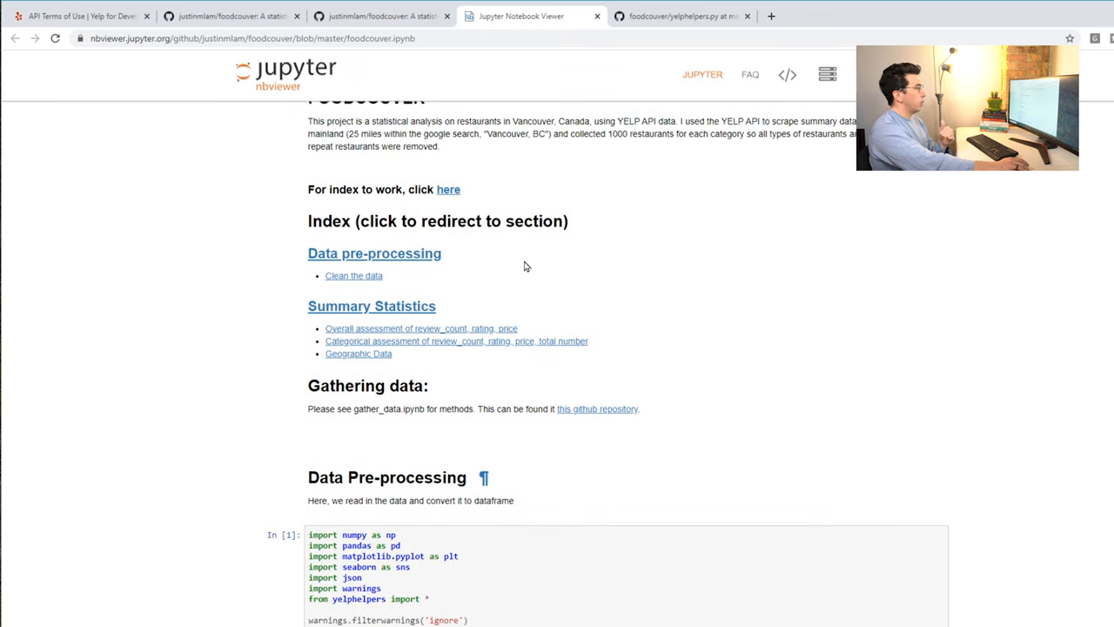
scroll("up", 3)
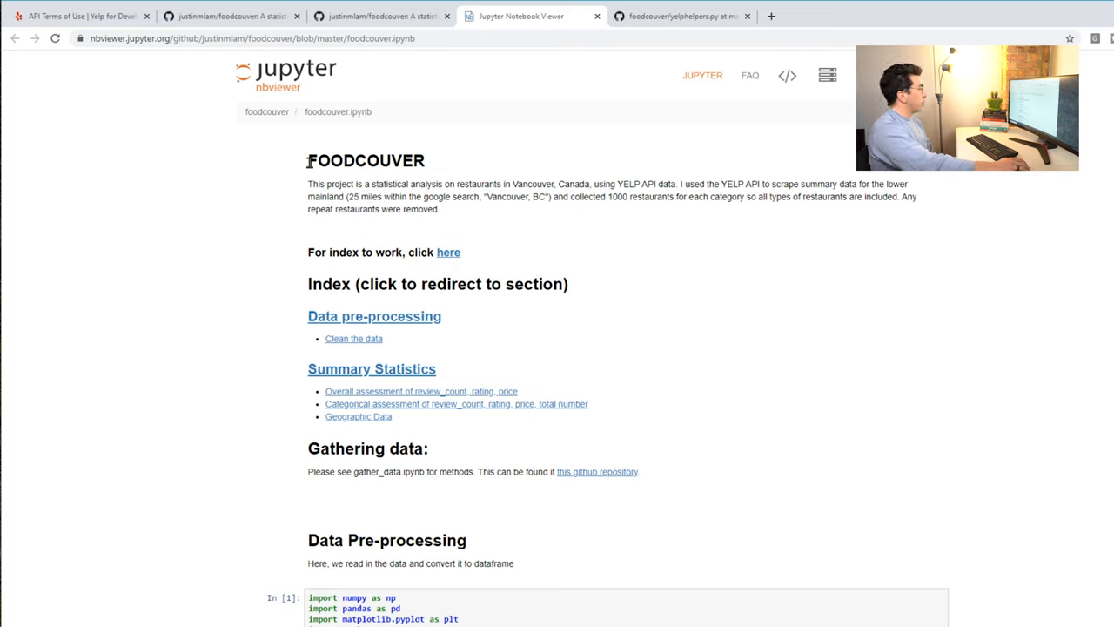
mouse_move(449, 253)
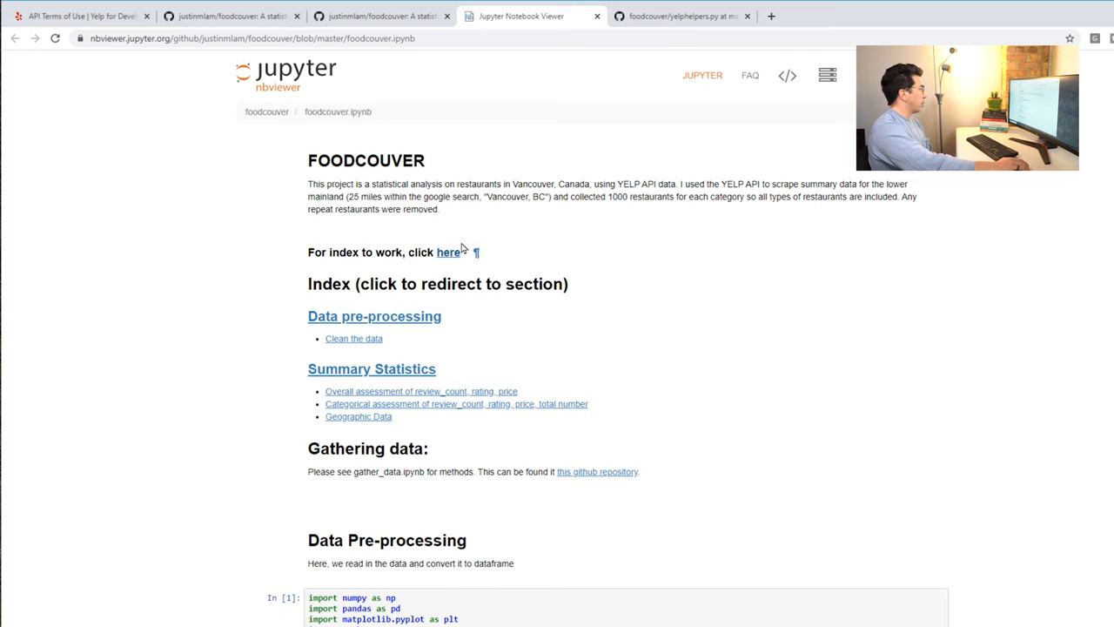
mouse_move(416, 176)
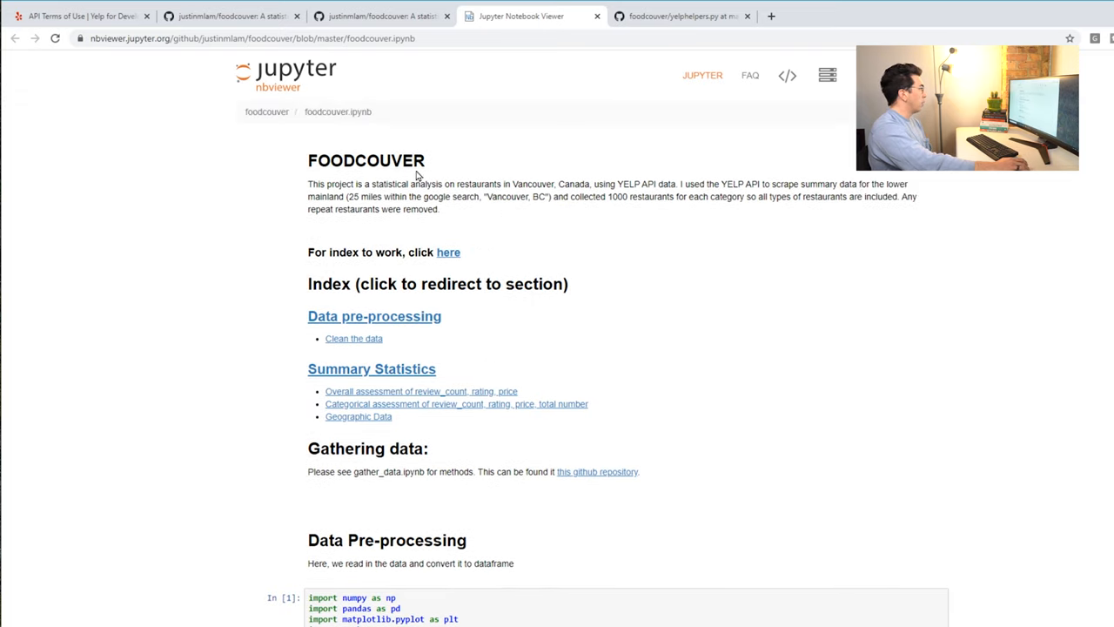
mouse_move(473, 213)
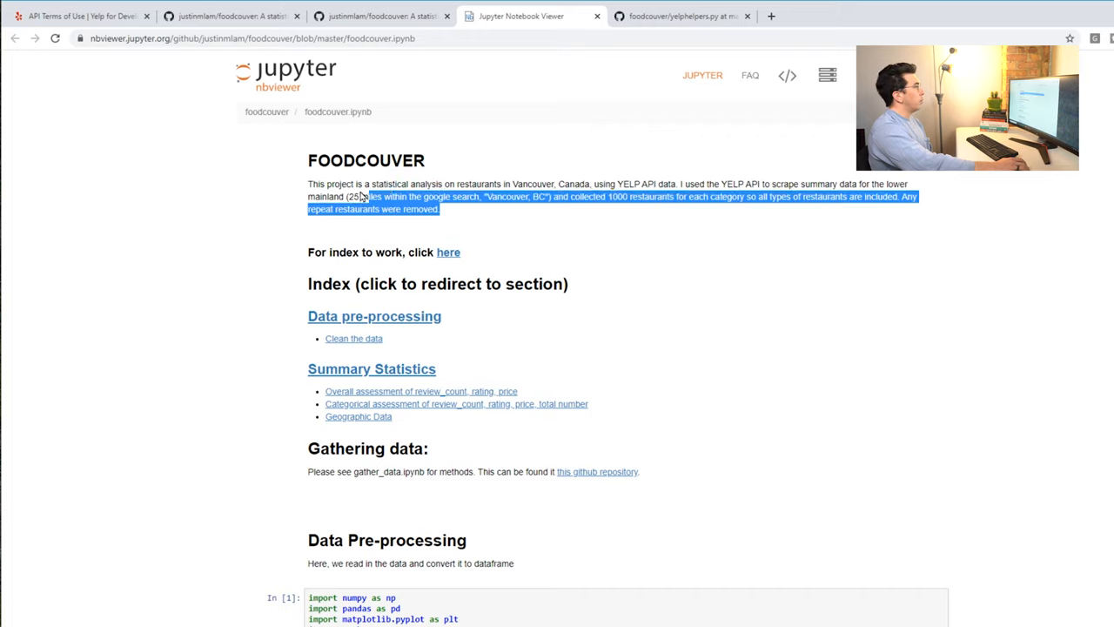
left_click(509, 240)
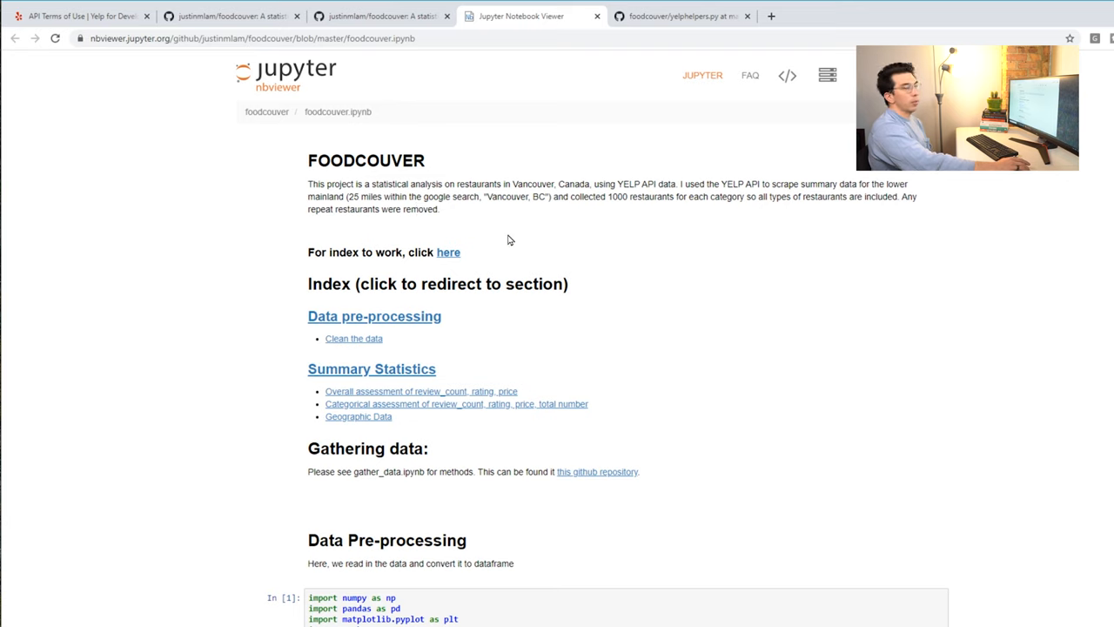
- Scroll through the data loading cells and highlight the 1000 restaurants per category figure
scroll("down", 3)
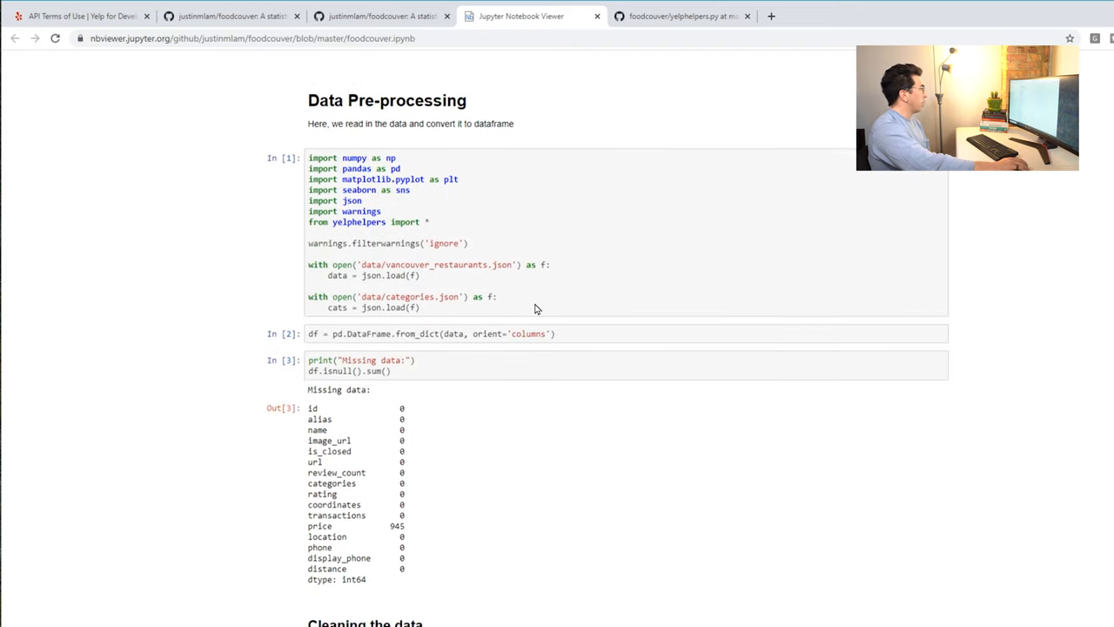
scroll("down", 3)
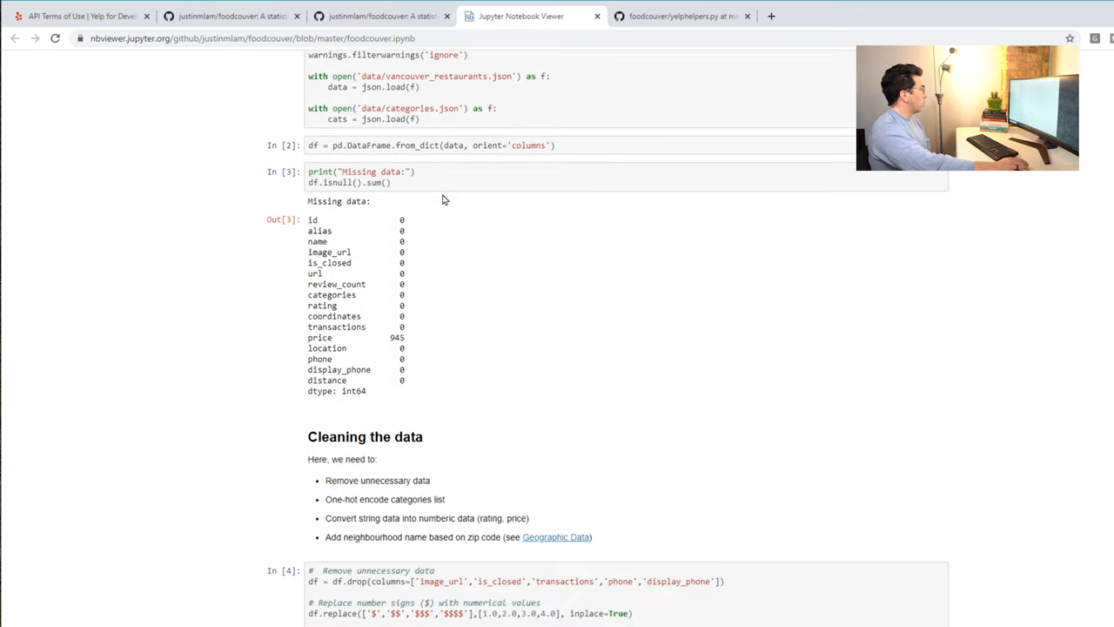
scroll("down", 3)
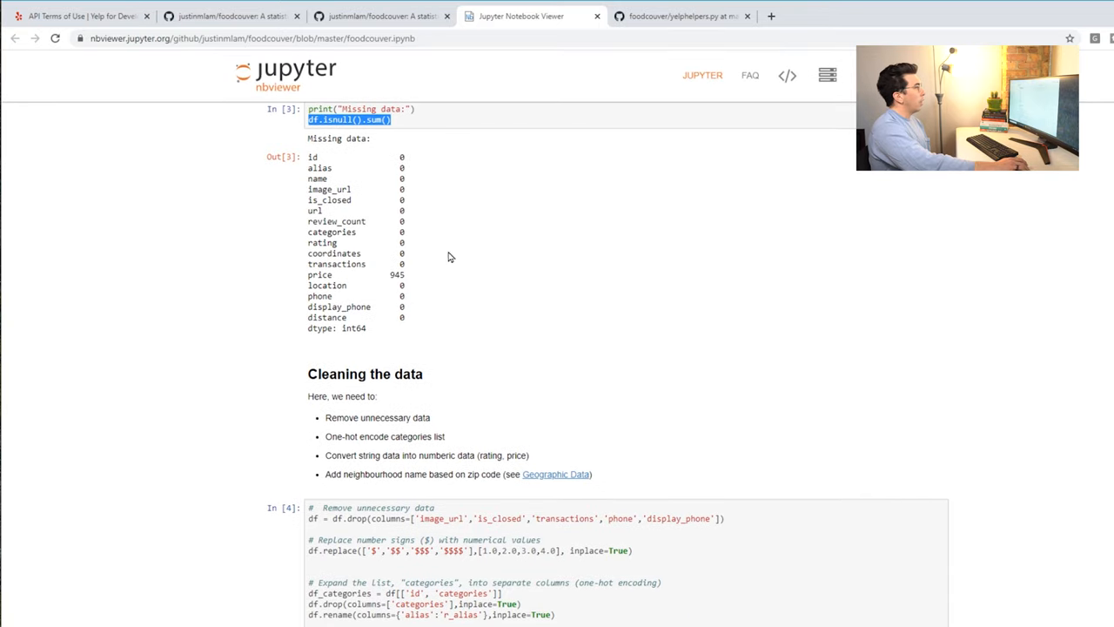
scroll("up", 3)
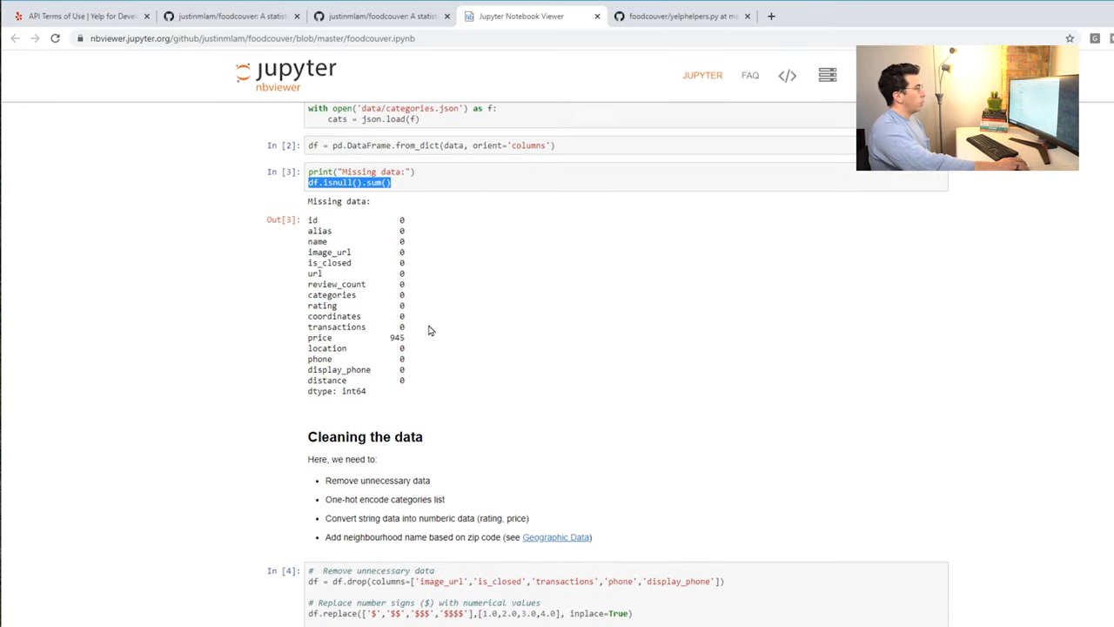
mouse_move(460, 206)
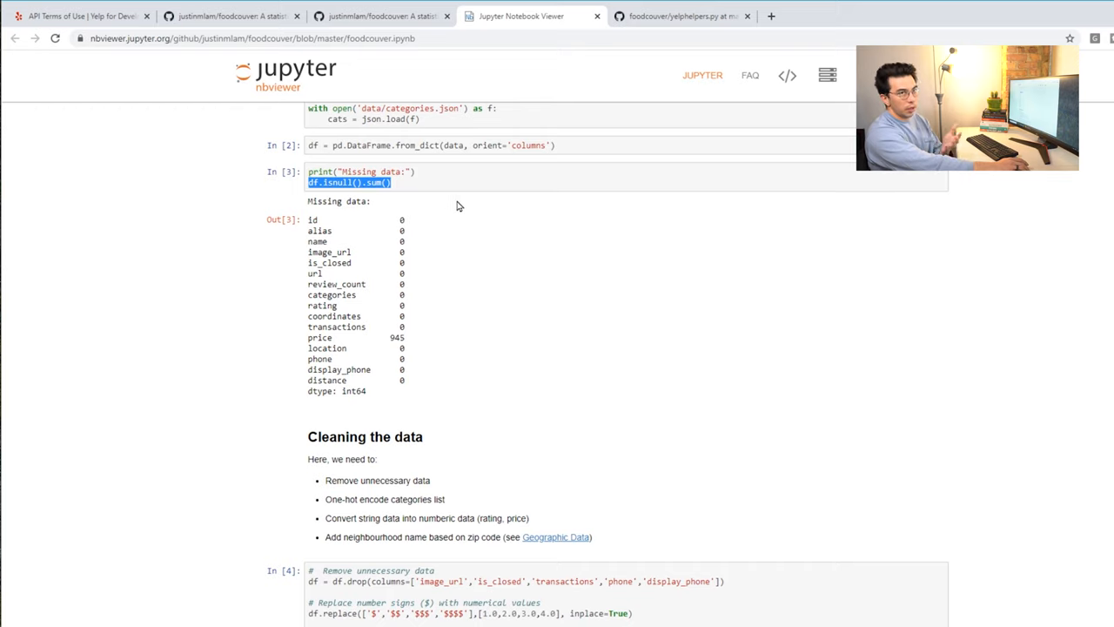
mouse_move(468, 190)
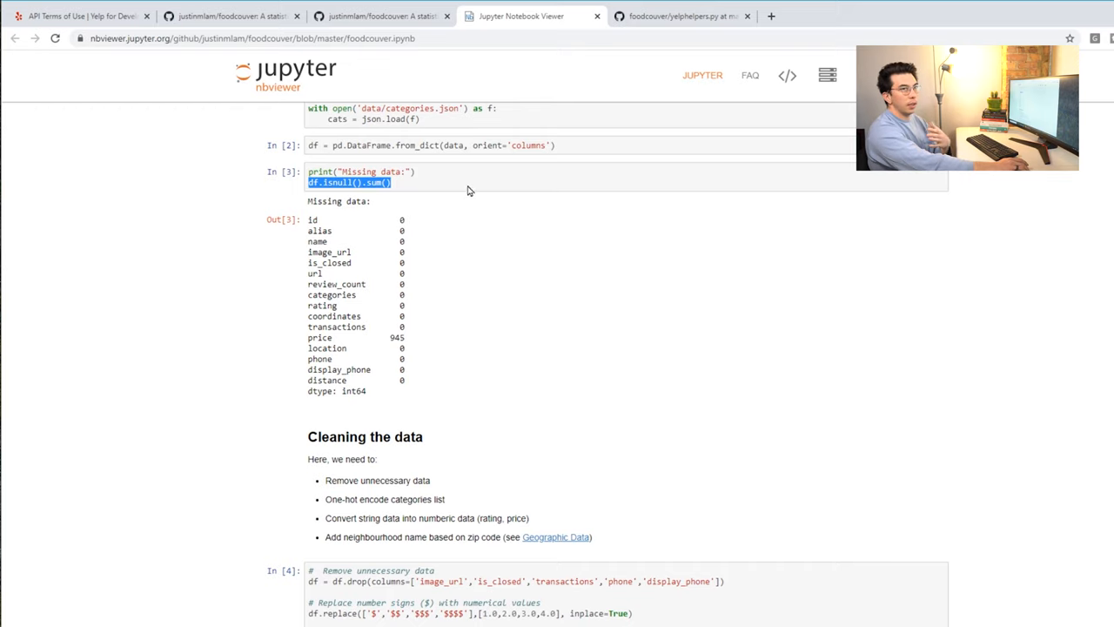
mouse_move(491, 376)
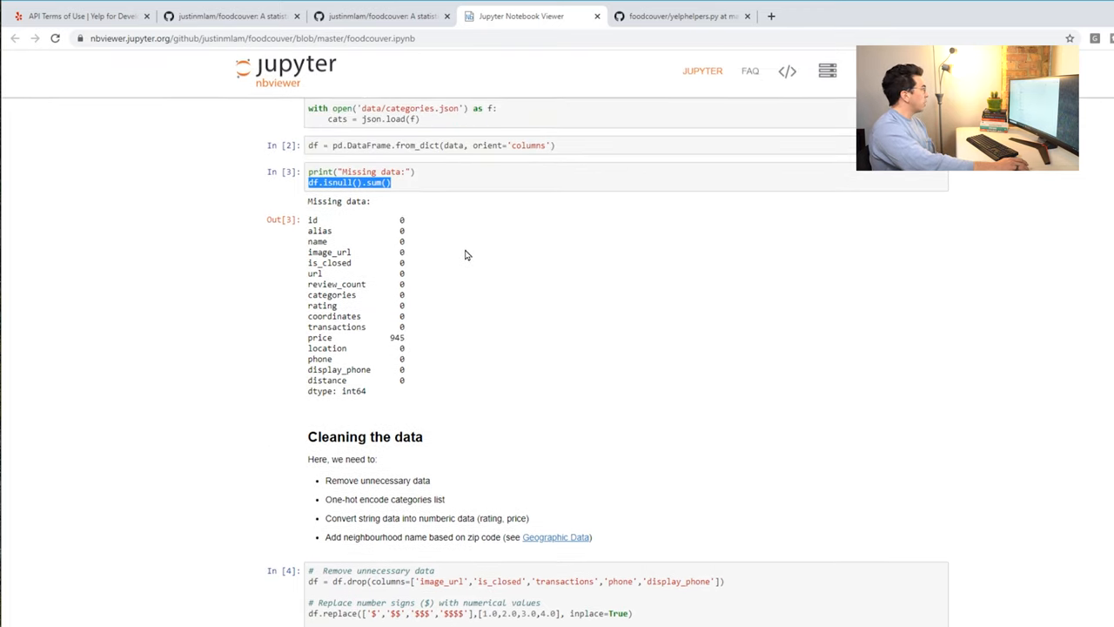
mouse_move(710, 456)
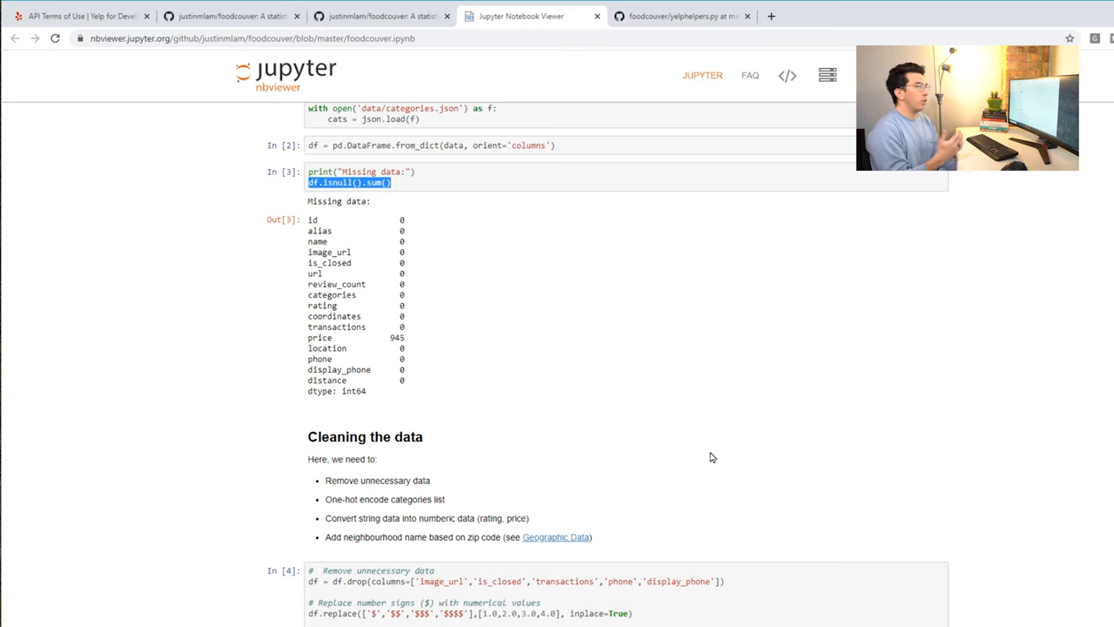
scroll("up", 3)
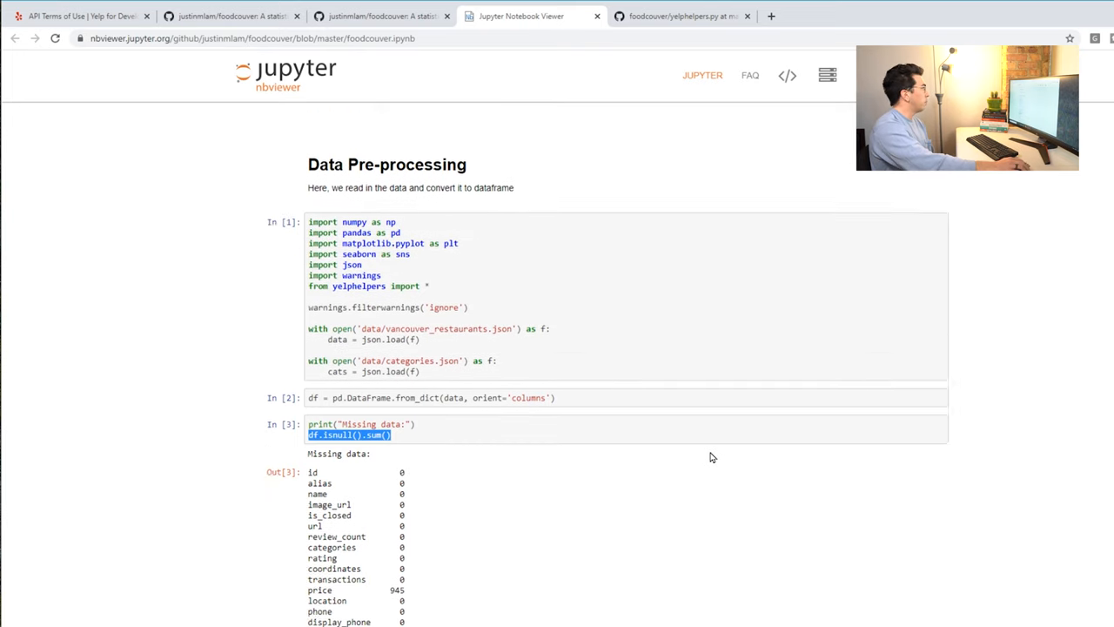
scroll("up", 3)
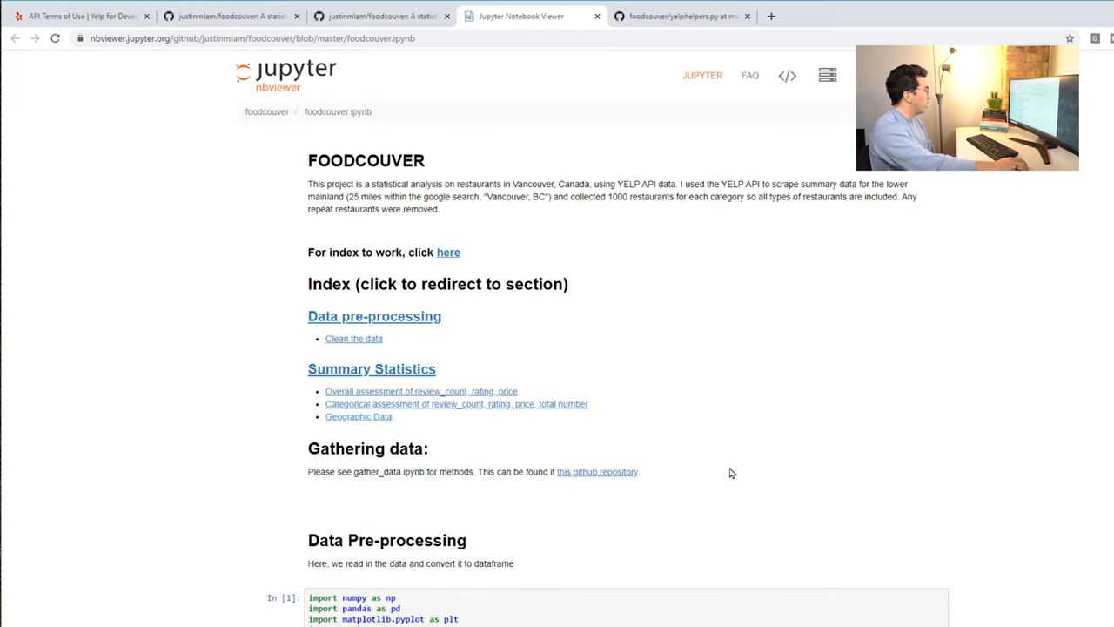
double_click(631, 195)
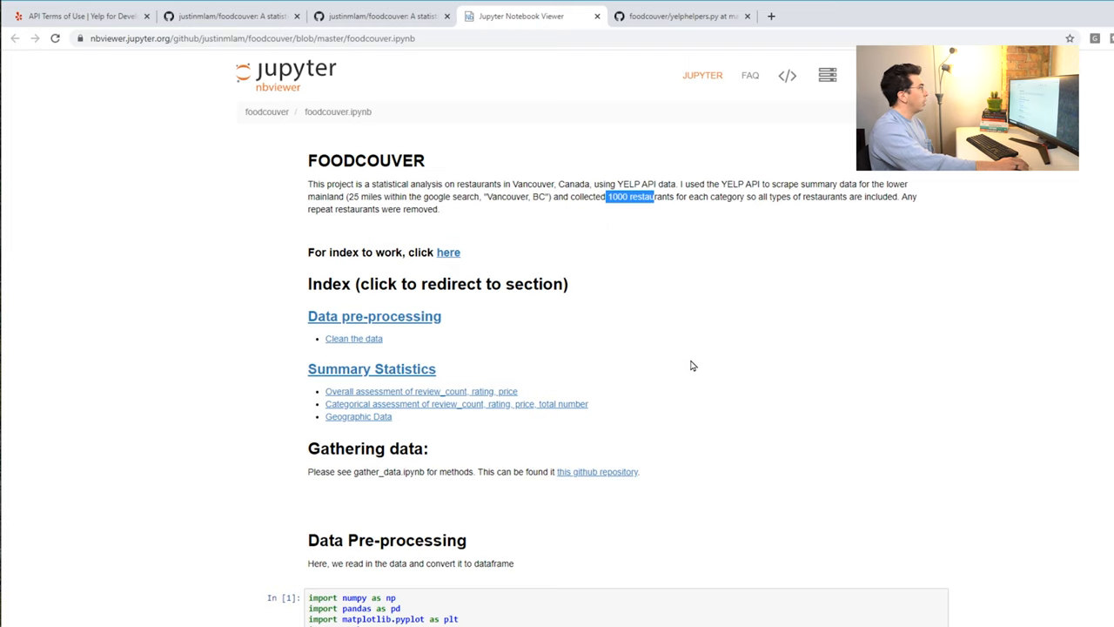
- Scroll past the Missing data output to the Cleaning the data code cell
scroll("down", 3)
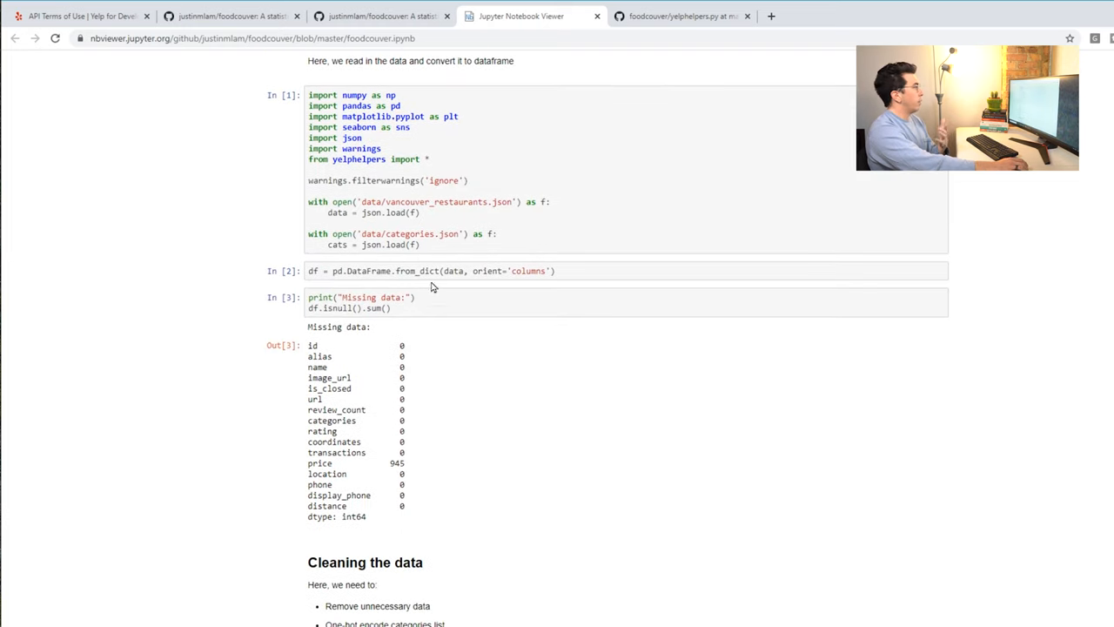
mouse_move(418, 341)
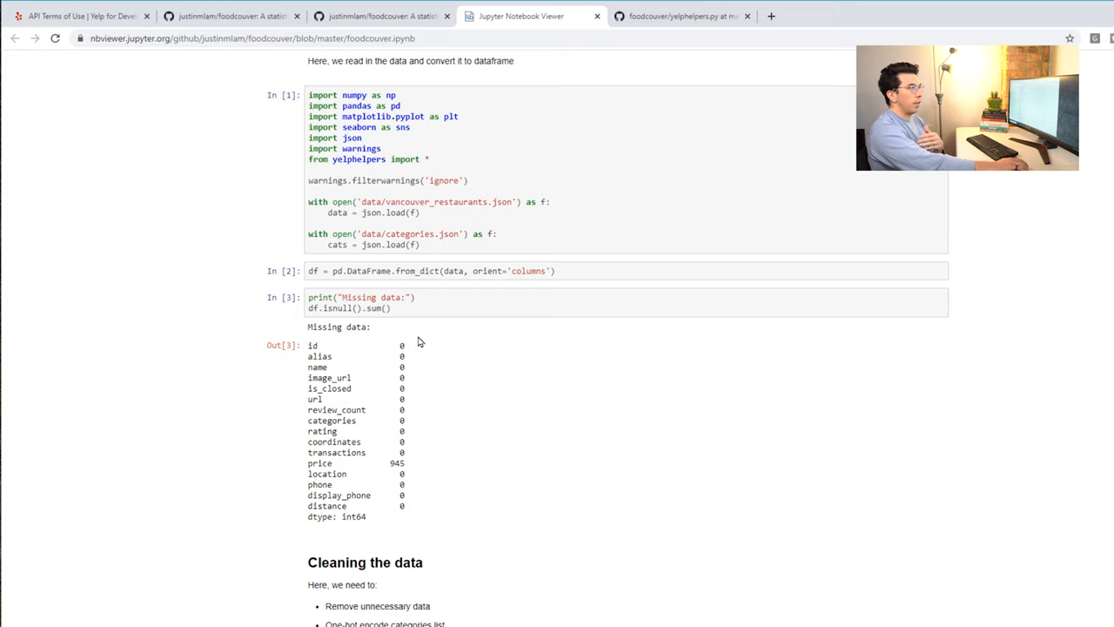
mouse_move(425, 269)
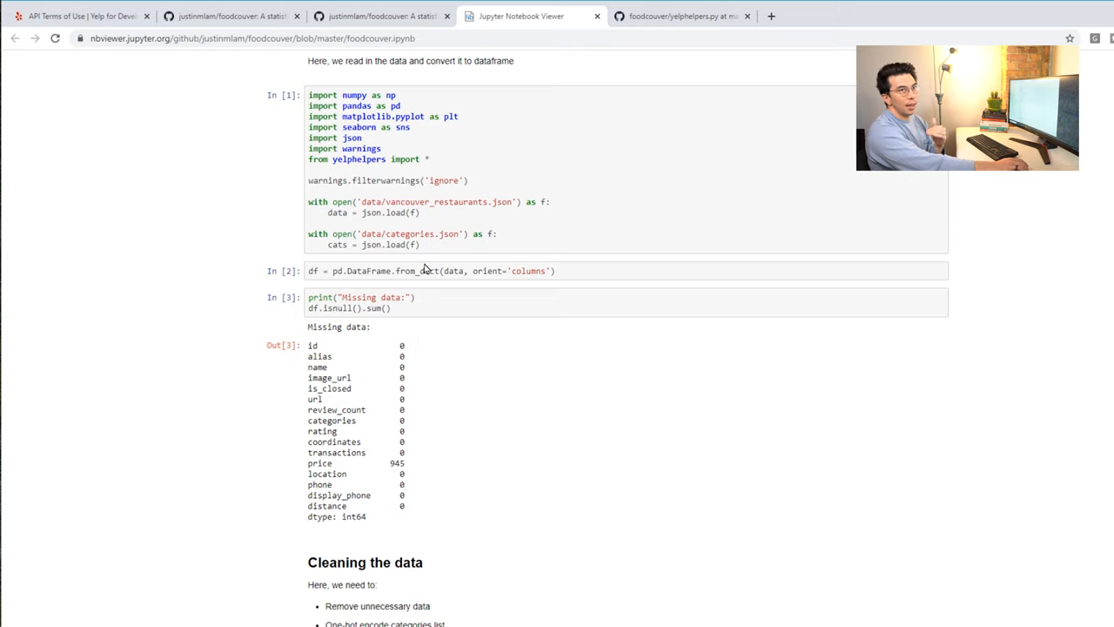
mouse_move(464, 291)
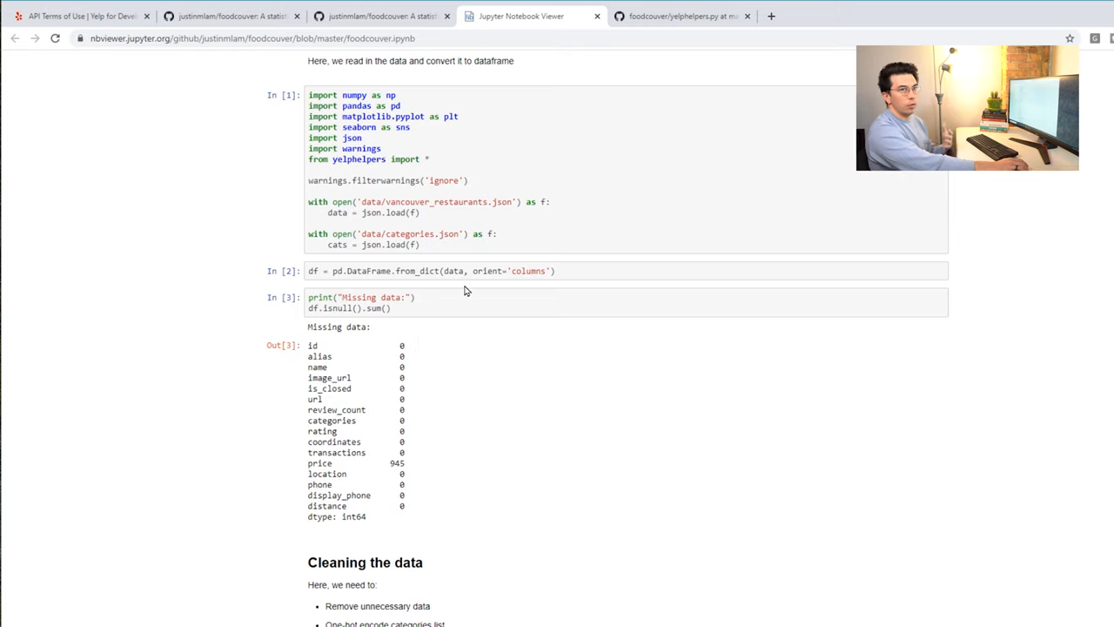
scroll("down", 3)
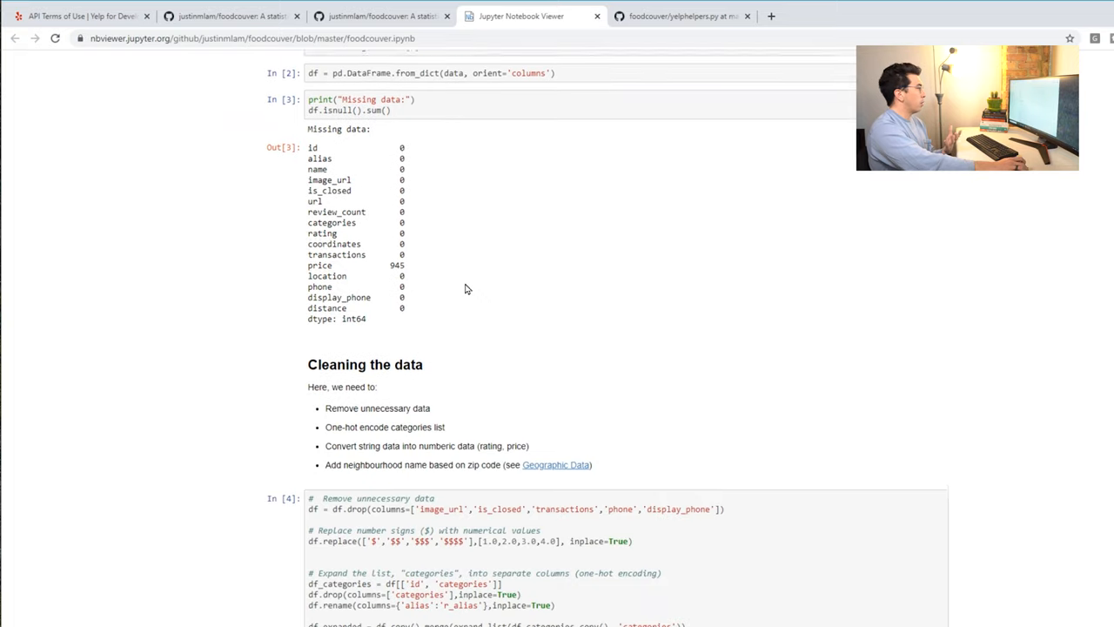
scroll("down", 3)
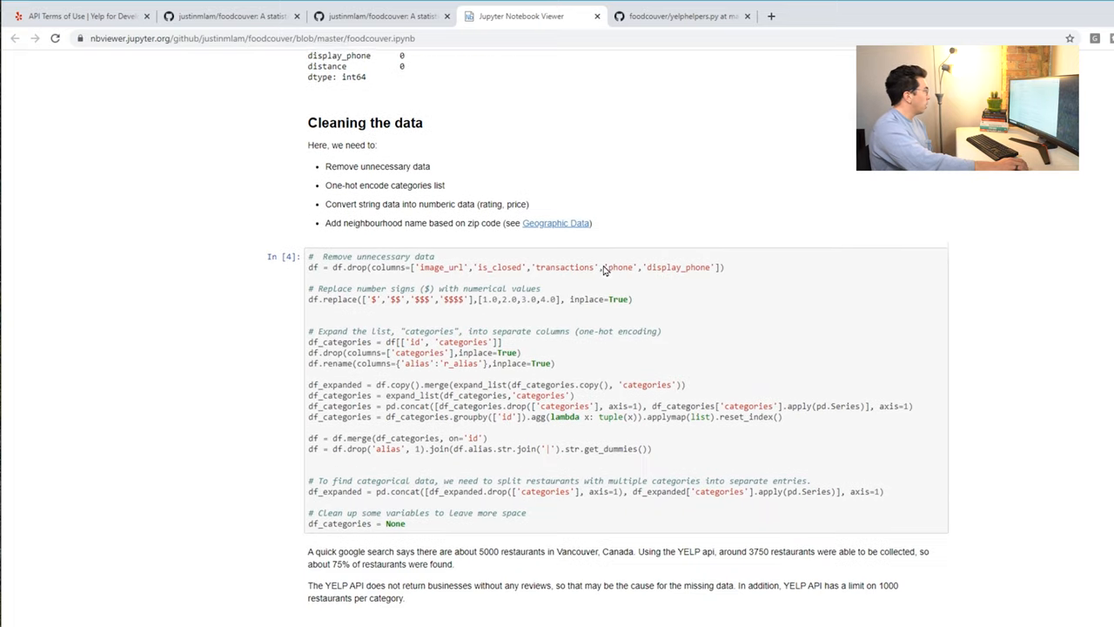
- Scroll past the cleaning code to Summary Statistics with its review_count, rating and price charts
scroll("down", 3)
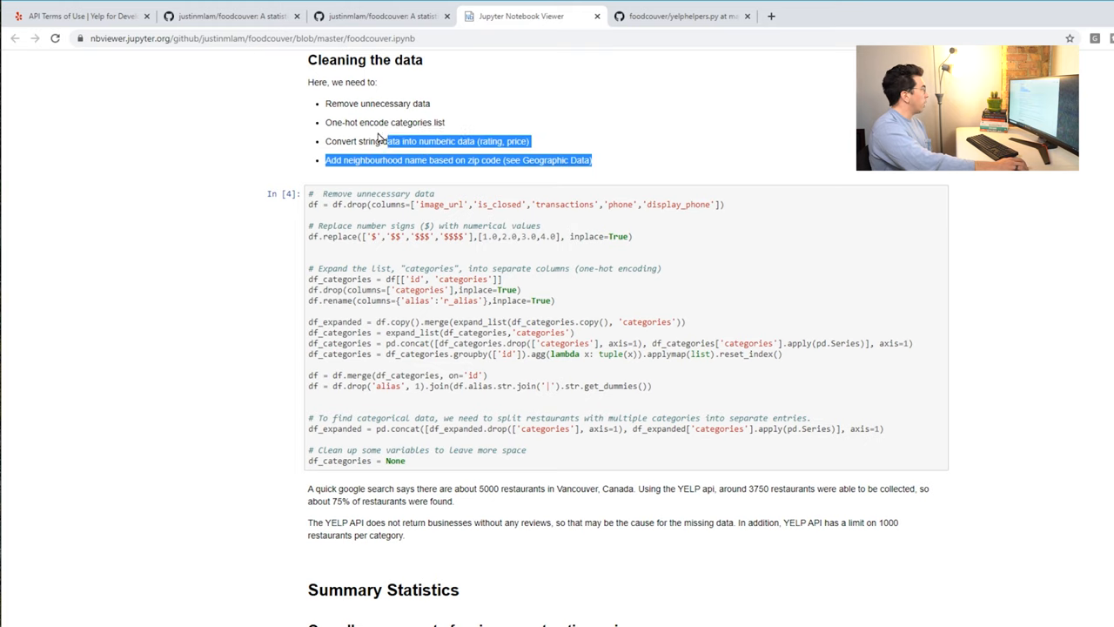
scroll("down", 3)
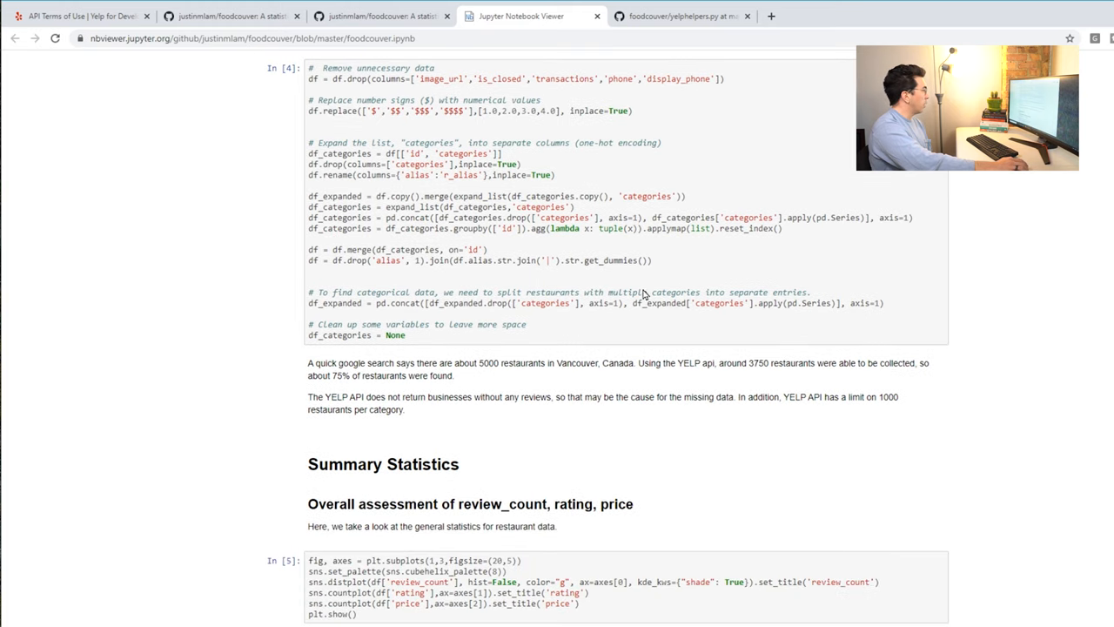
scroll("down", 3)
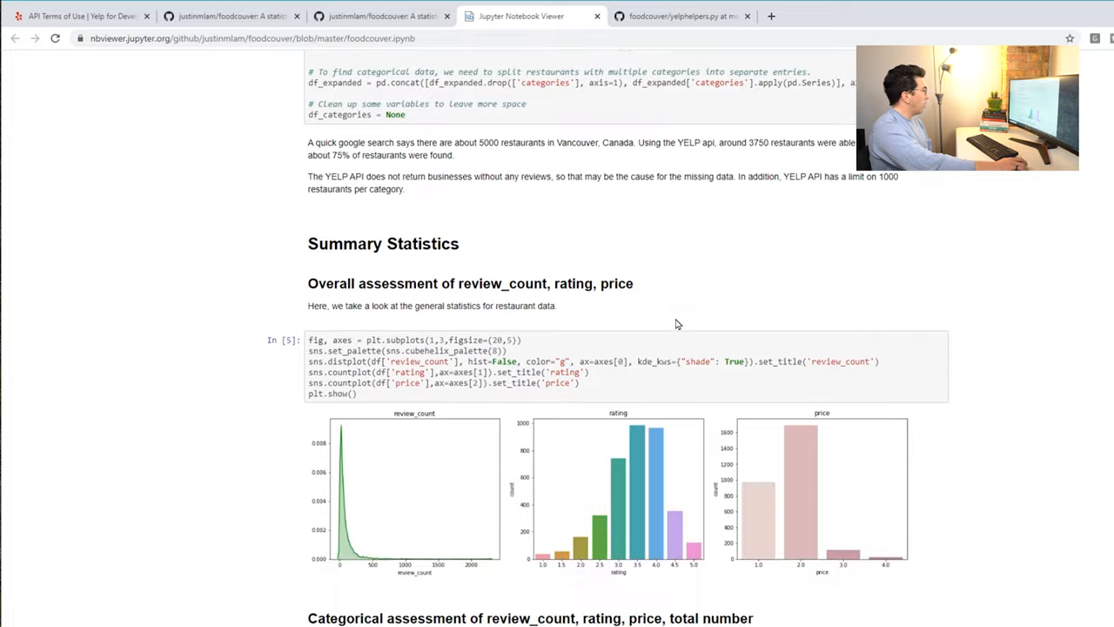
- Scroll through the review_count, rating and price distribution plots of the overall assessment
scroll("down", 3)
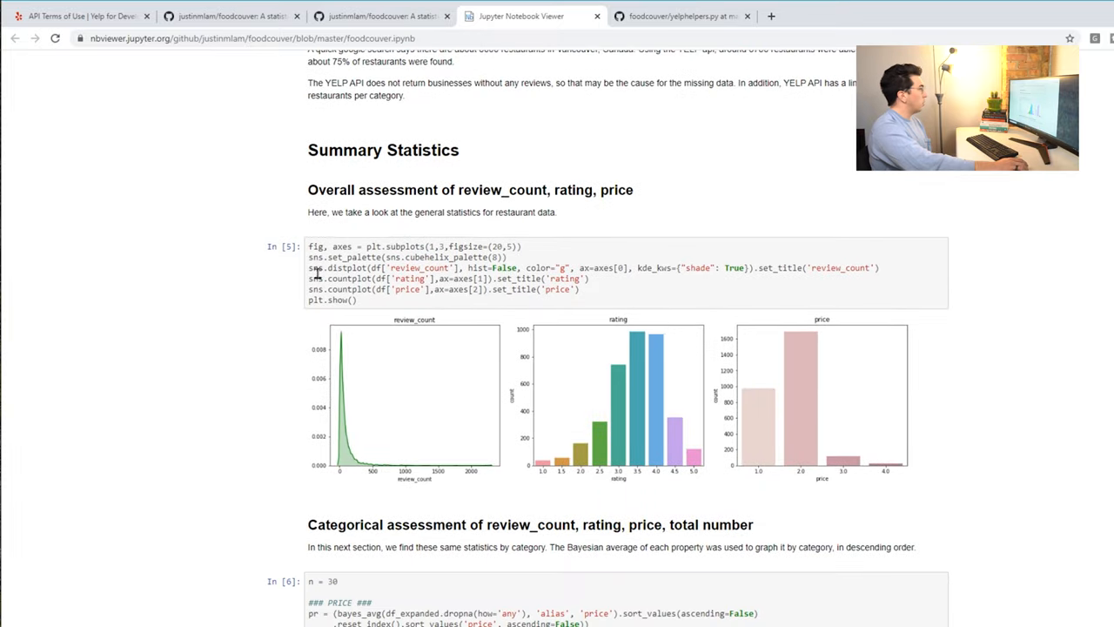
mouse_move(451, 324)
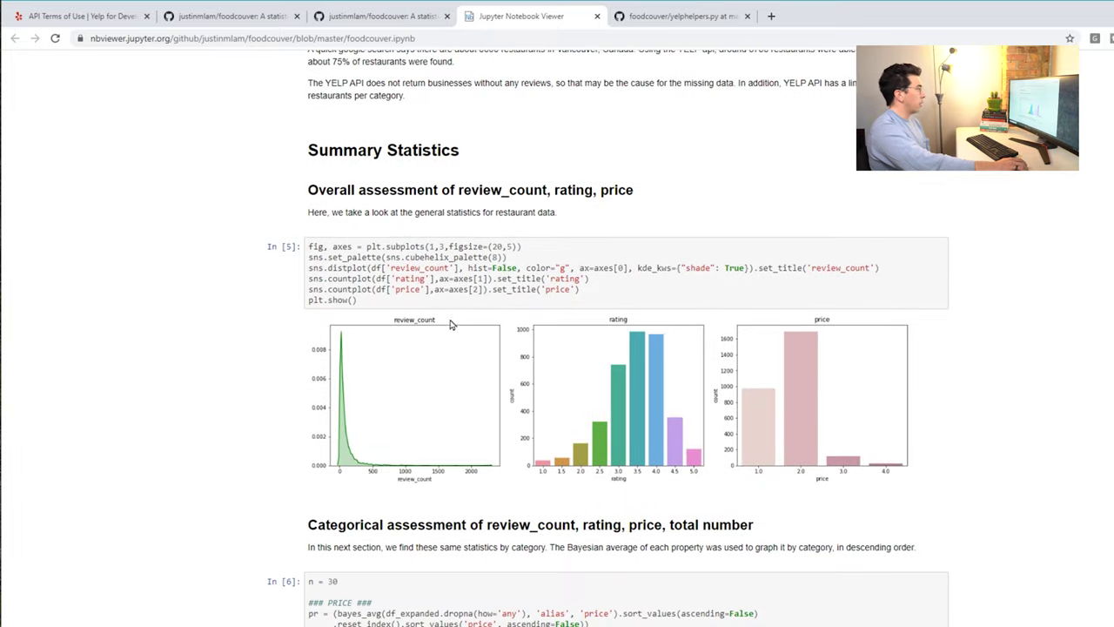
mouse_move(853, 313)
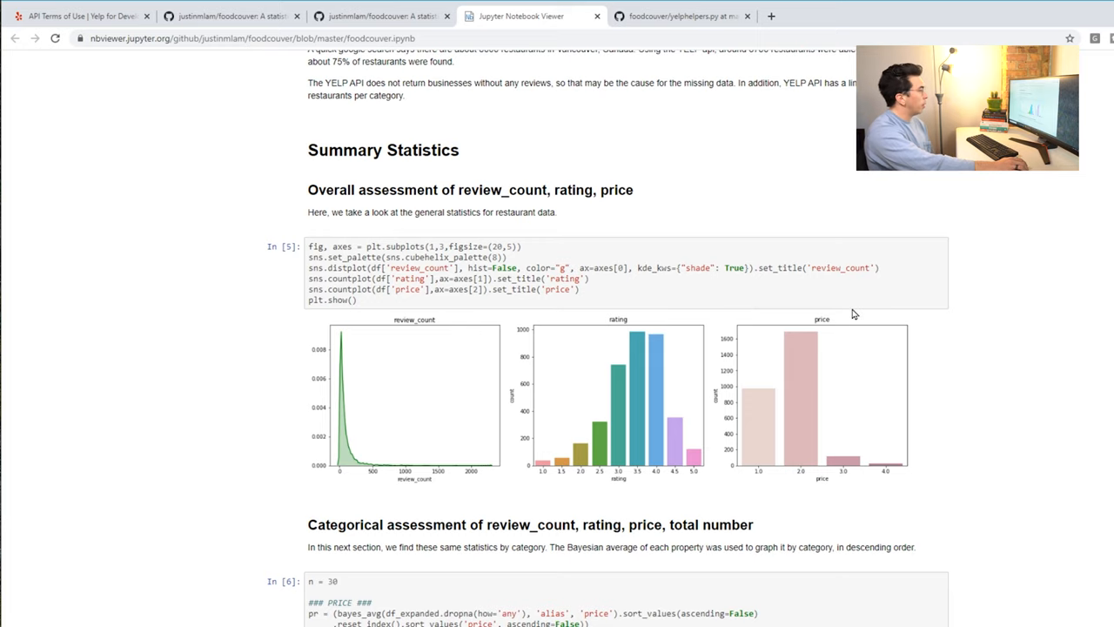
mouse_move(592, 344)
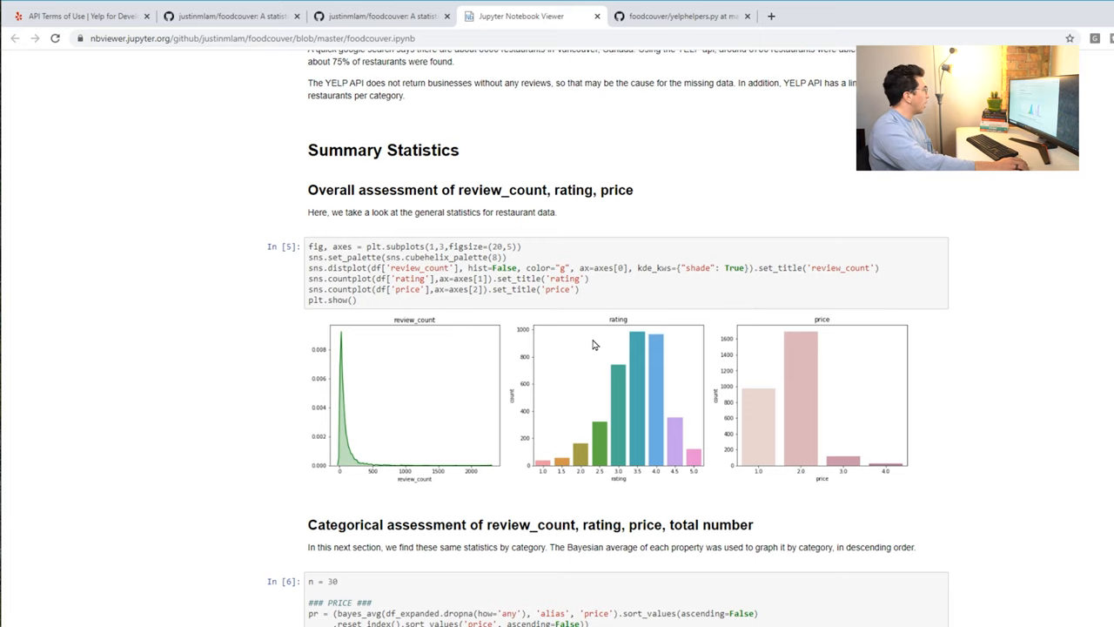
scroll("down", 3)
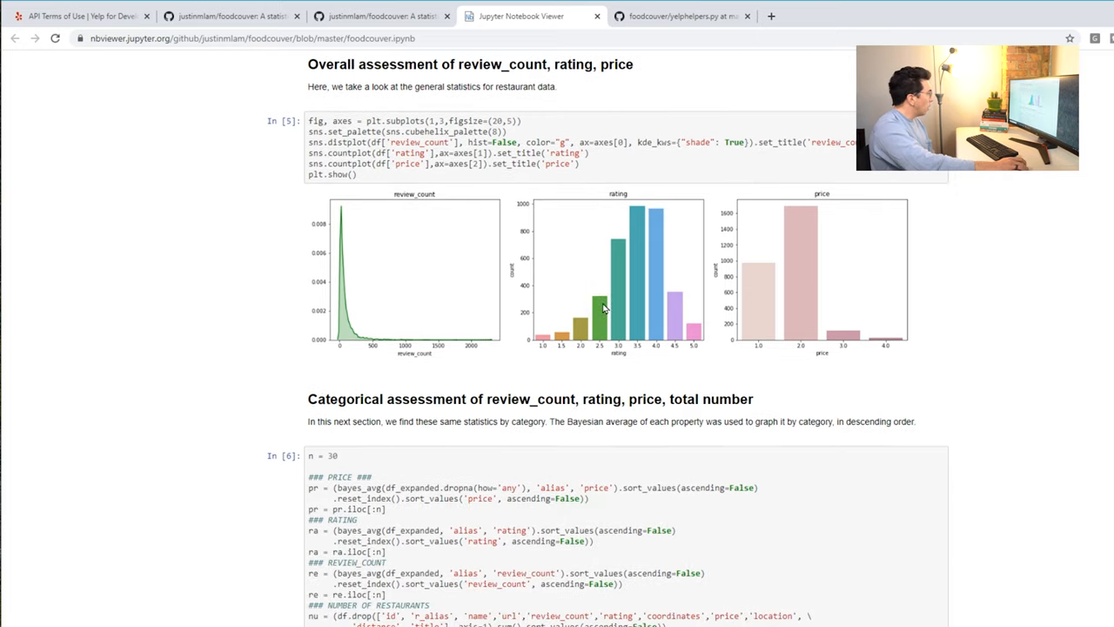
scroll("up", 3)
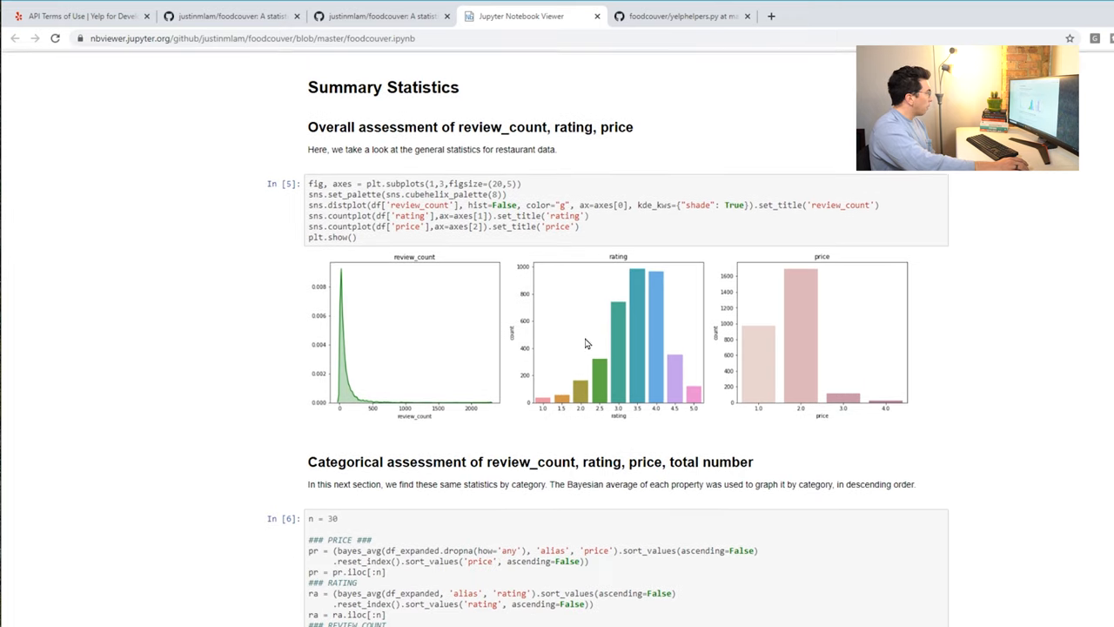
scroll("down", 3)
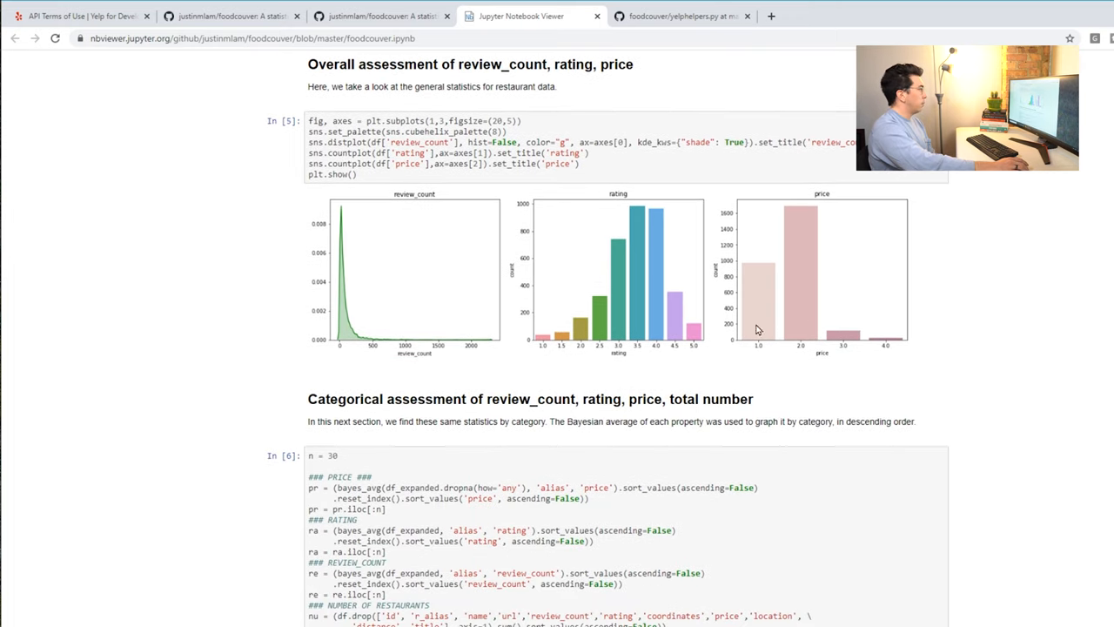
mouse_move(672, 197)
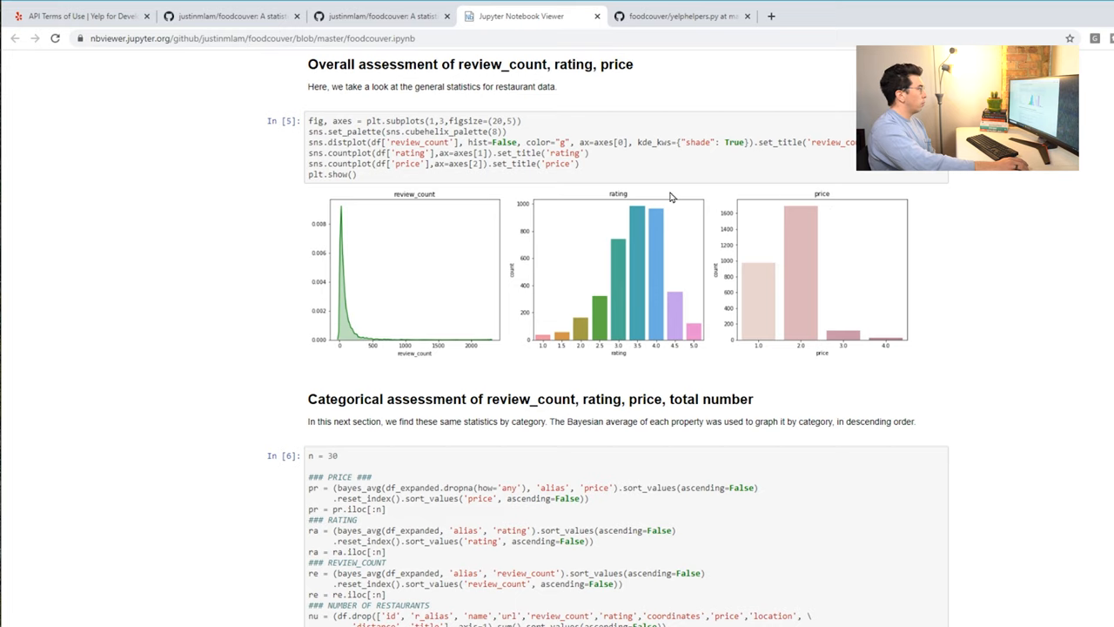
mouse_move(616, 282)
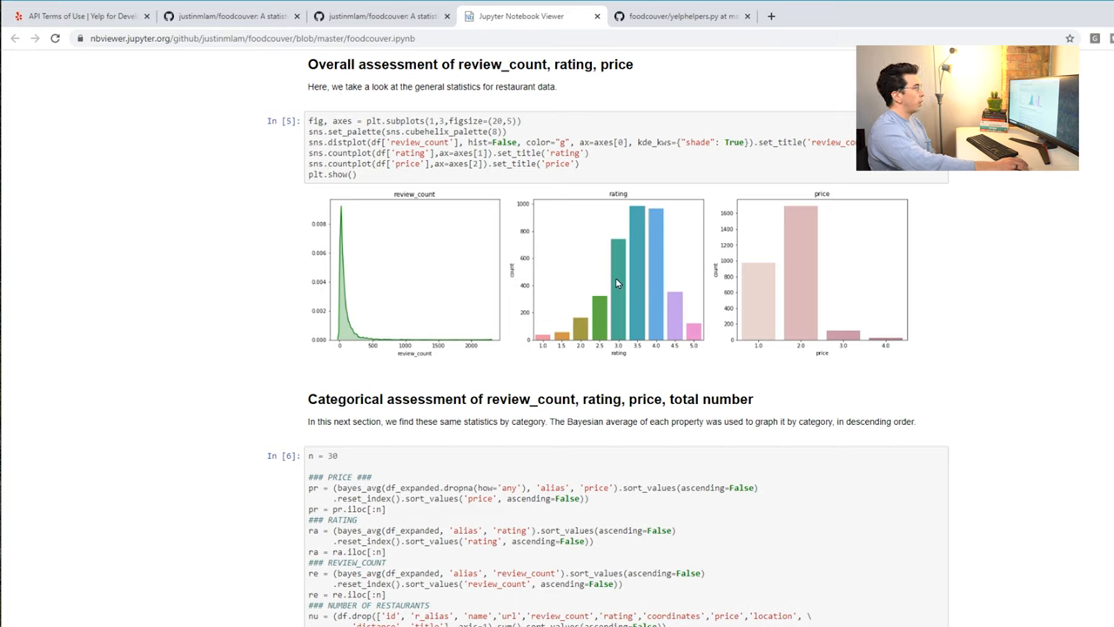
mouse_move(392, 265)
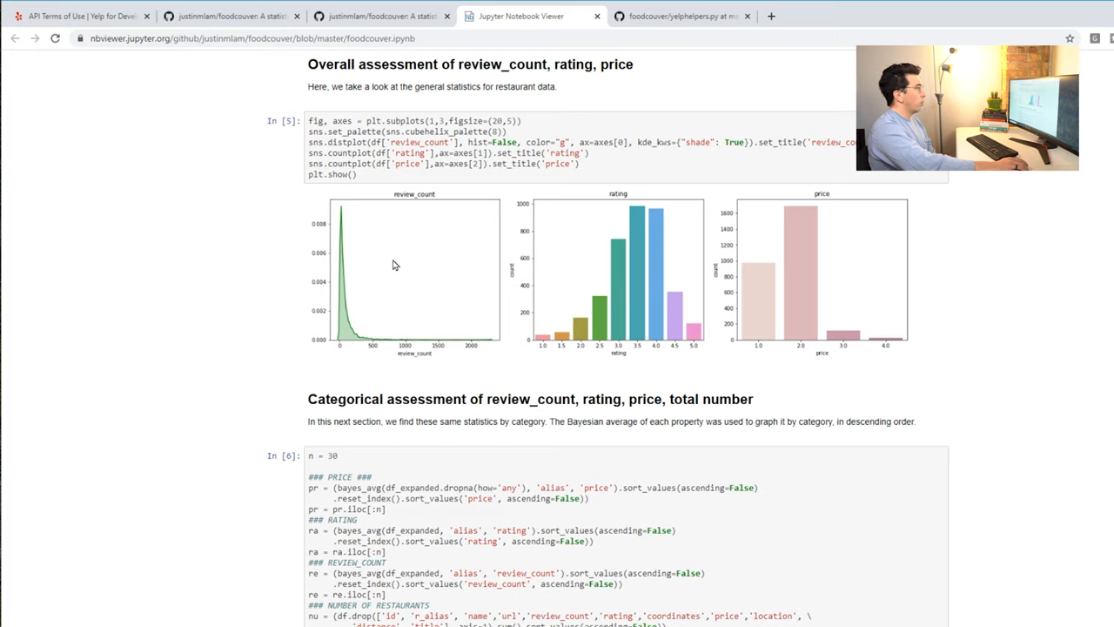
mouse_move(484, 374)
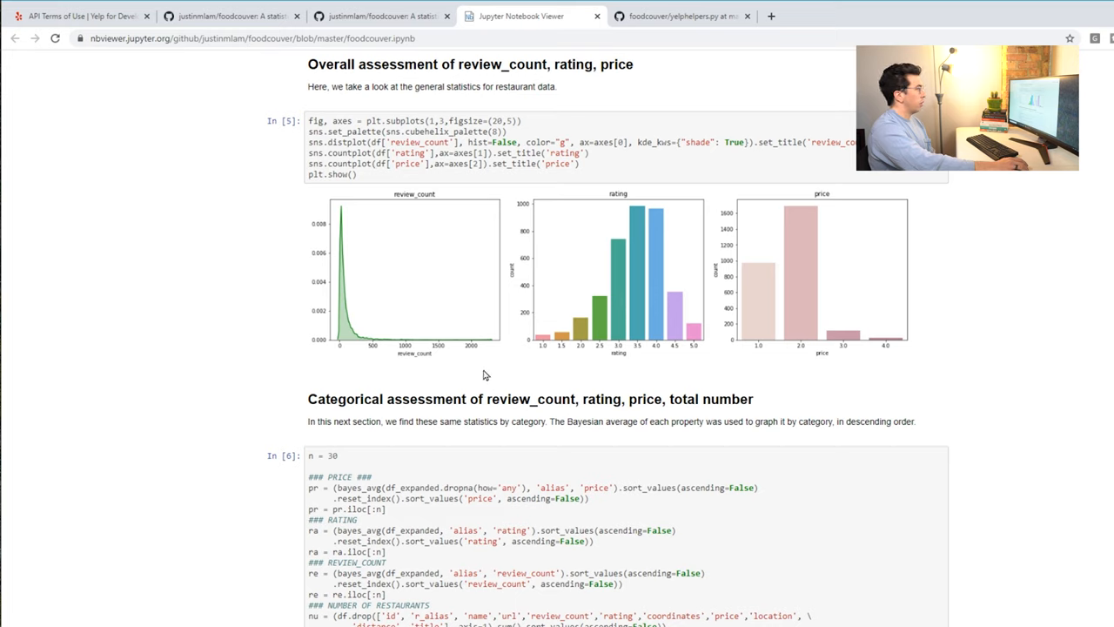
mouse_move(466, 399)
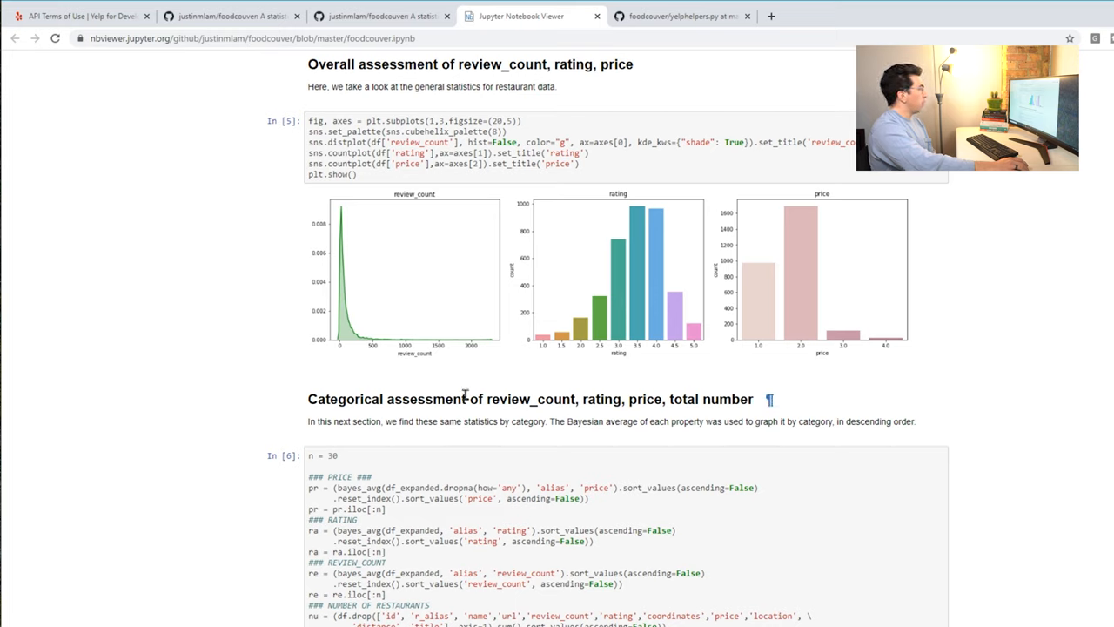
mouse_move(575, 272)
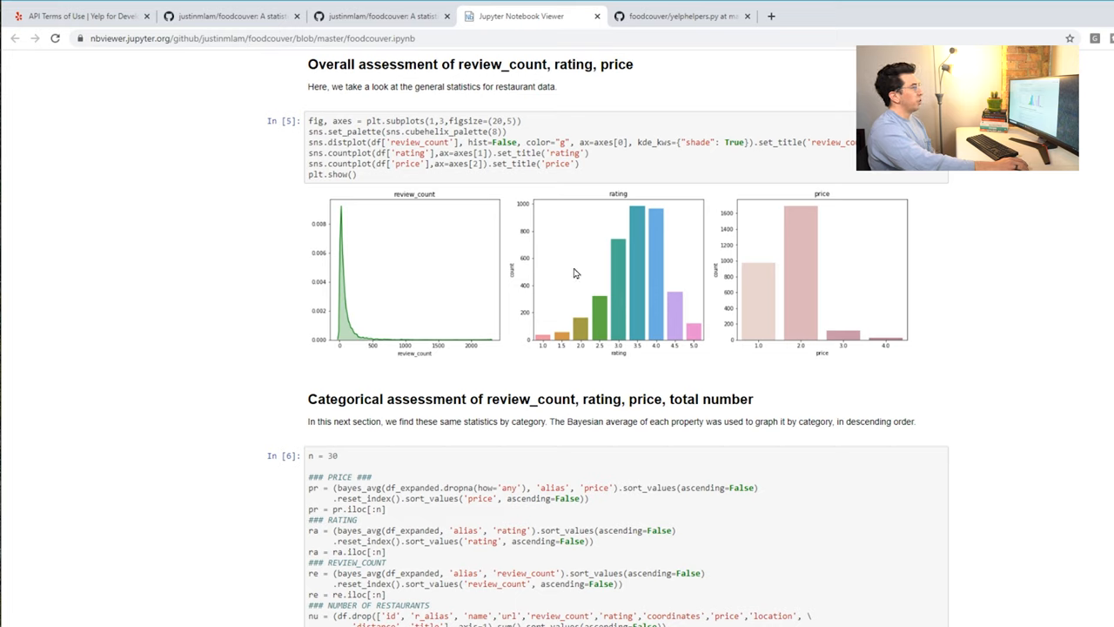
- Glance at the category bar charts, then settle on the Categorical assessment Bayesian-average code cell
scroll("down", 3)
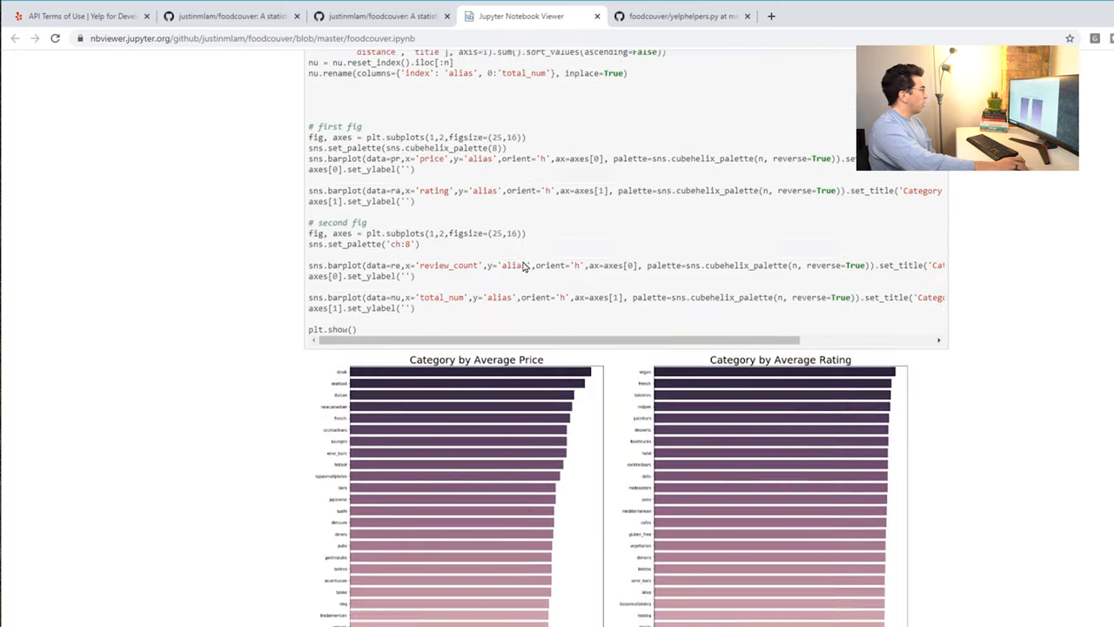
scroll("up", 3)
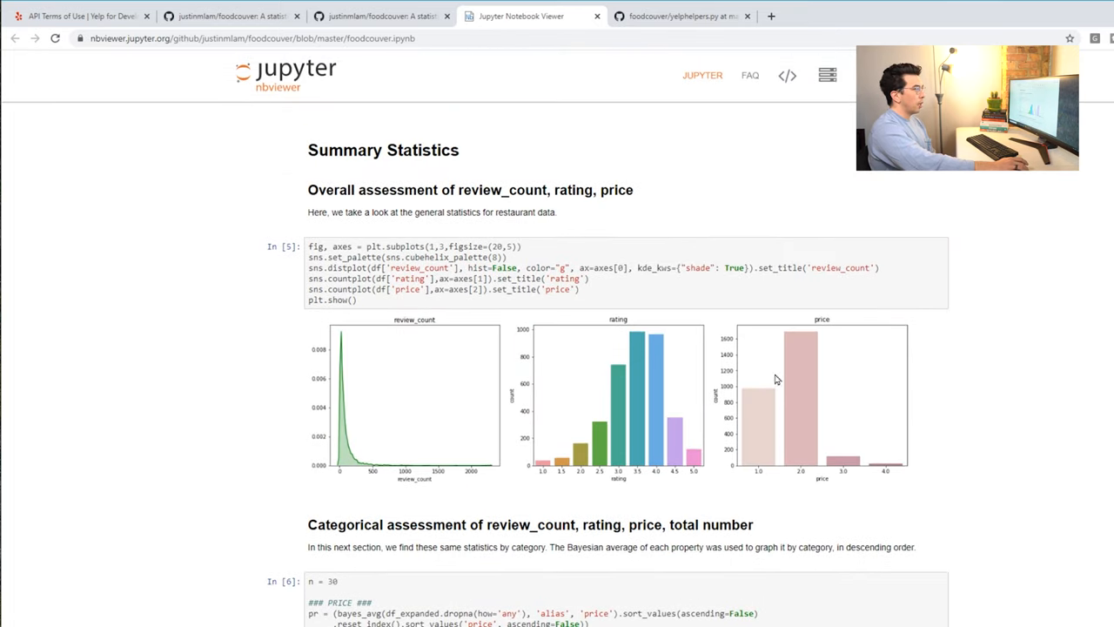
mouse_move(947, 432)
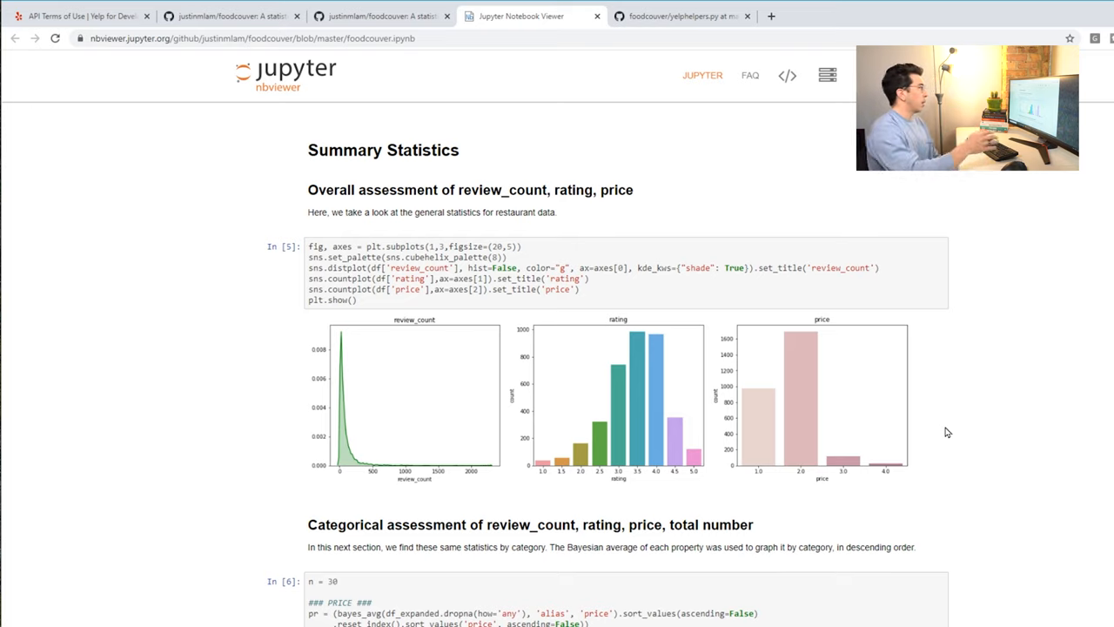
scroll("down", 3)
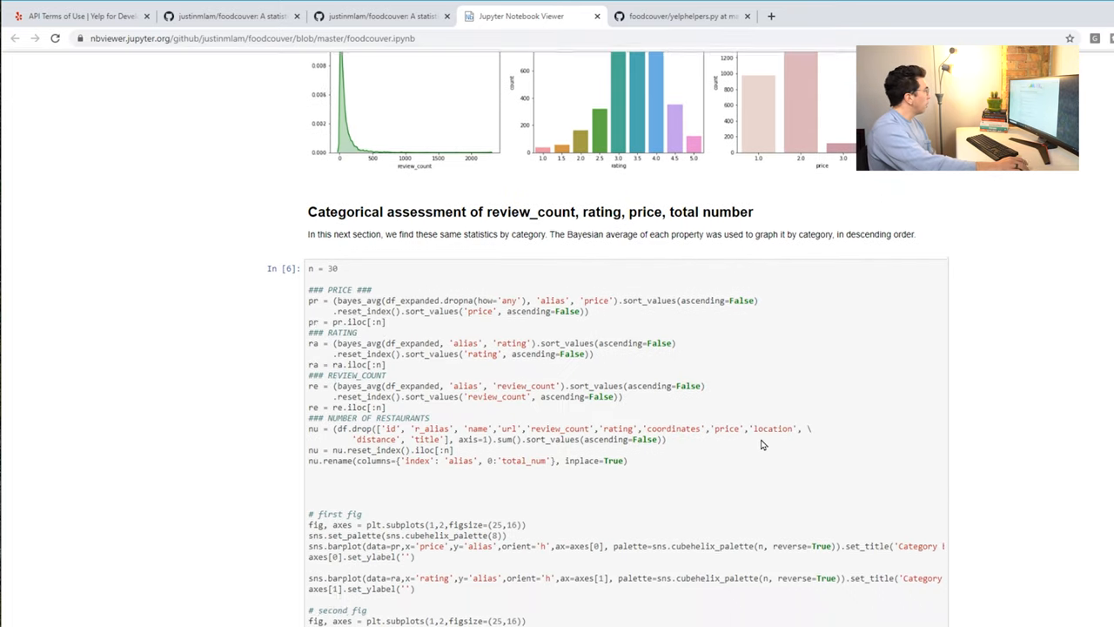
- Scroll over the Category by Average Price, Rating, Review Count and Total Number charts and their plotting code
scroll("down", 3)
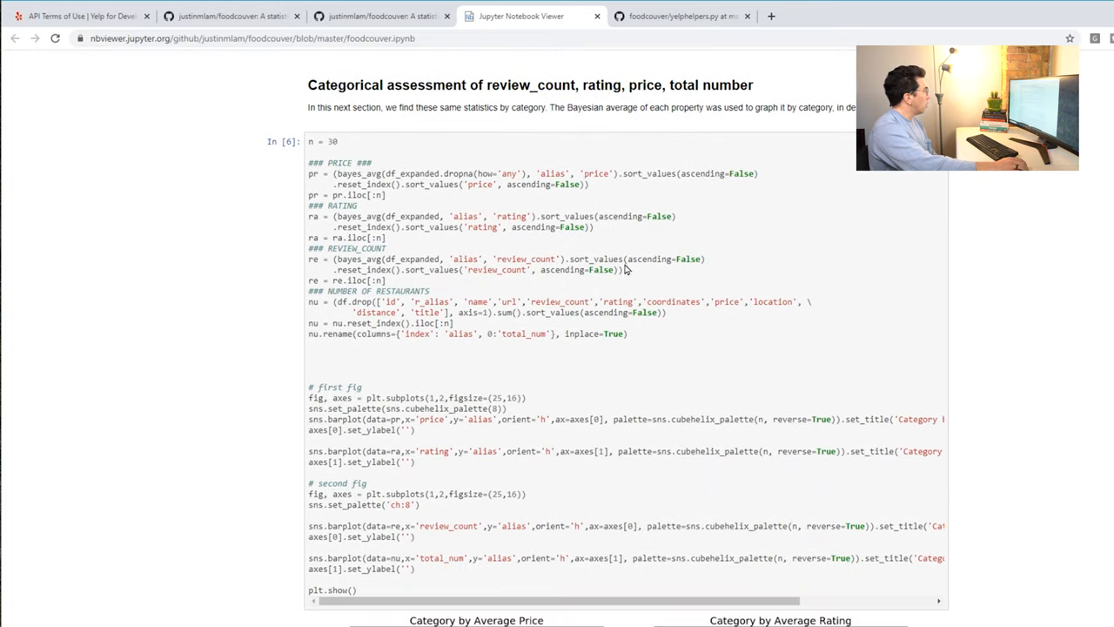
scroll("down", 3)
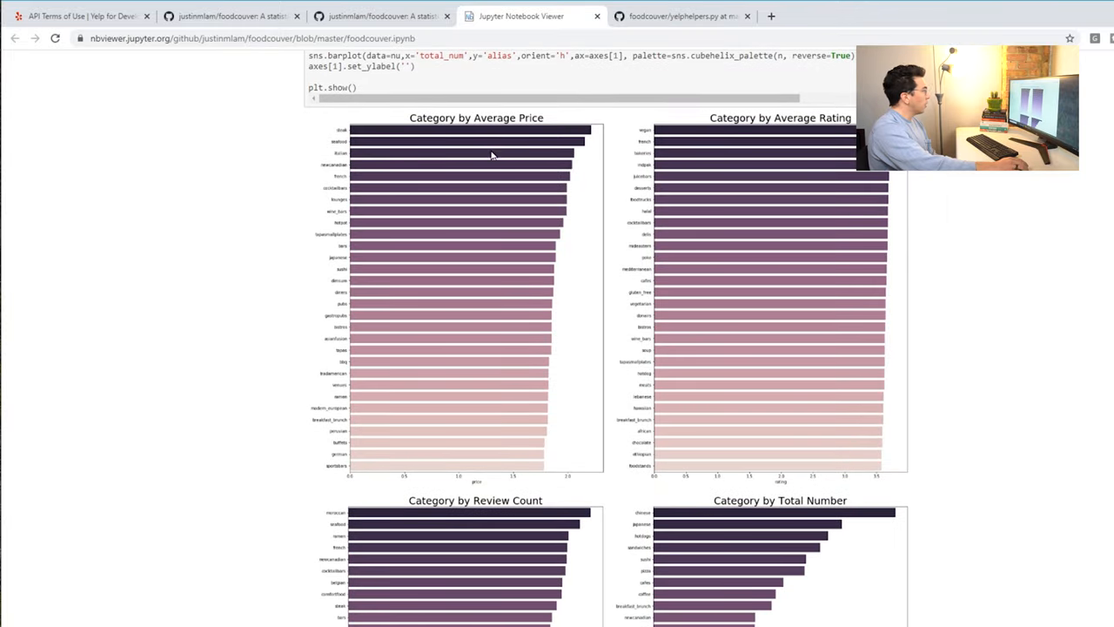
mouse_move(712, 206)
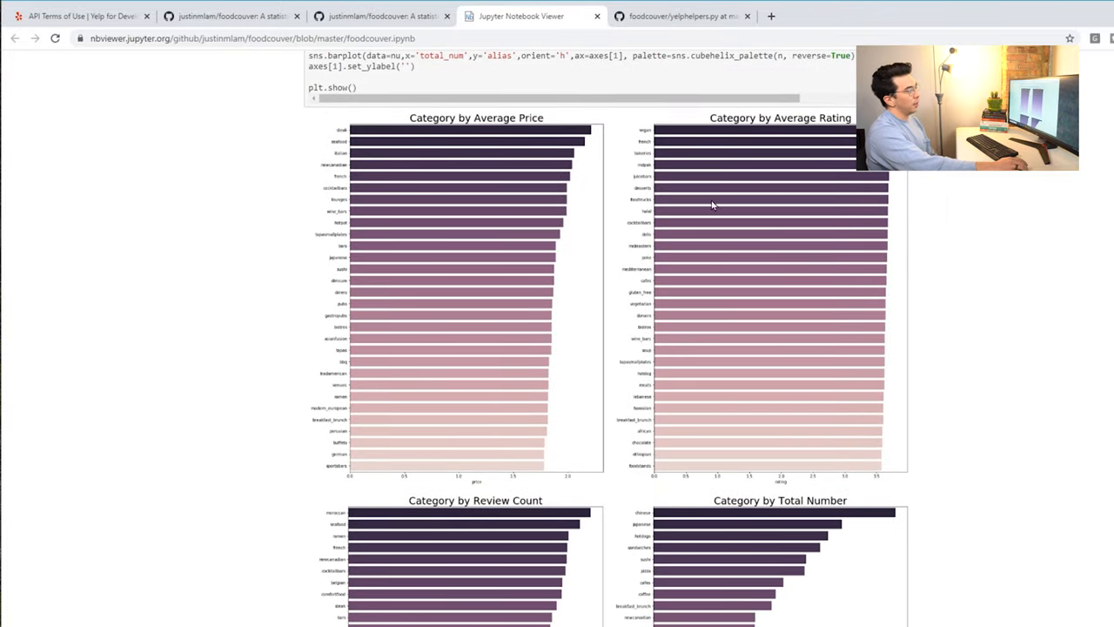
mouse_move(547, 333)
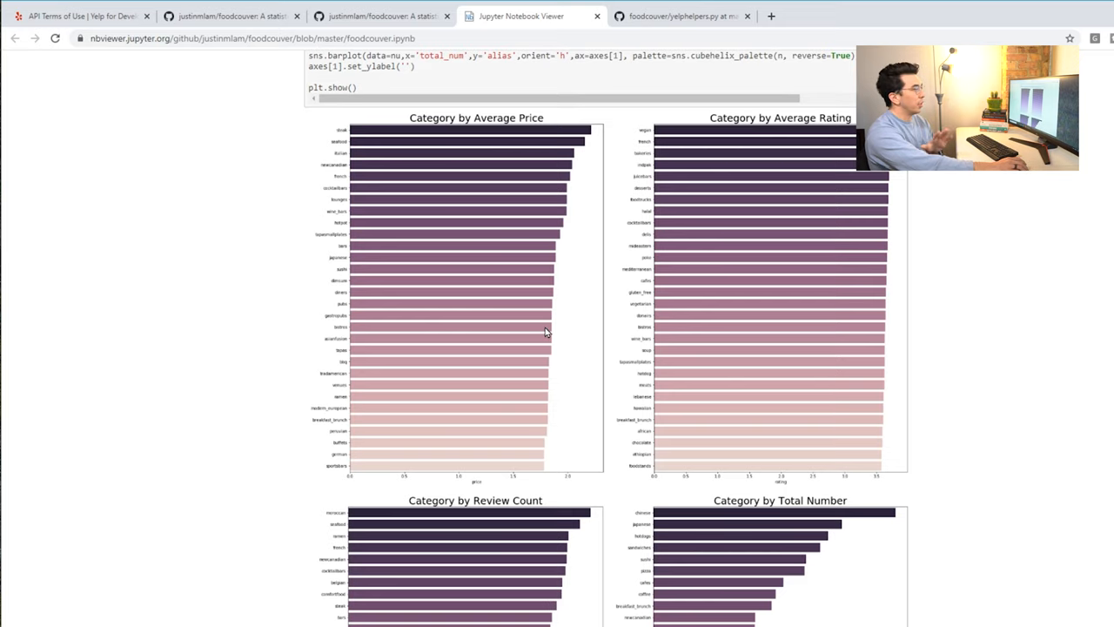
mouse_move(576, 351)
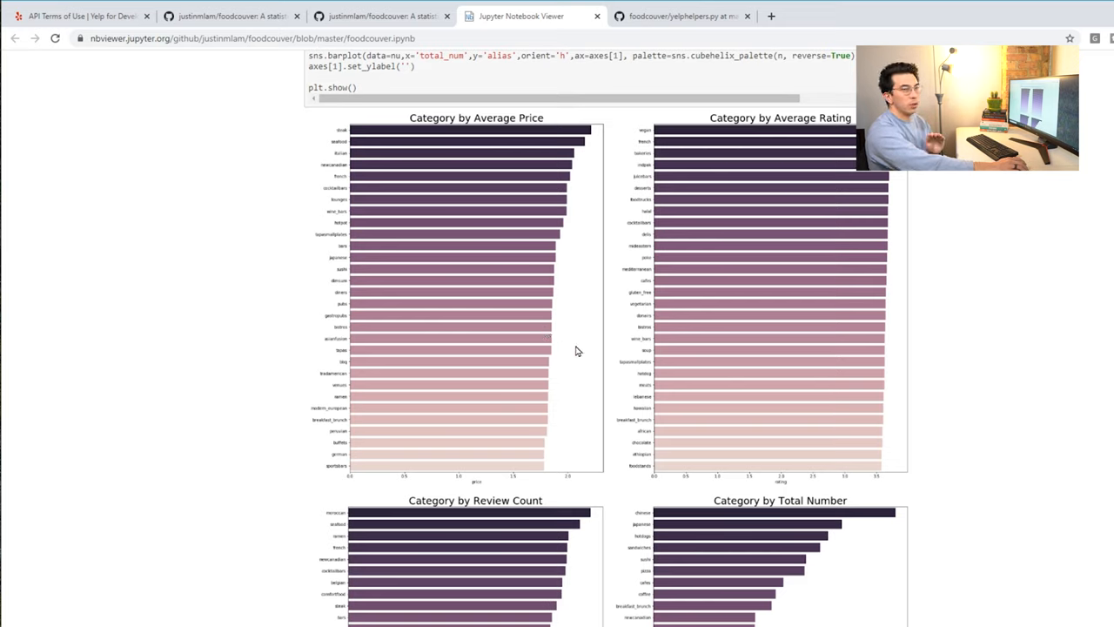
mouse_move(756, 318)
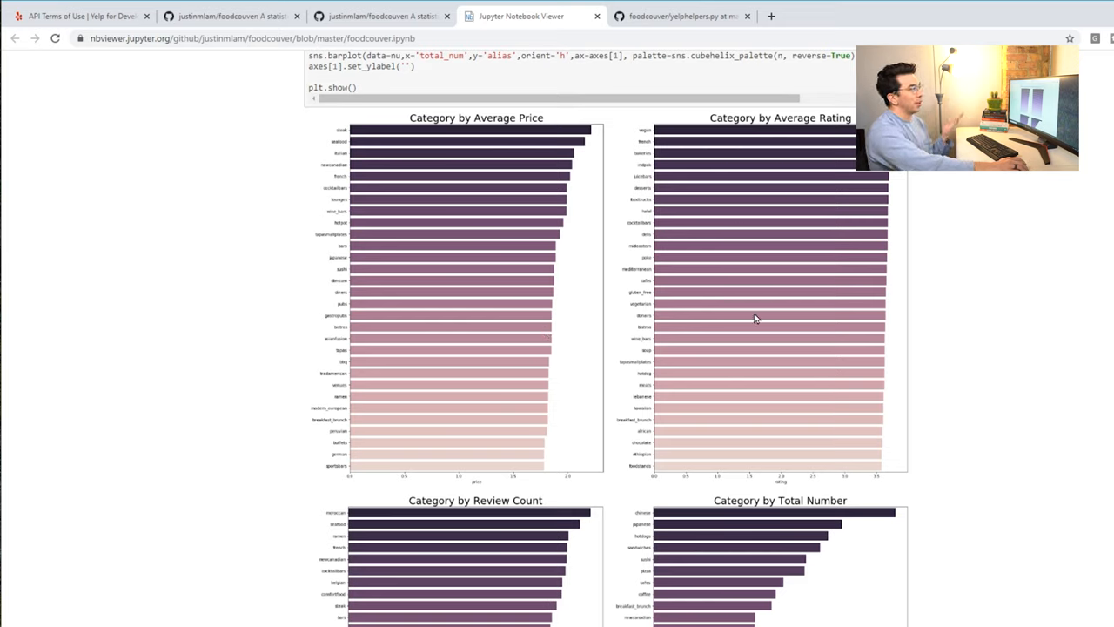
scroll("up", 3)
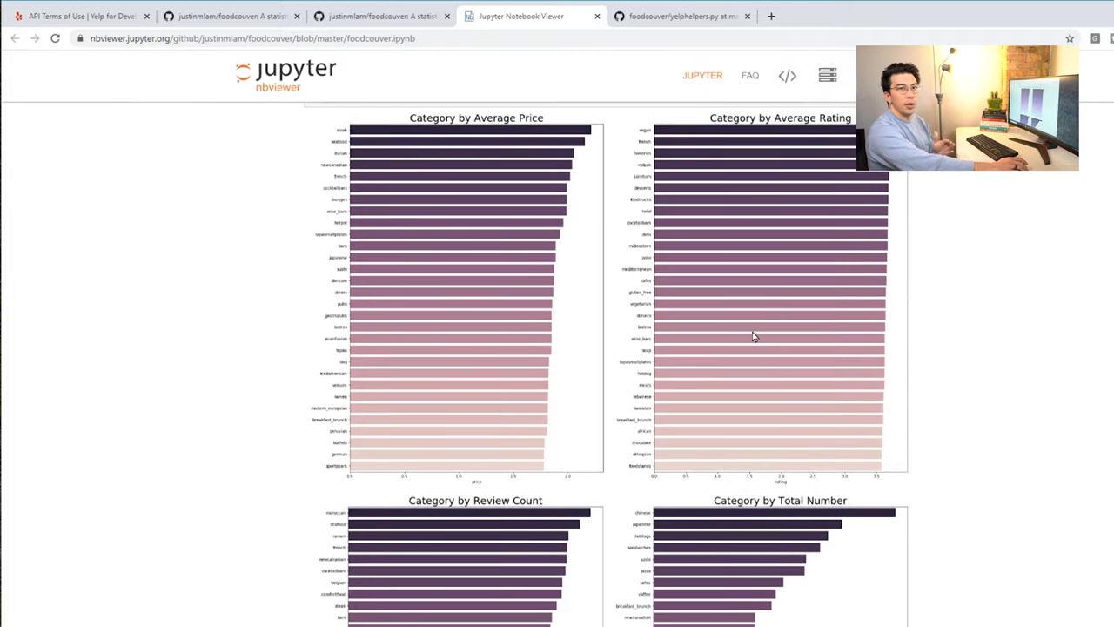
scroll("down", 3)
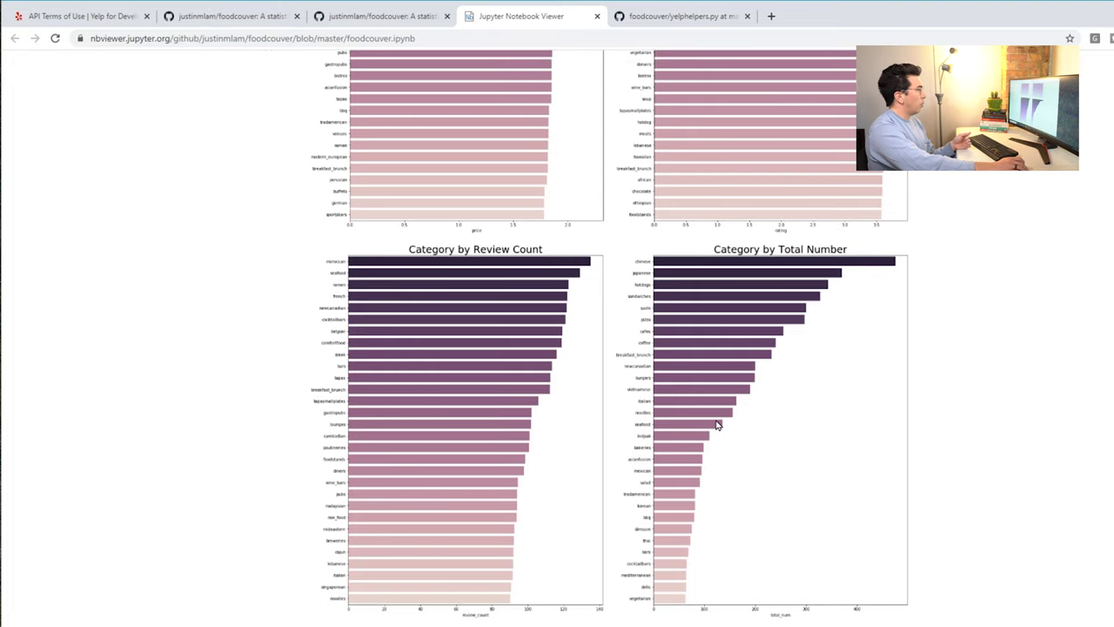
scroll("up", 3)
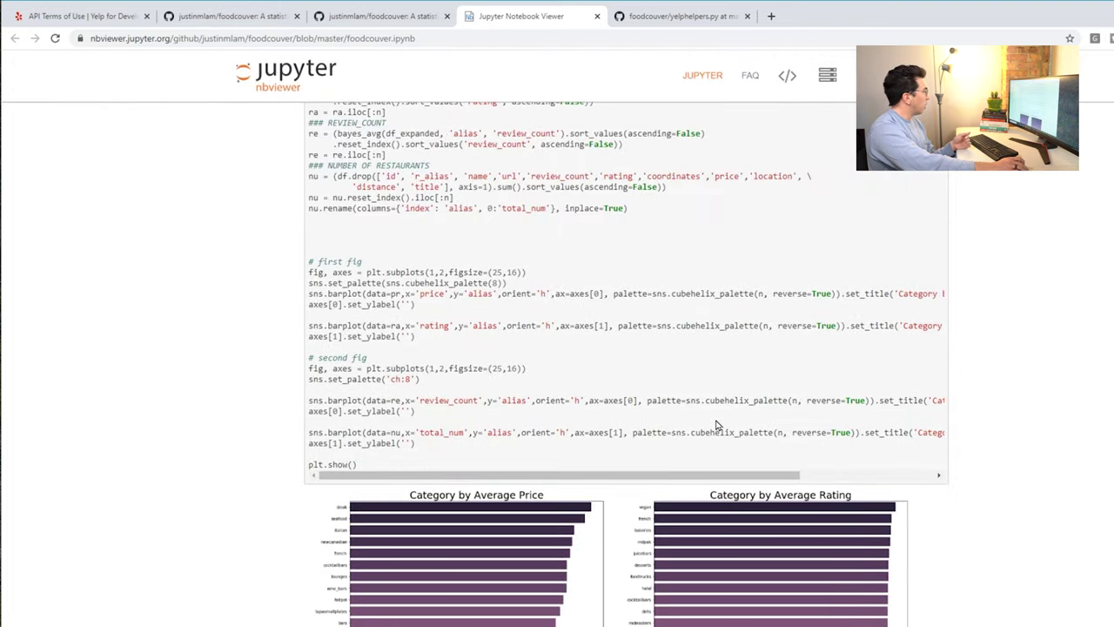
- Scroll to the top-5 category charts and read the commentary paragraph beneath them
scroll("down", 3)
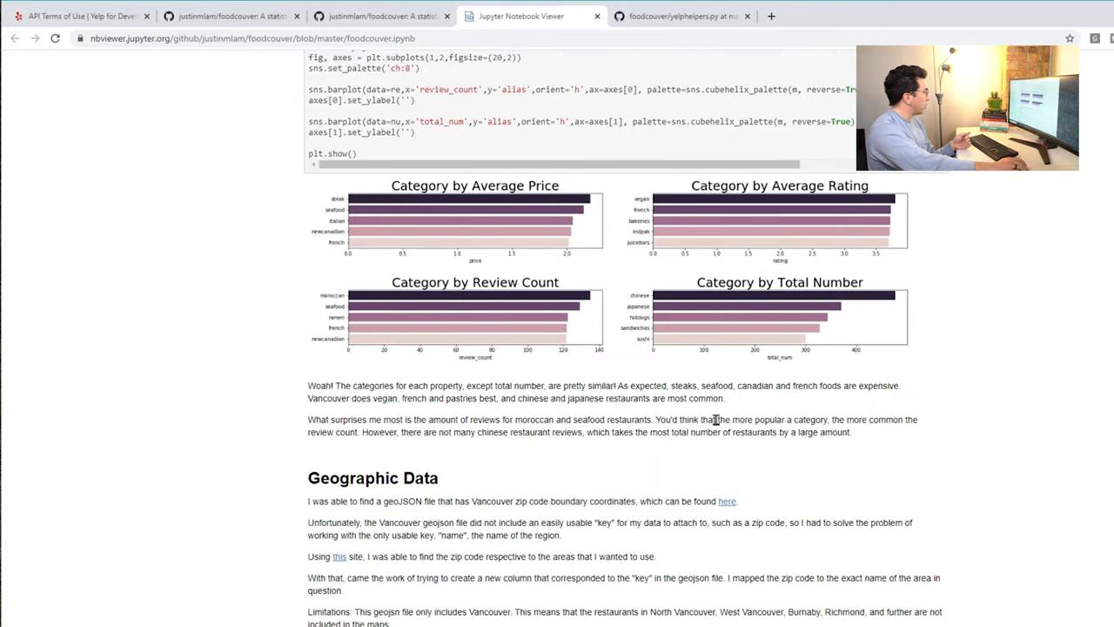
scroll("down", 3)
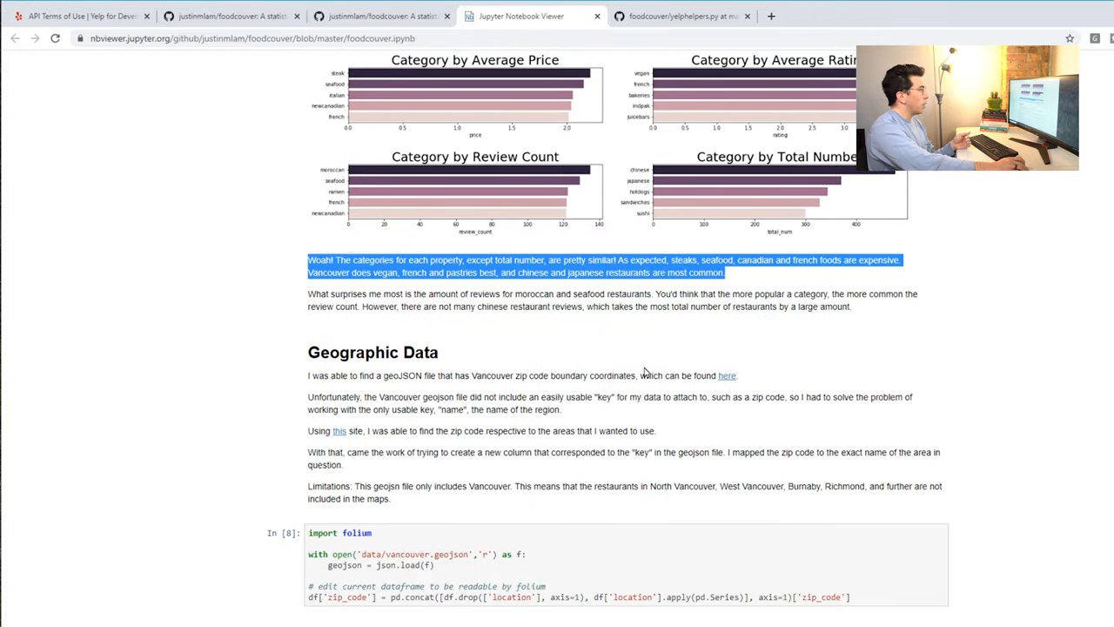
scroll("up", 3)
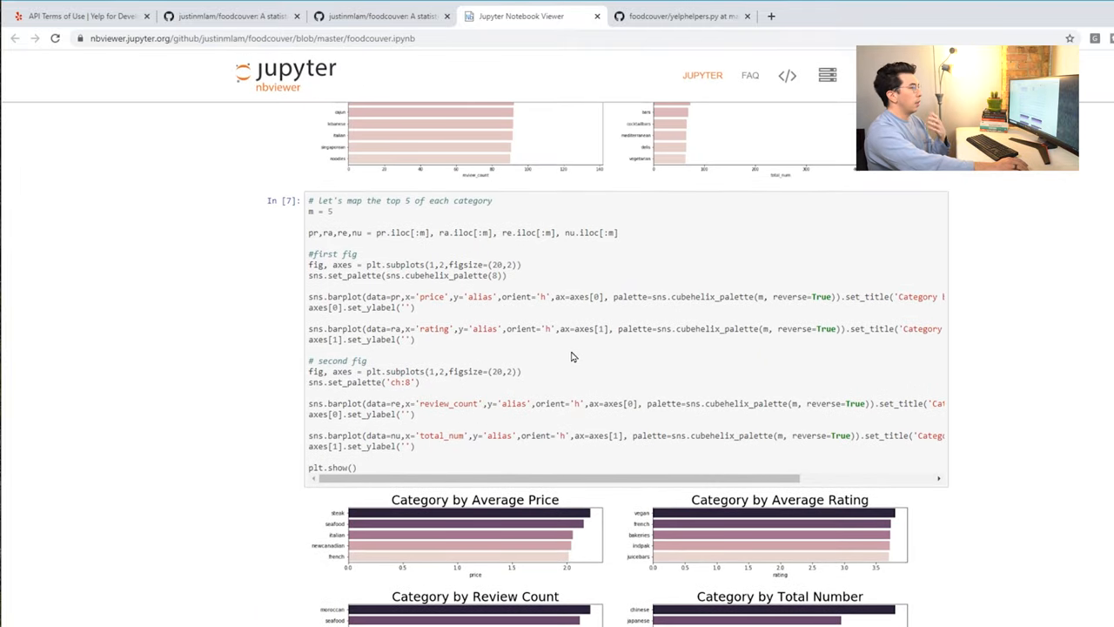
- Move into the Geographic Data section showing the import folium, geojson and zip code cells
scroll("down", 3)
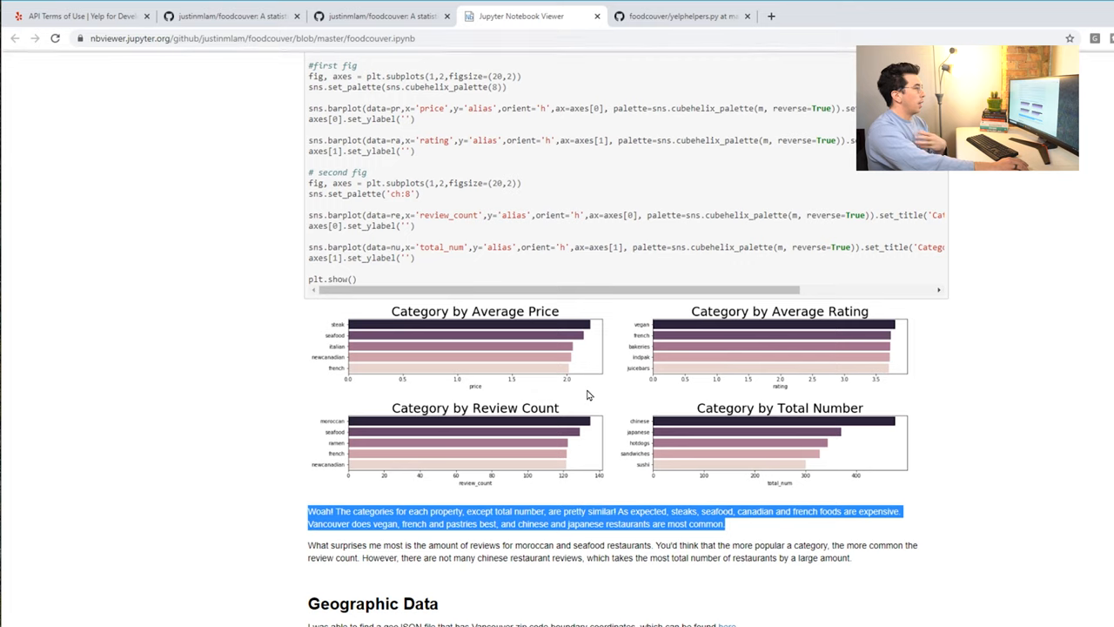
mouse_move(729, 373)
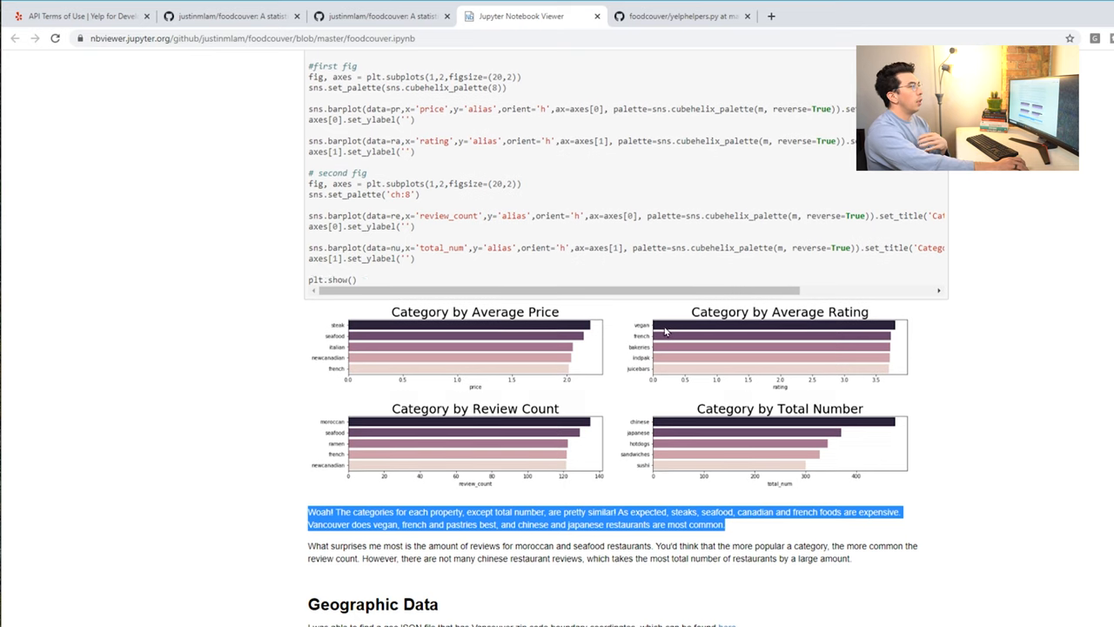
scroll("up", 3)
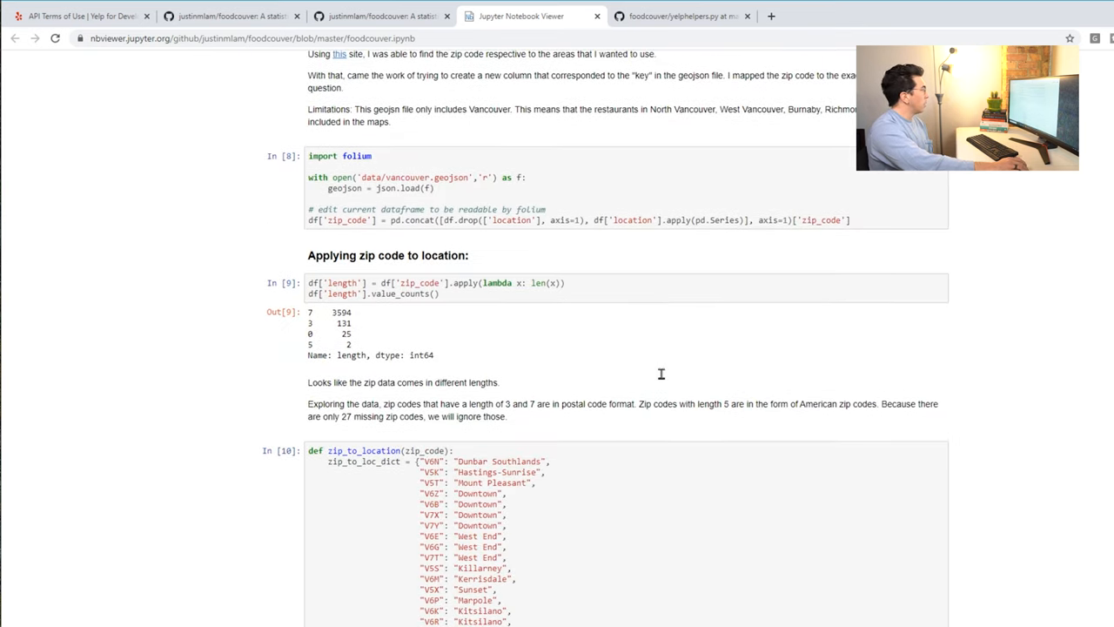
scroll("up", 3)
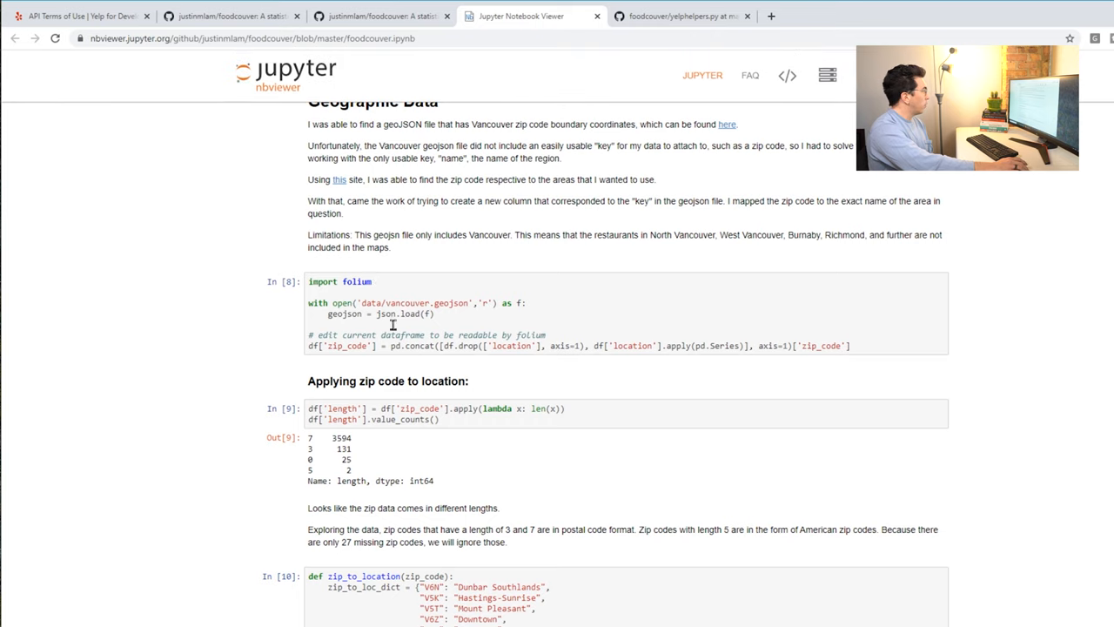
- Scroll past the zip_to_location function to the Average rating by area folium map of Vancouver
scroll("down", 3)
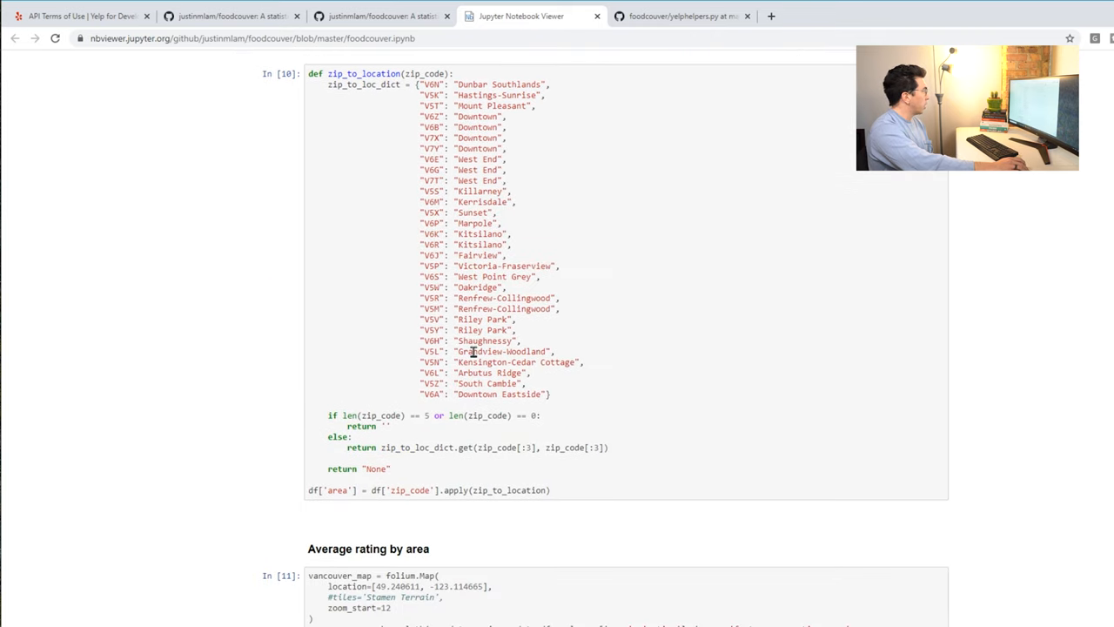
scroll("up", 3)
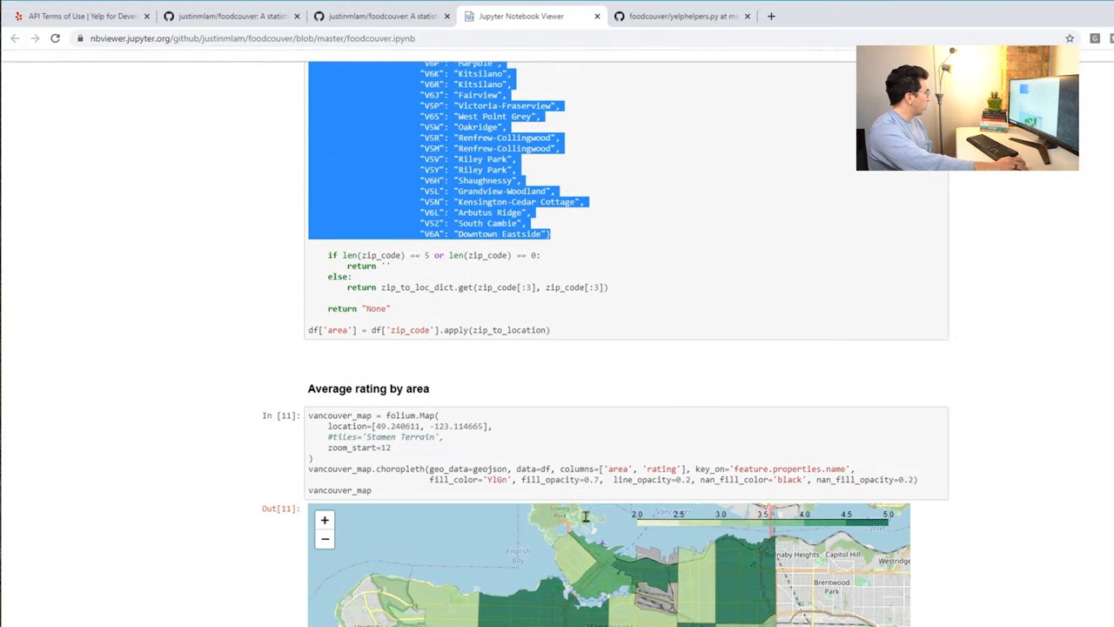
scroll("down", 3)
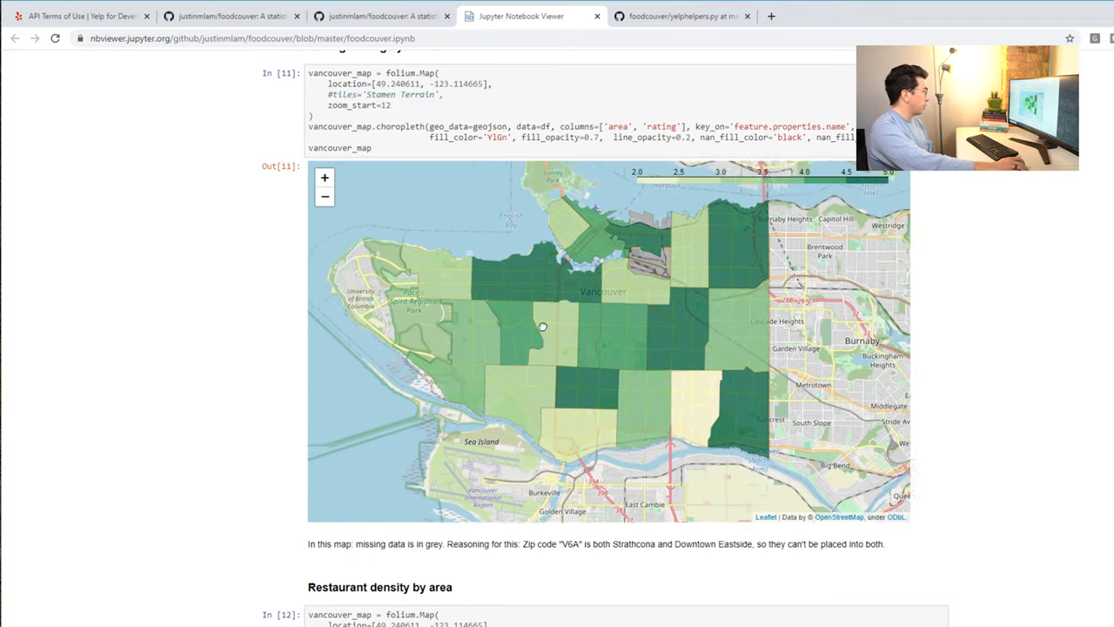
left_click_drag(544, 328, 533, 257)
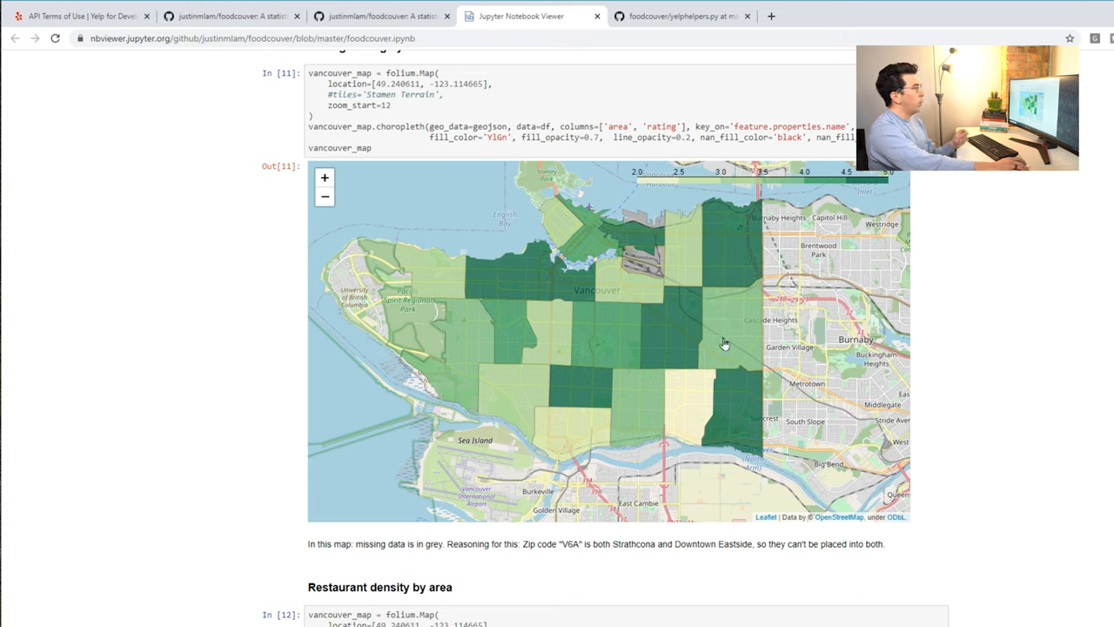
mouse_move(669, 179)
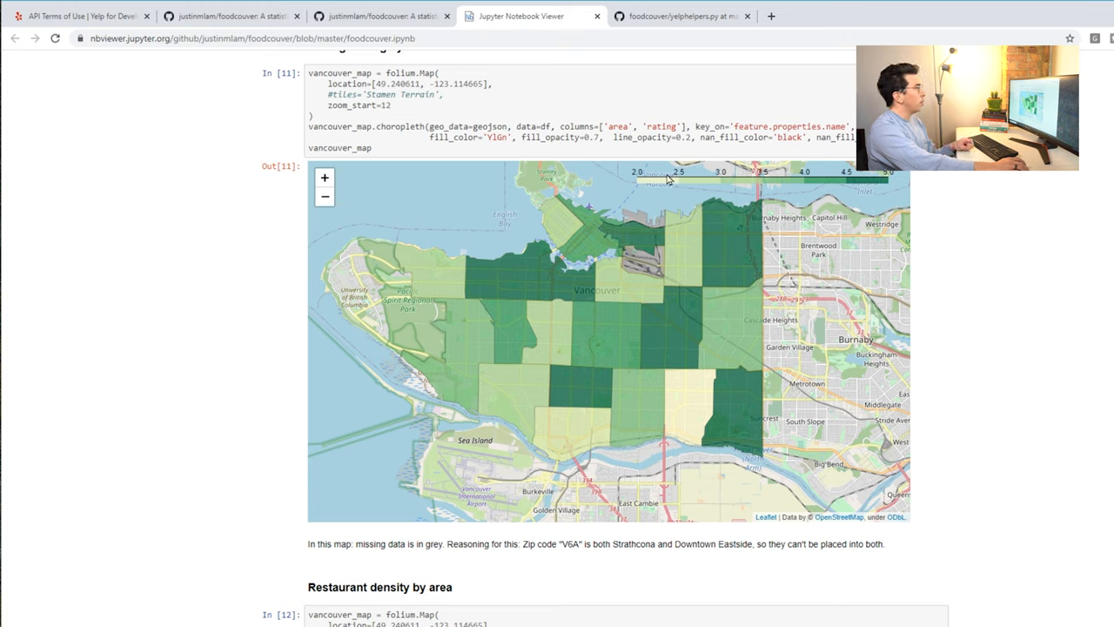
mouse_move(783, 179)
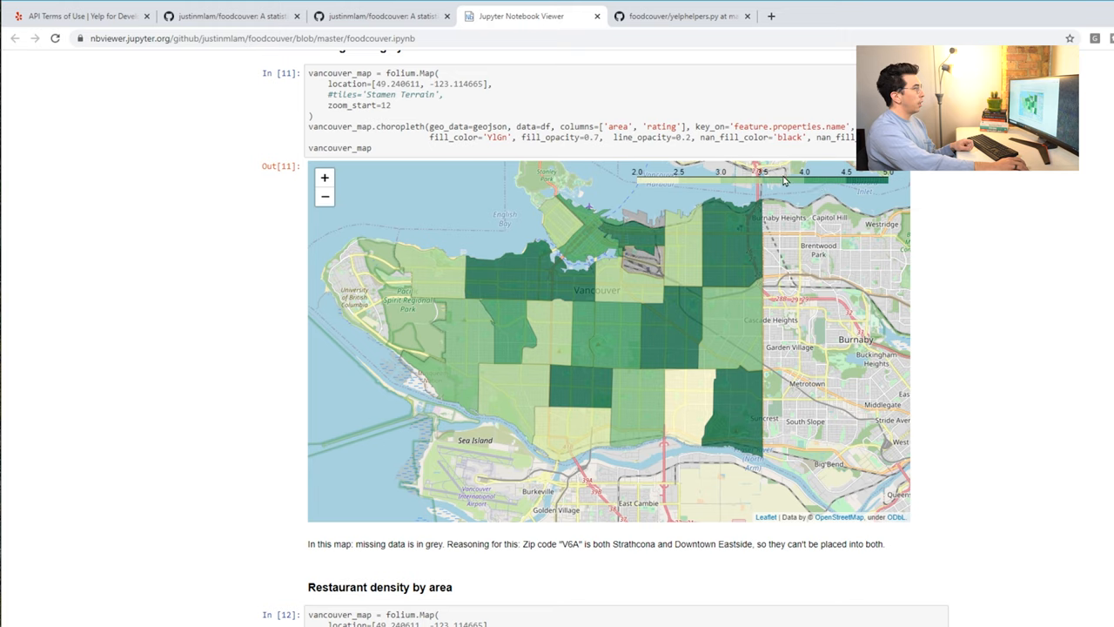
mouse_move(870, 188)
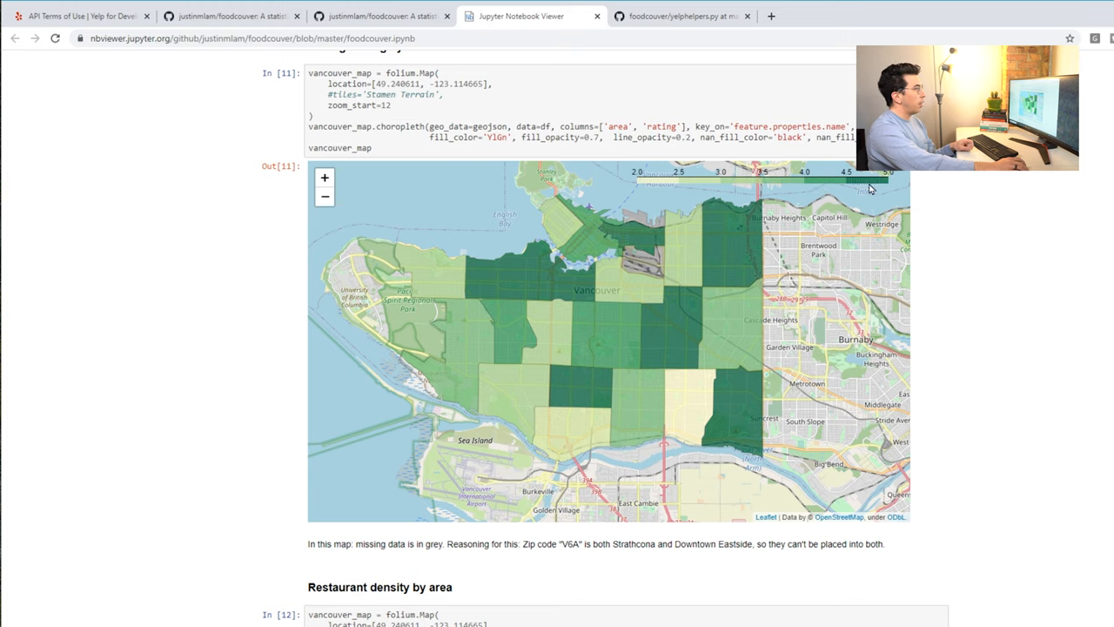
mouse_move(731, 432)
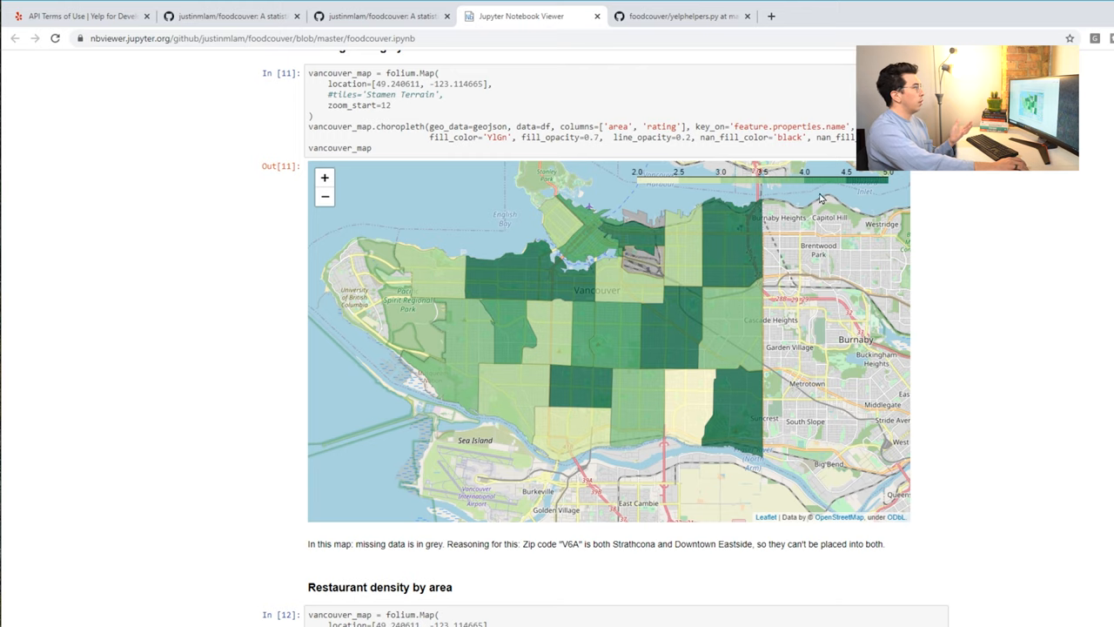
mouse_move(1016, 254)
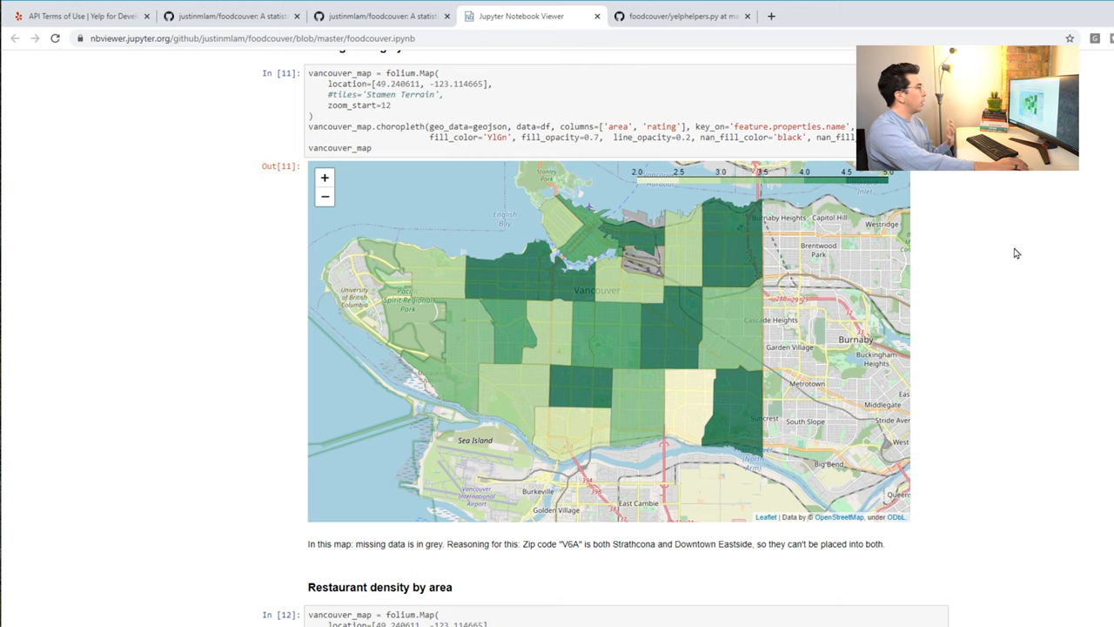
scroll("up", 3)
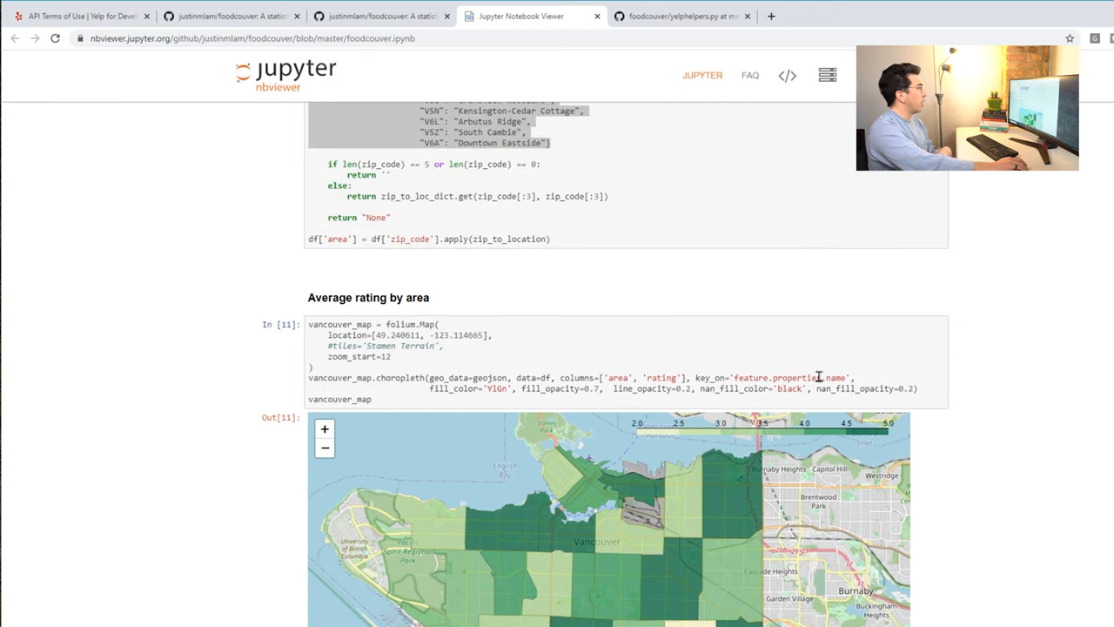
- Scroll down through the restaurant density and average price choropleth maps of Vancouver
scroll("down", 3)
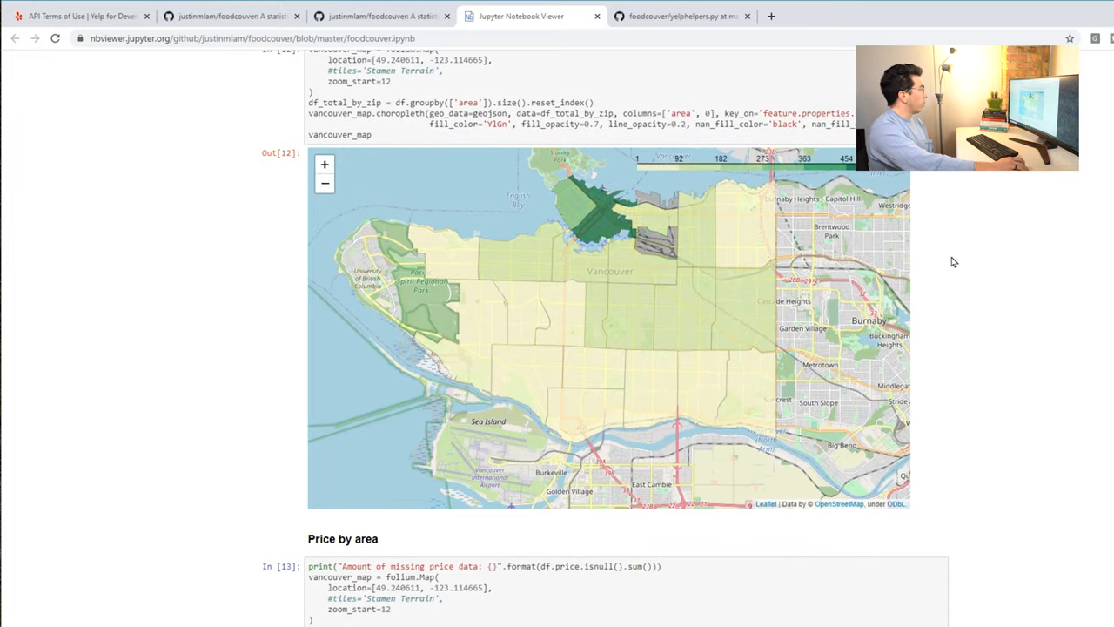
scroll("up", 3)
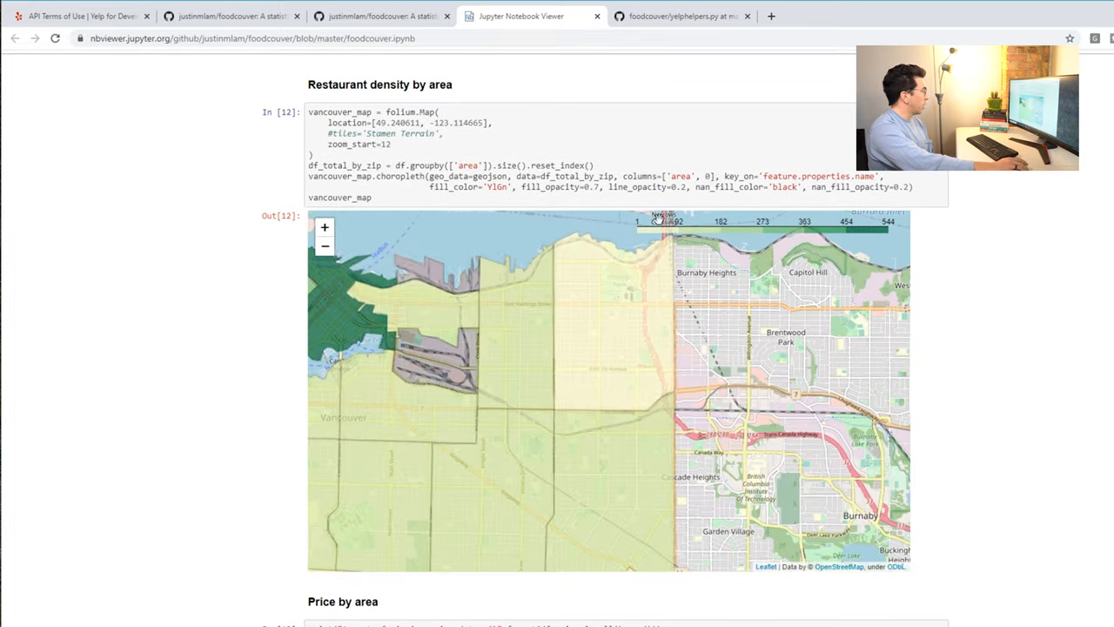
scroll("down", 3)
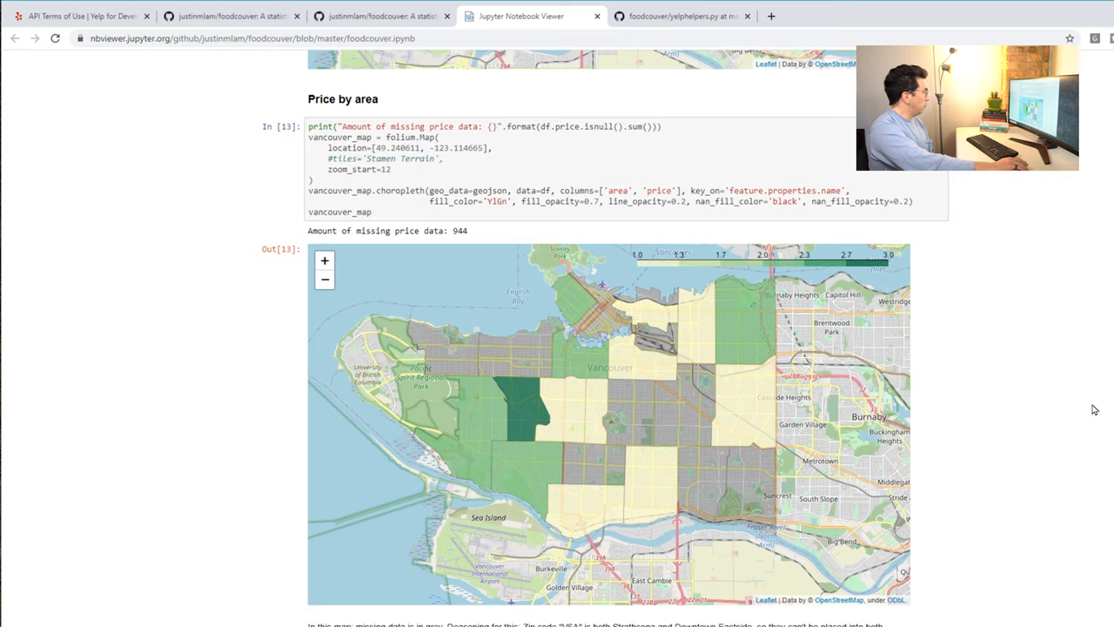
scroll("down", 3)
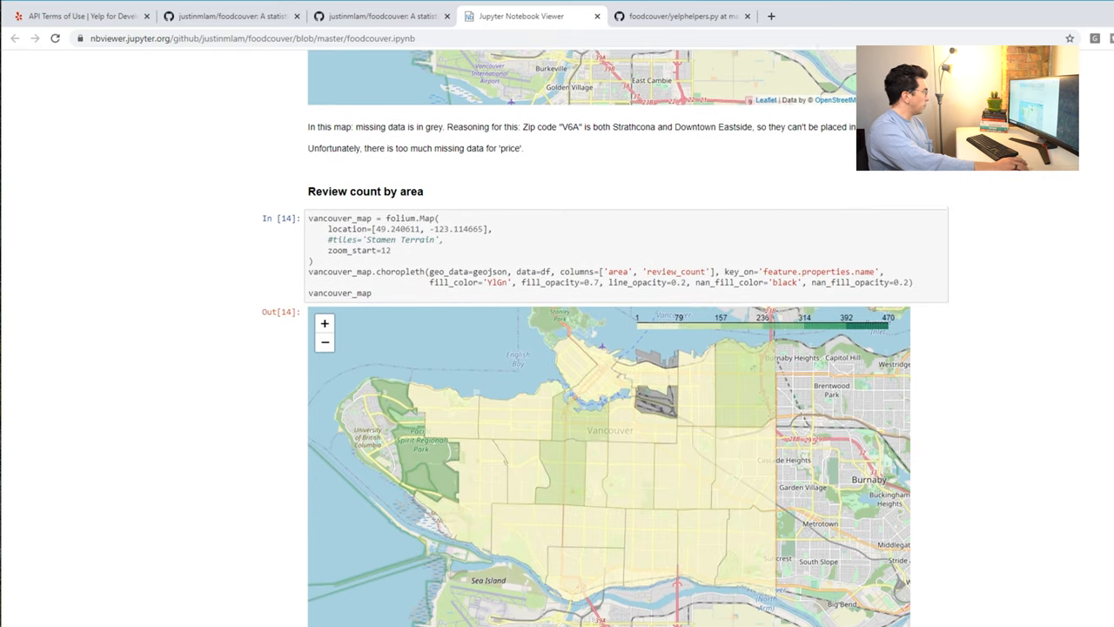
scroll("down", 3)
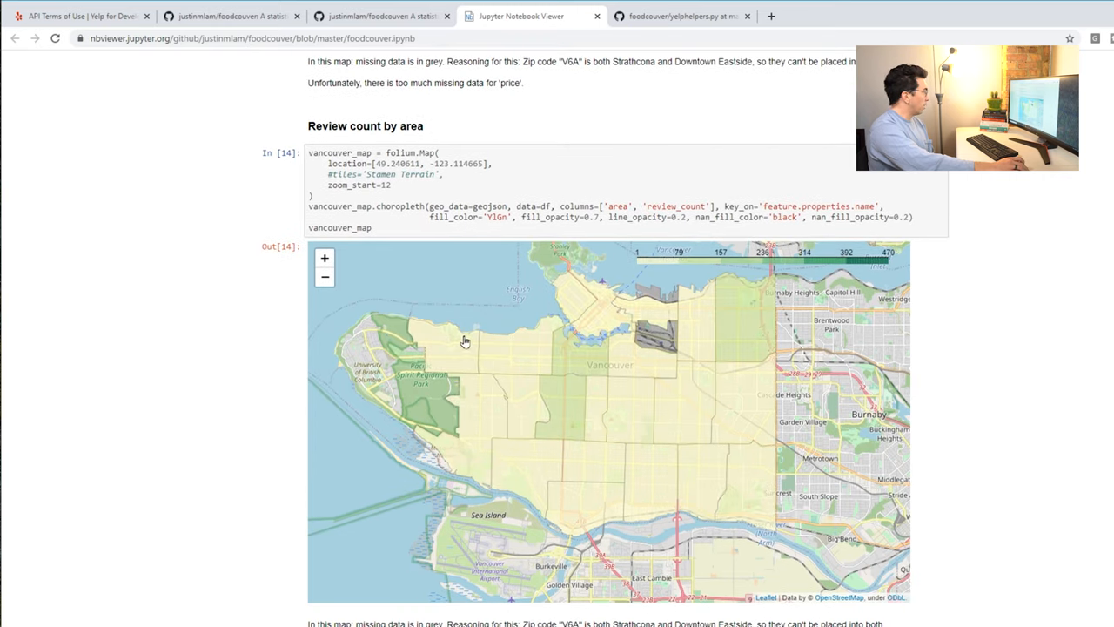
mouse_move(1043, 310)
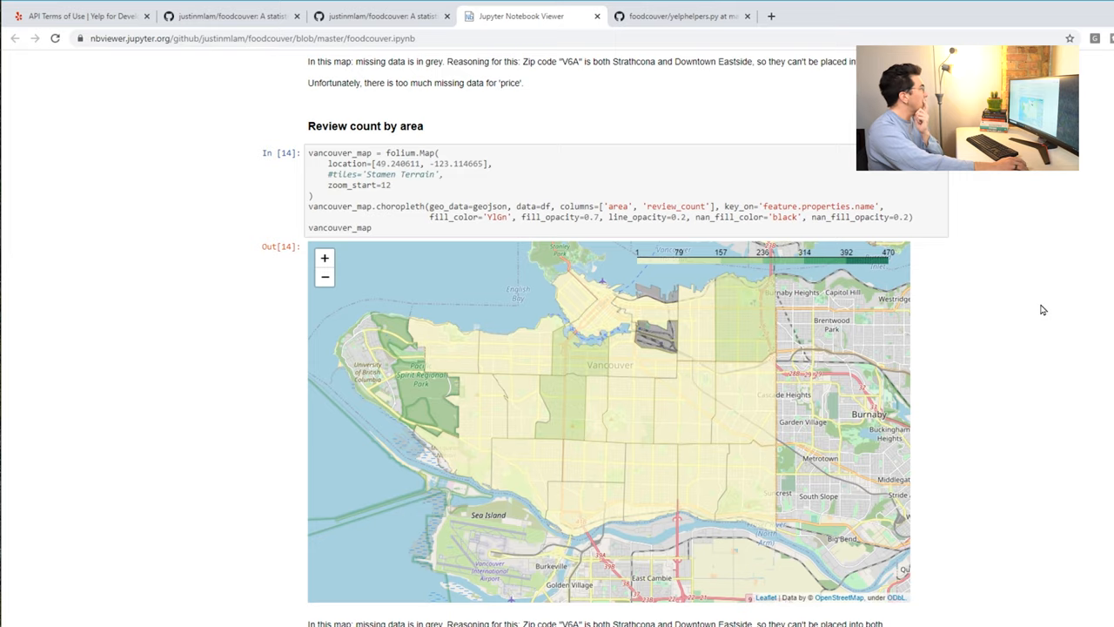
- Scroll back over the price map and down to the review count by area map
scroll("up", 3)
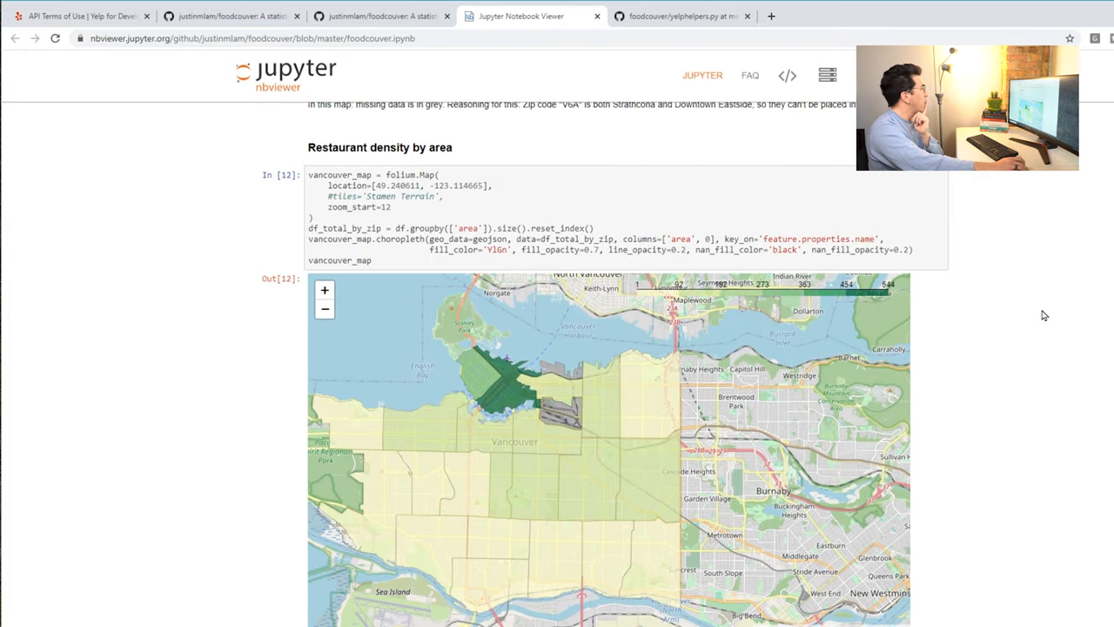
scroll("up", 3)
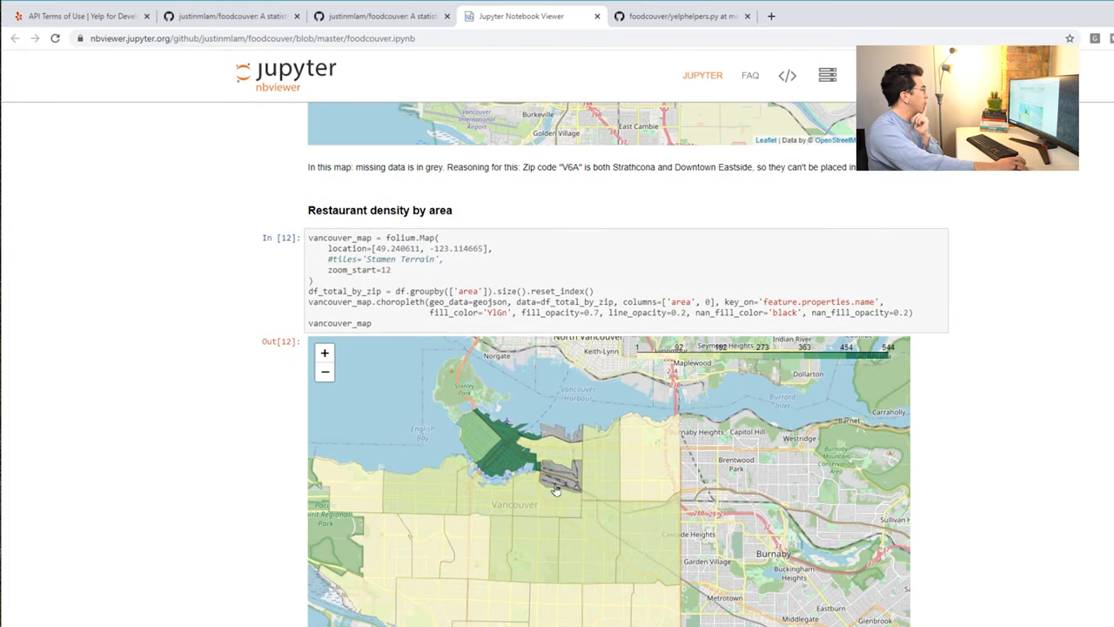
scroll("down", 3)
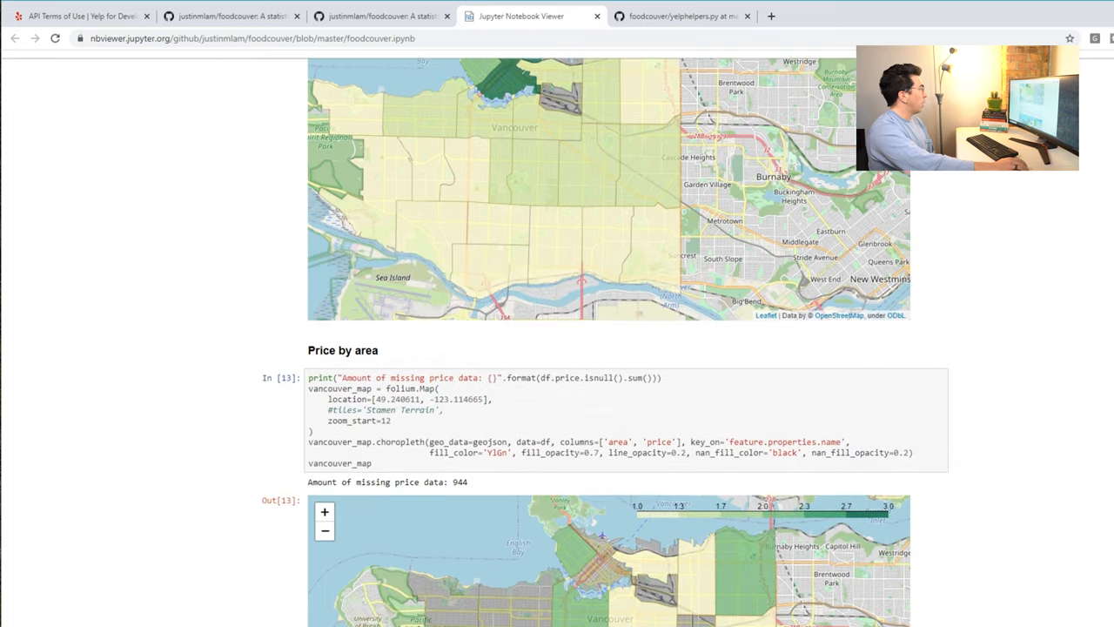
scroll("down", 3)
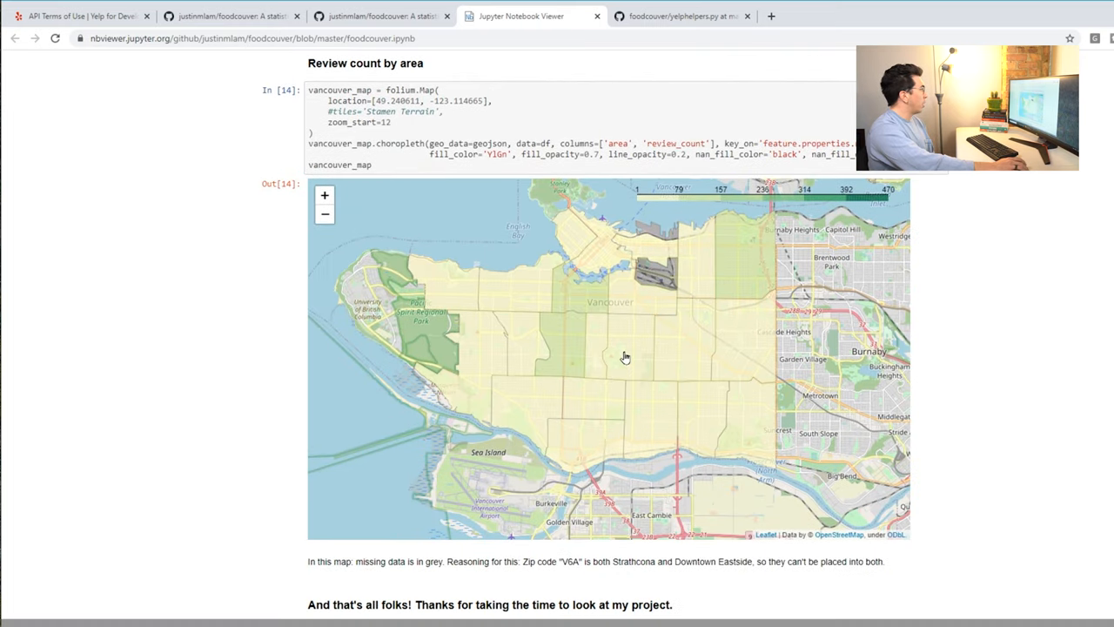
mouse_move(583, 235)
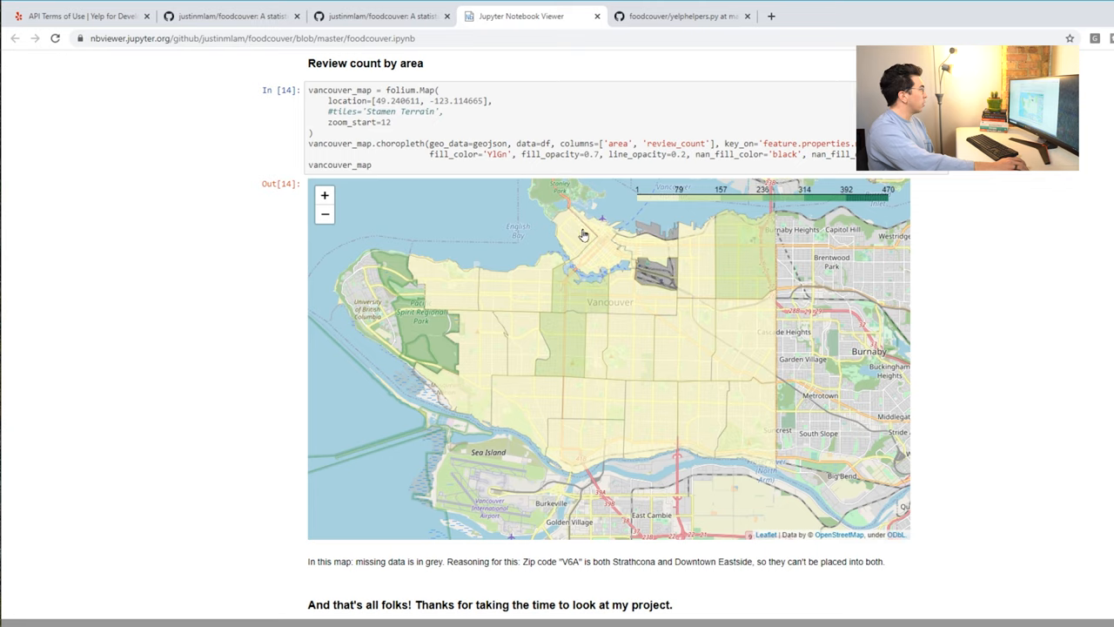
mouse_move(1017, 345)
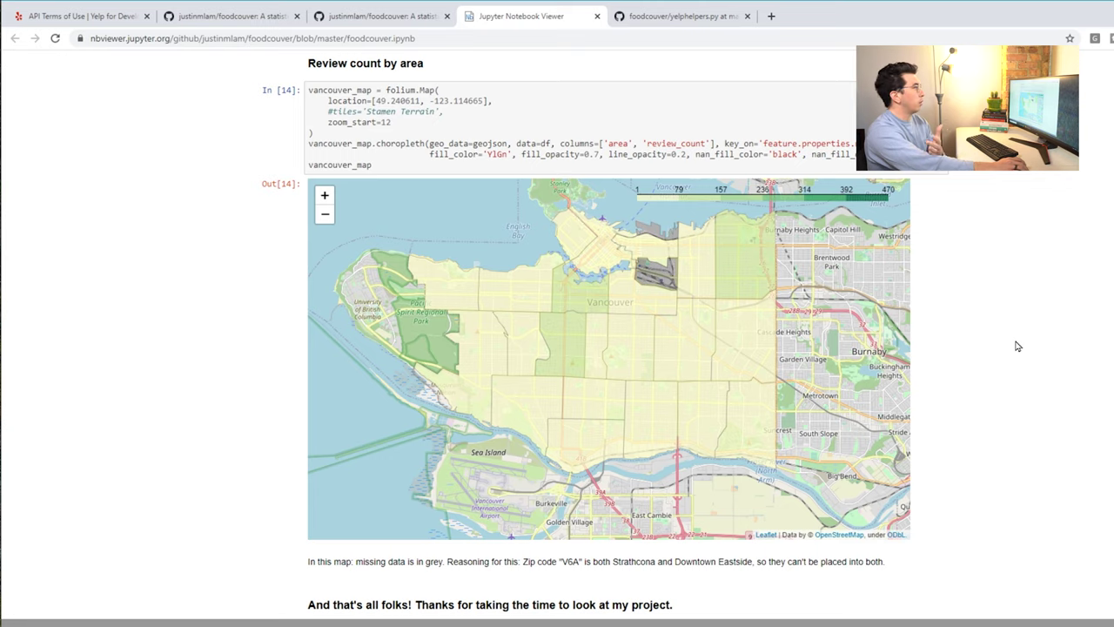
- Return to the Review count by area heading, then down to the closing 'And that's all folks!' message
scroll("up", 3)
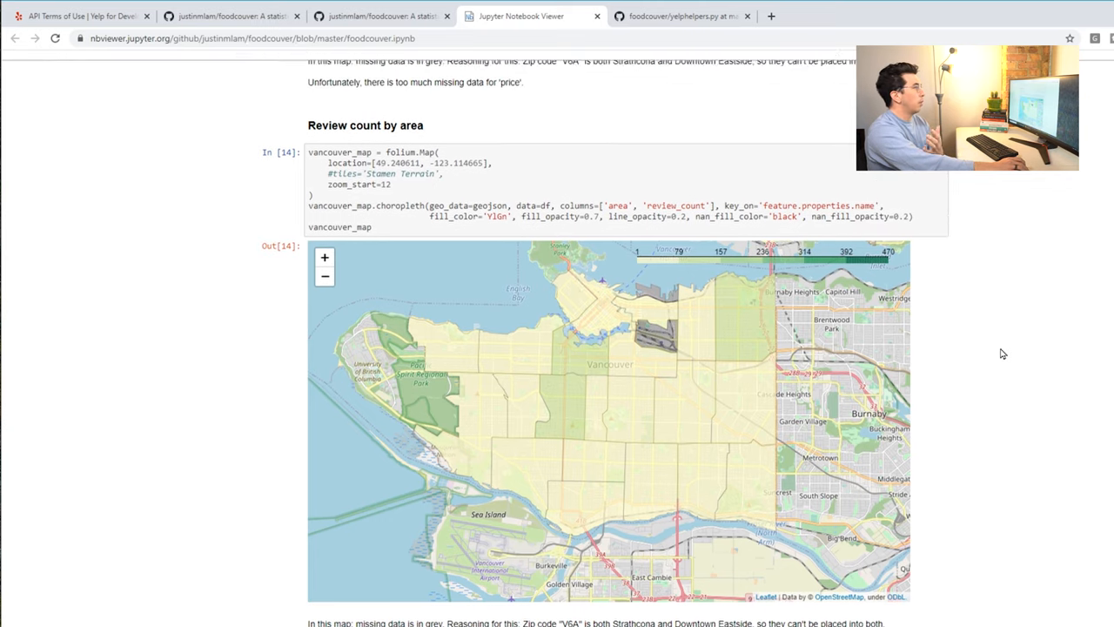
scroll("up", 3)
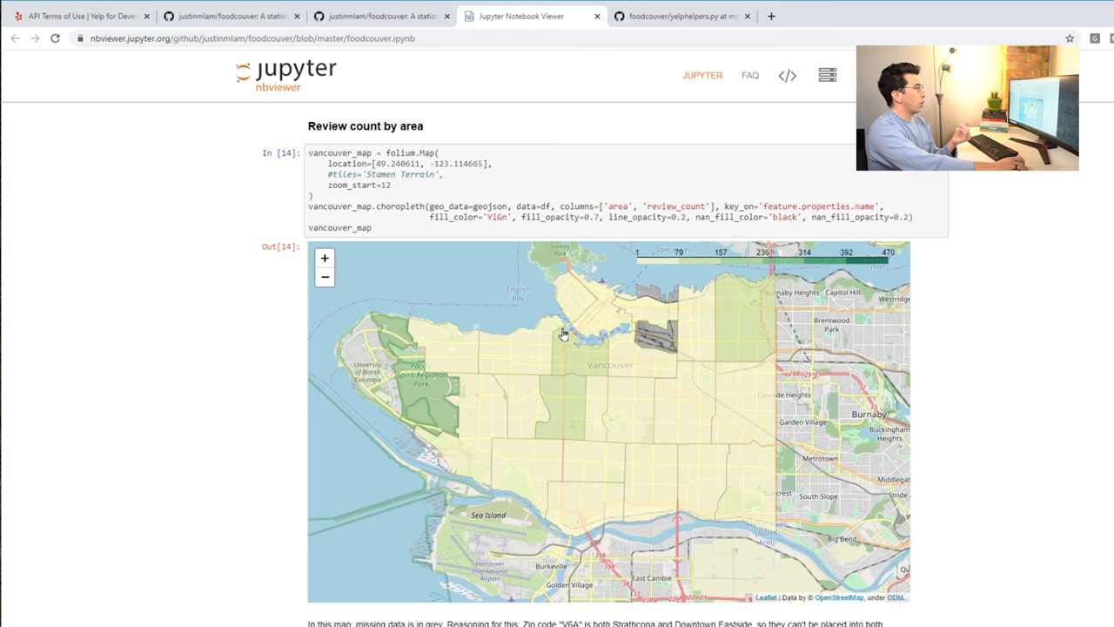
scroll("down", 3)
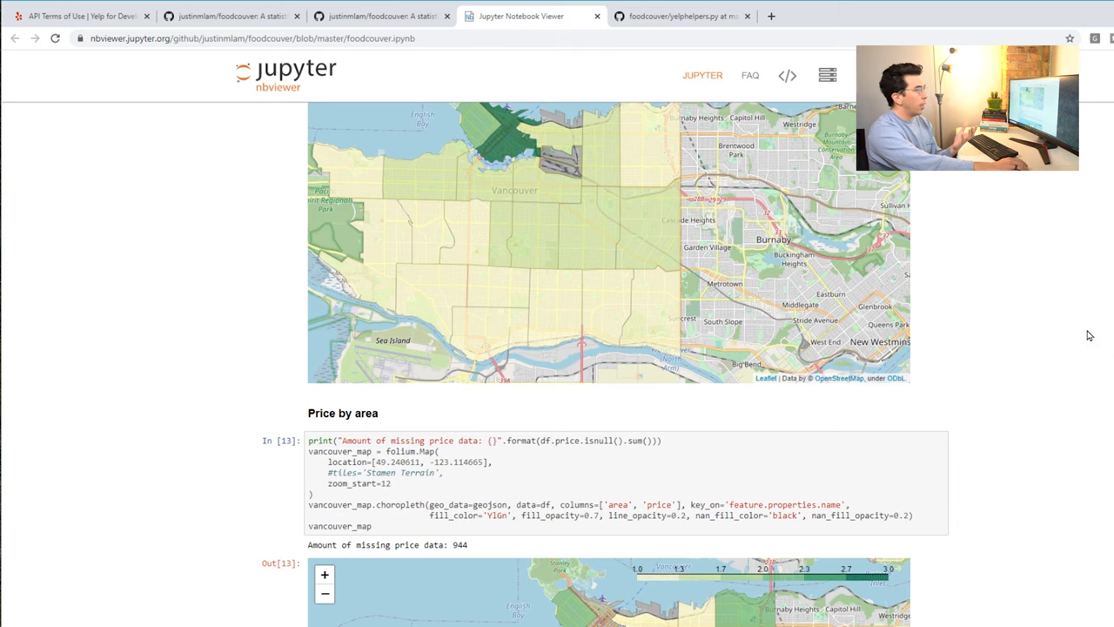
scroll("down", 3)
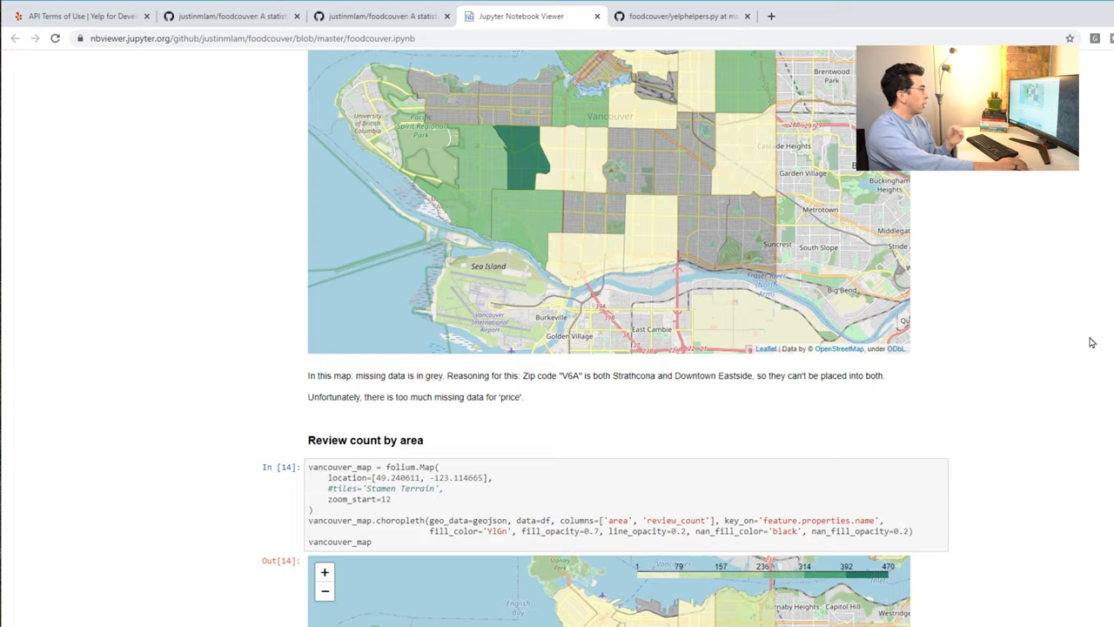
scroll("down", 3)
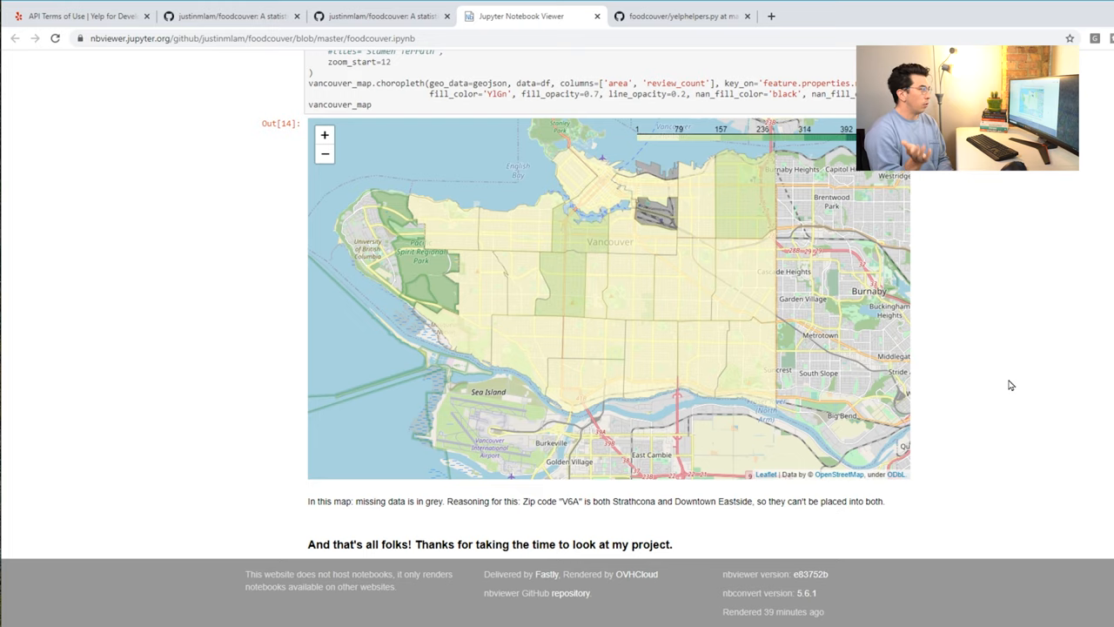
mouse_move(794, 303)
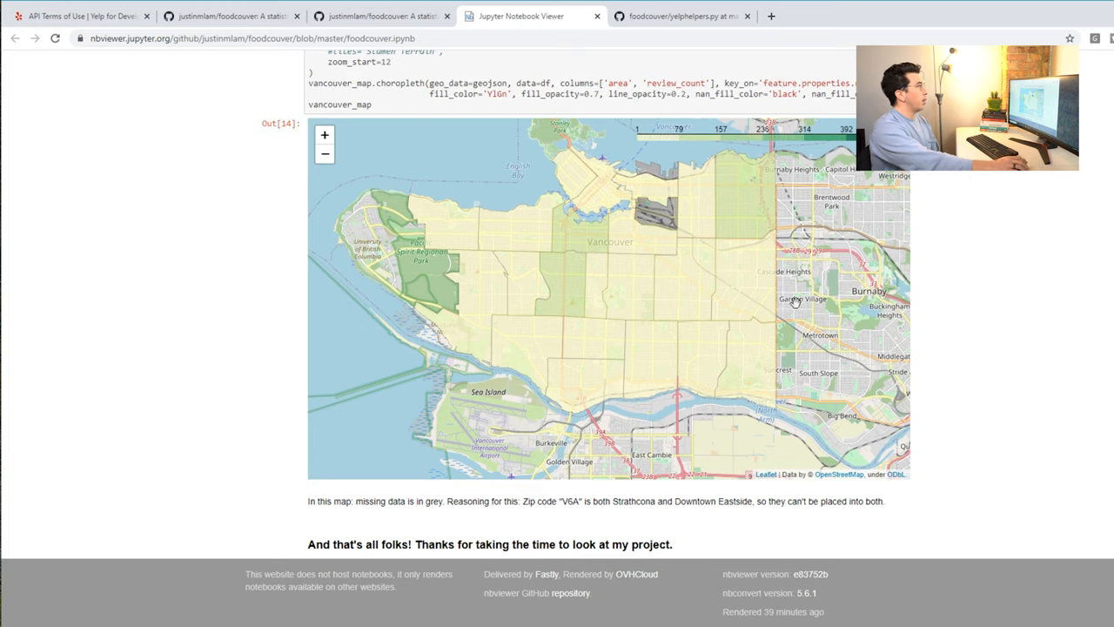
scroll("up", 3)
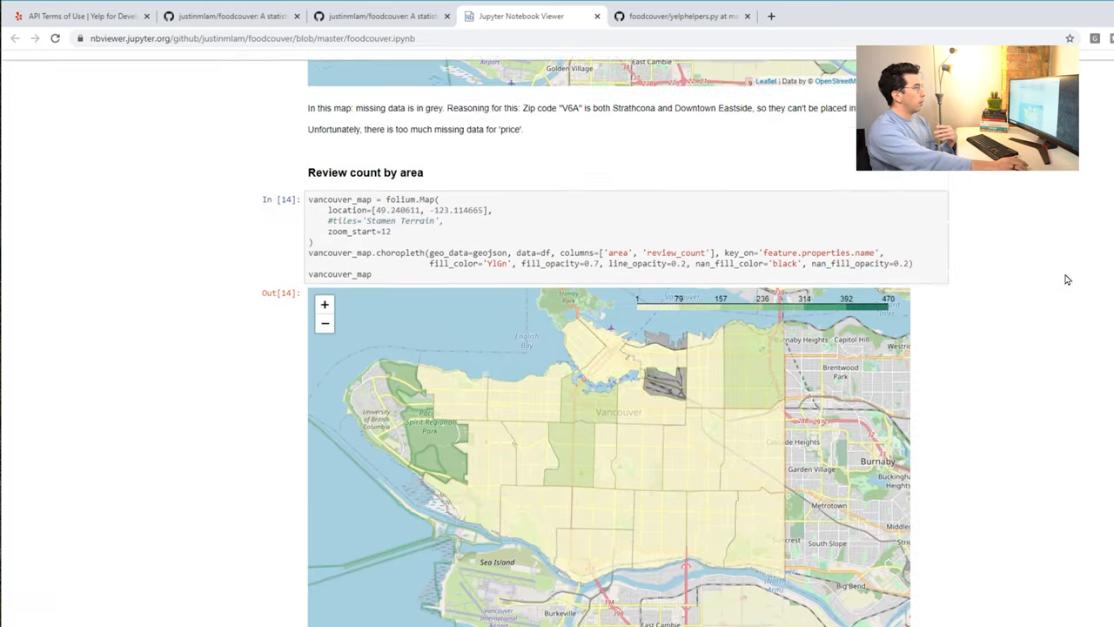
scroll("up", 3)
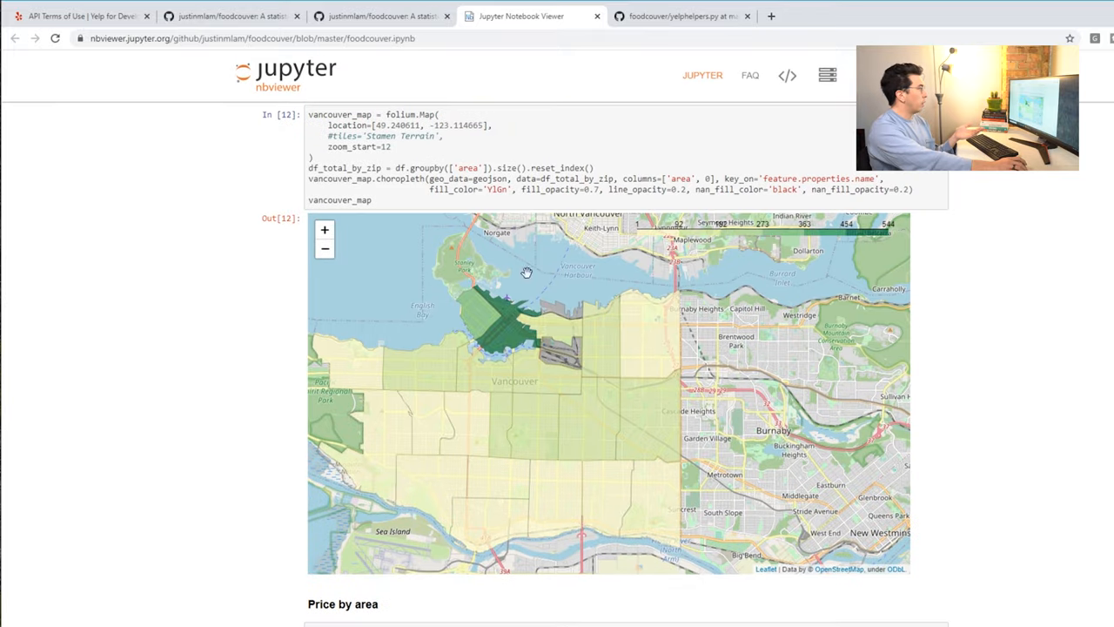
scroll("down", 3)
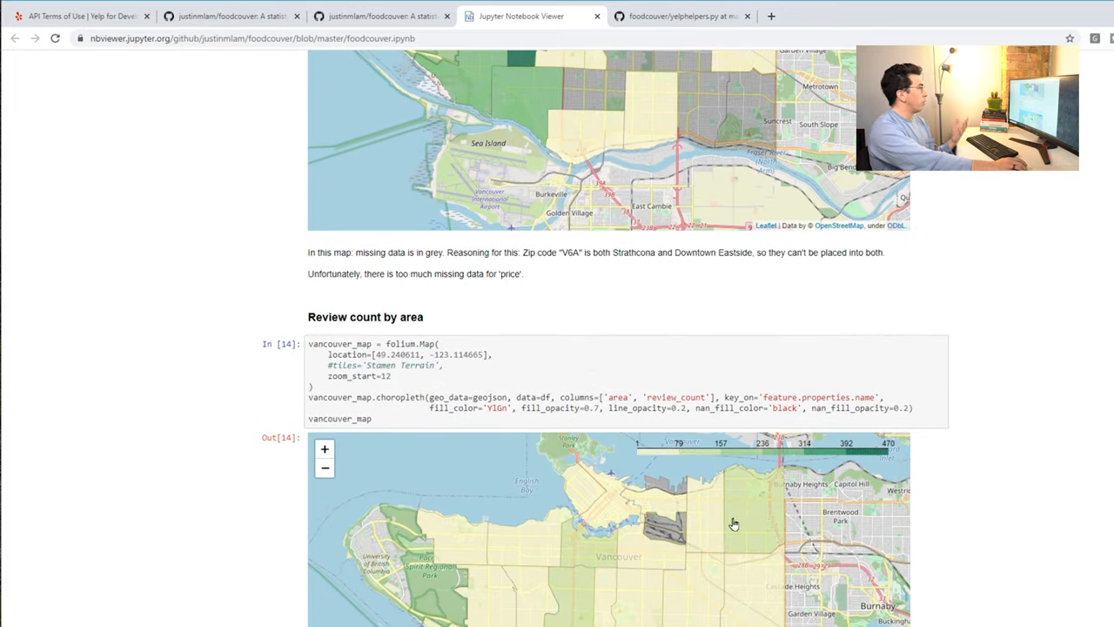
scroll("down", 3)
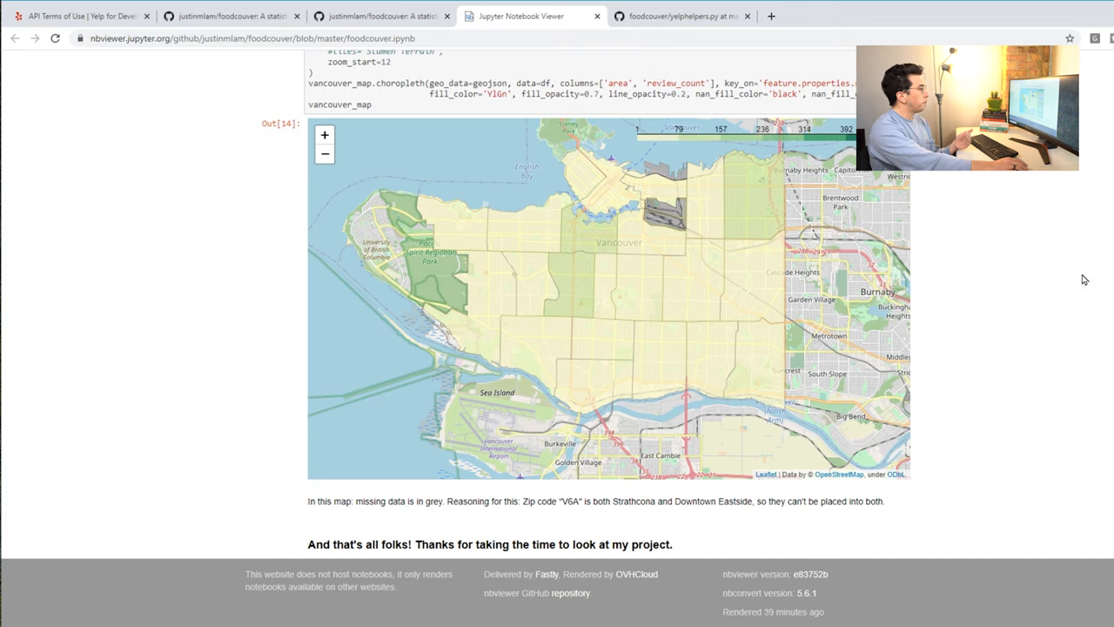
mouse_move(1045, 275)
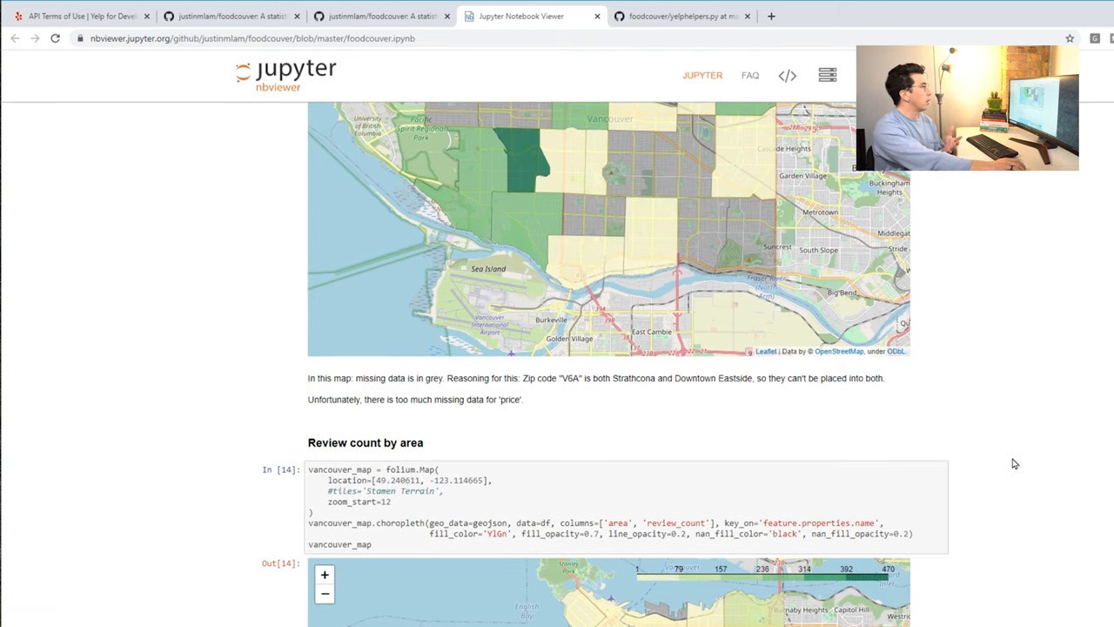
- Scroll back up past the rating map to the category bar charts and Geographic Data cells
scroll("up", 3)
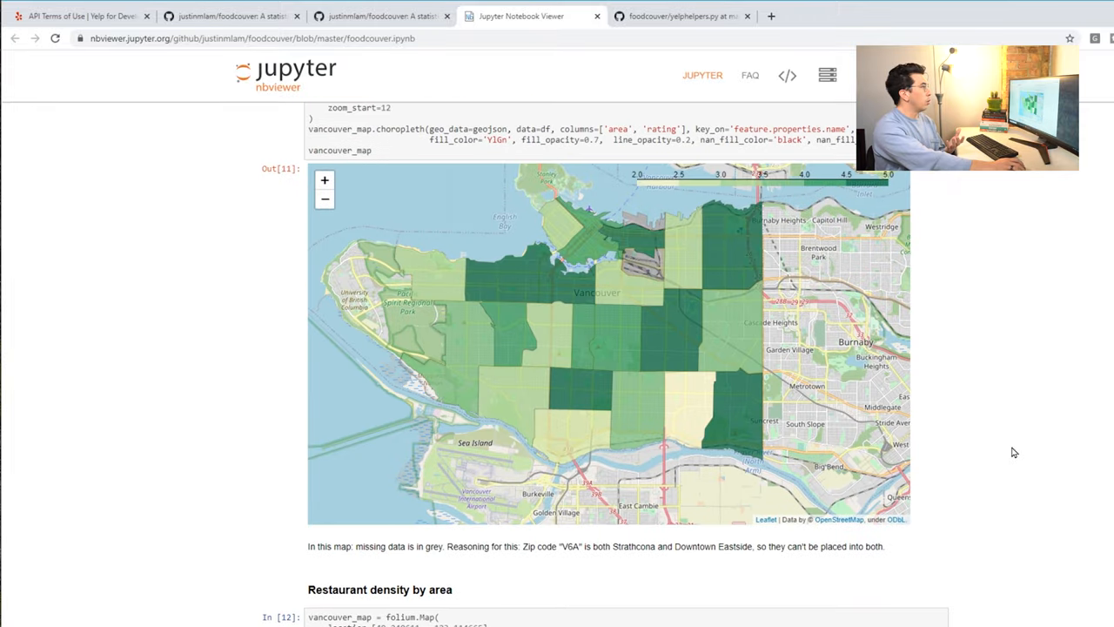
scroll("down", 3)
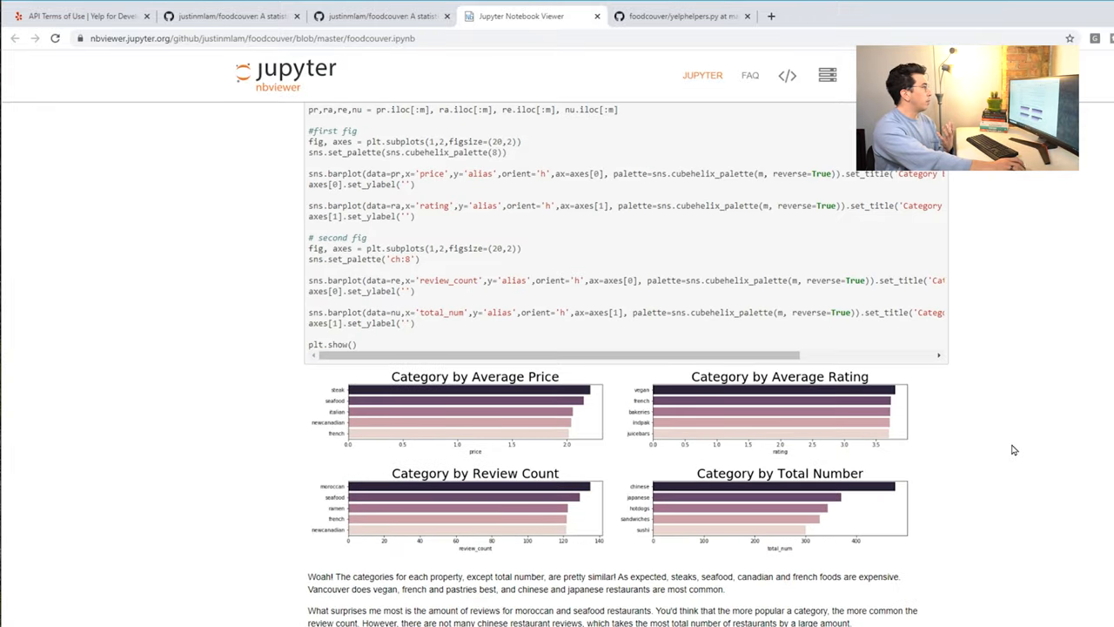
scroll("up", 3)
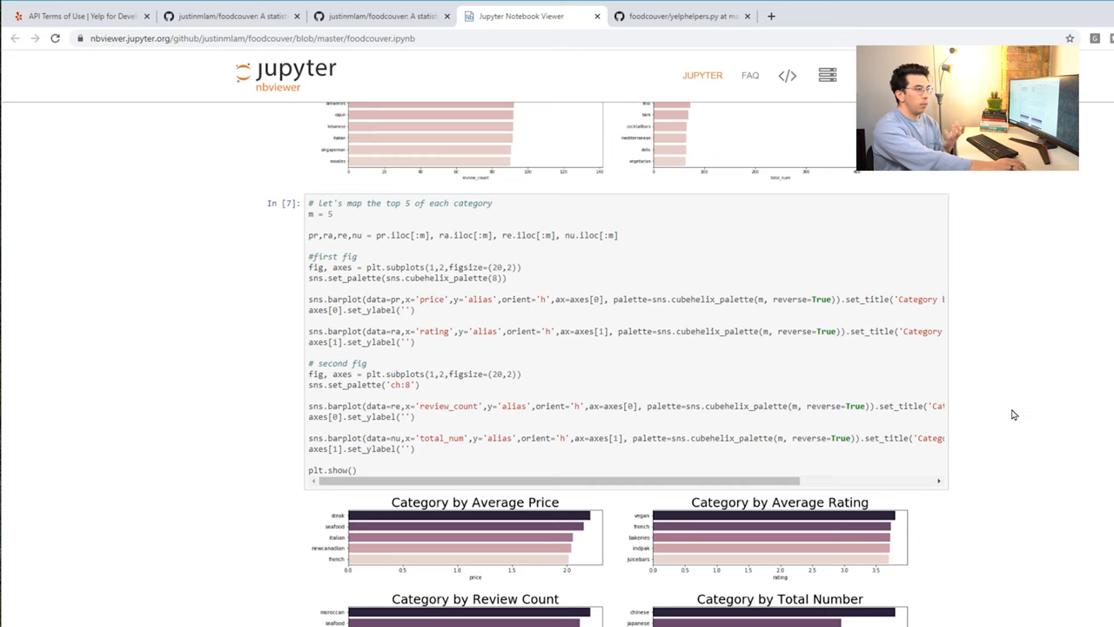
scroll("down", 3)
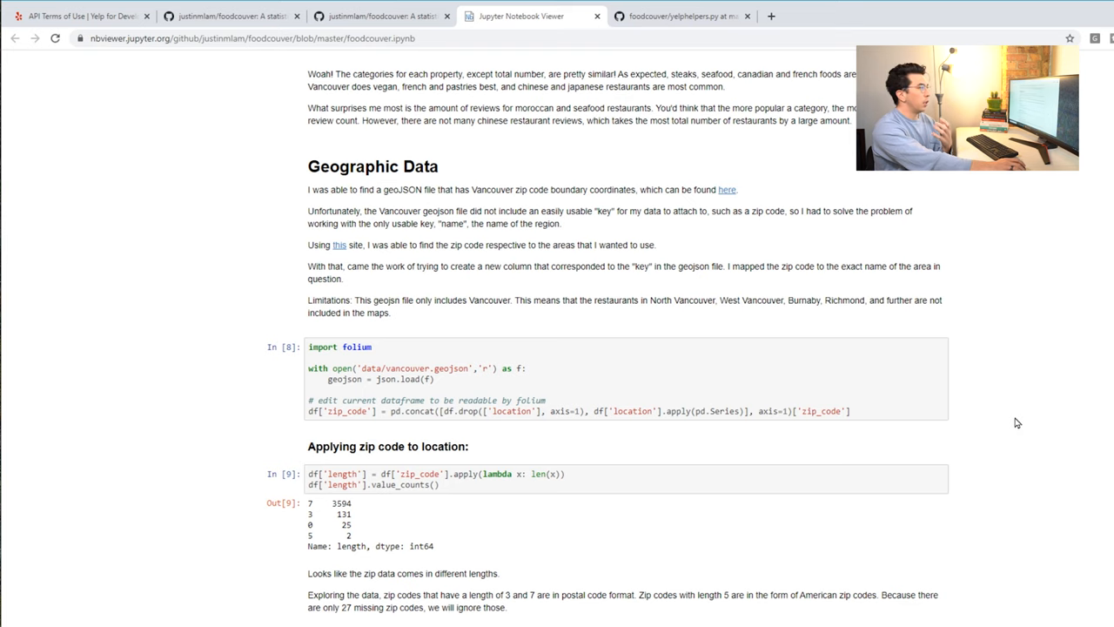
scroll("up", 3)
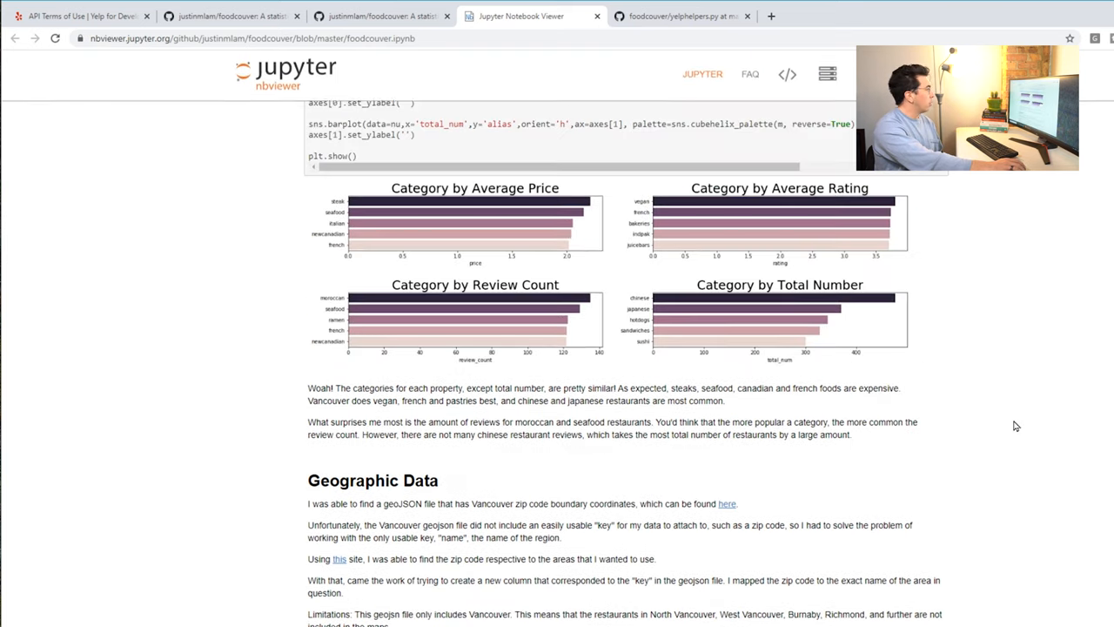
scroll("up", 3)
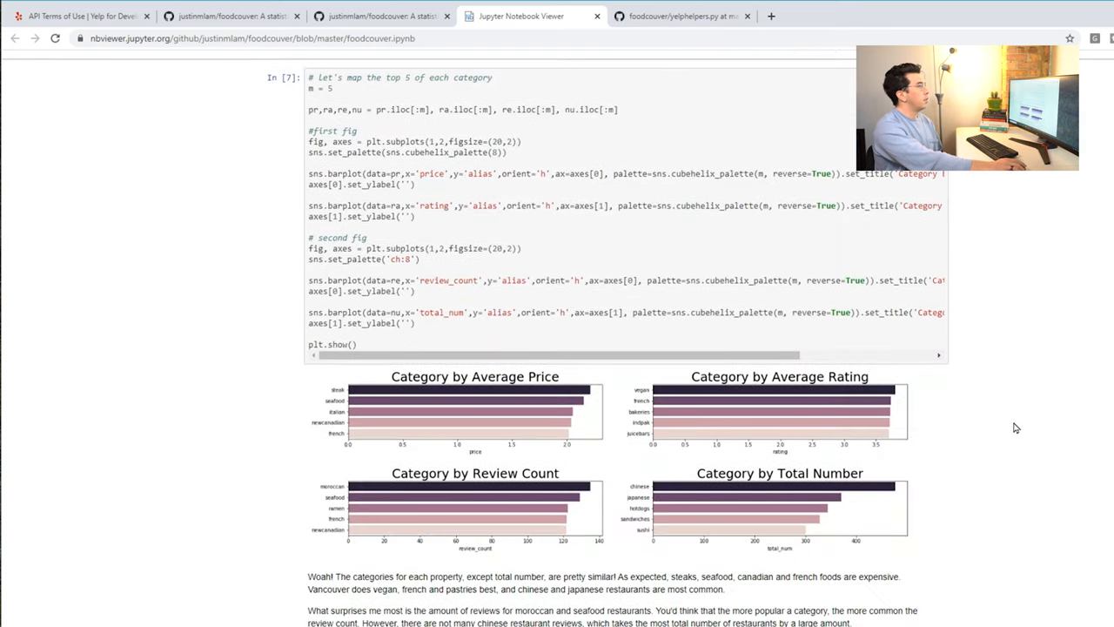
- Scroll down again to the final review count map and the notebook's closing text
scroll("down", 3)
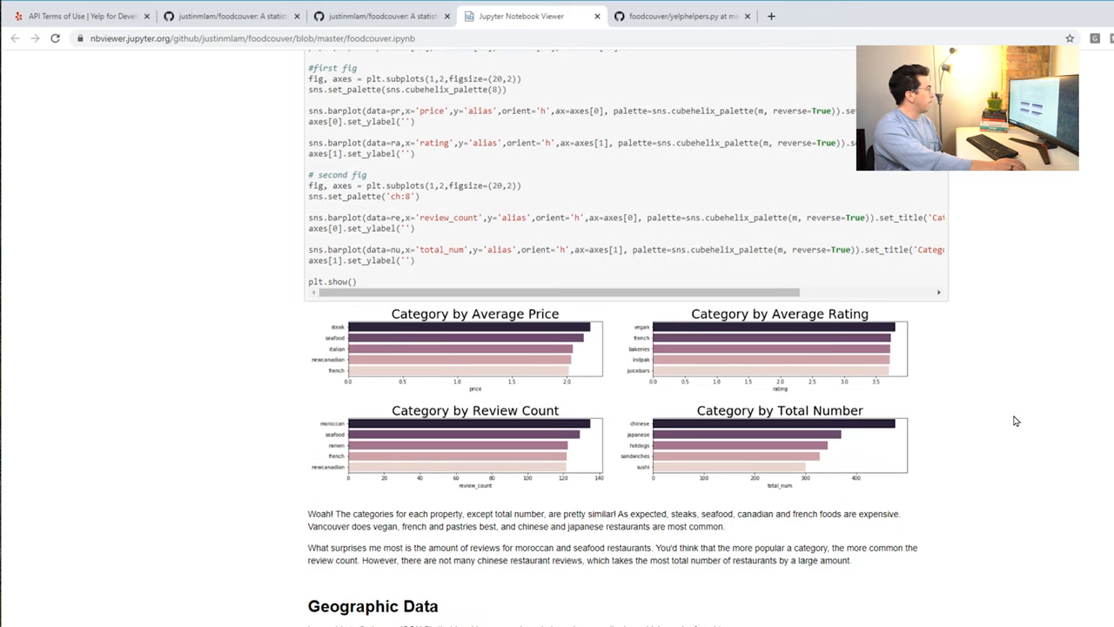
scroll("down", 3)
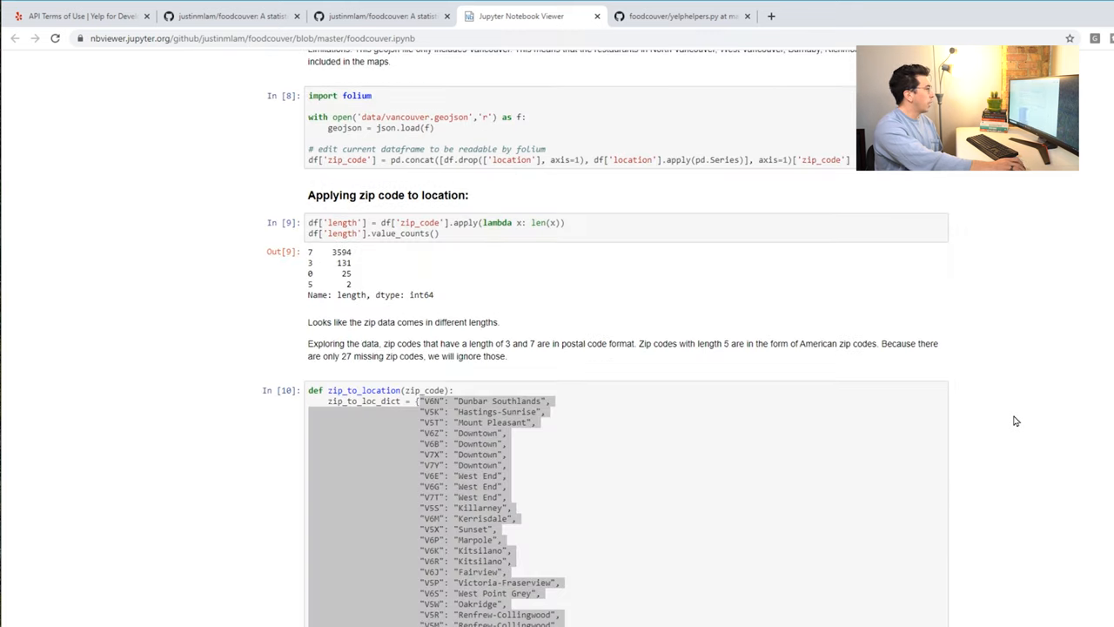
scroll("down", 3)
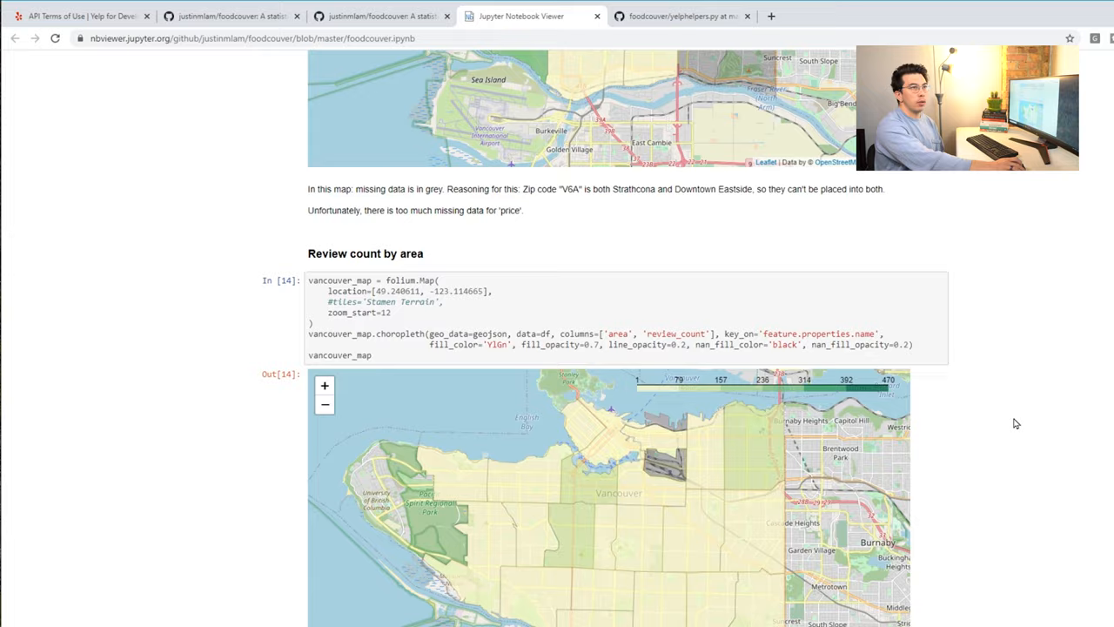
scroll("down", 3)
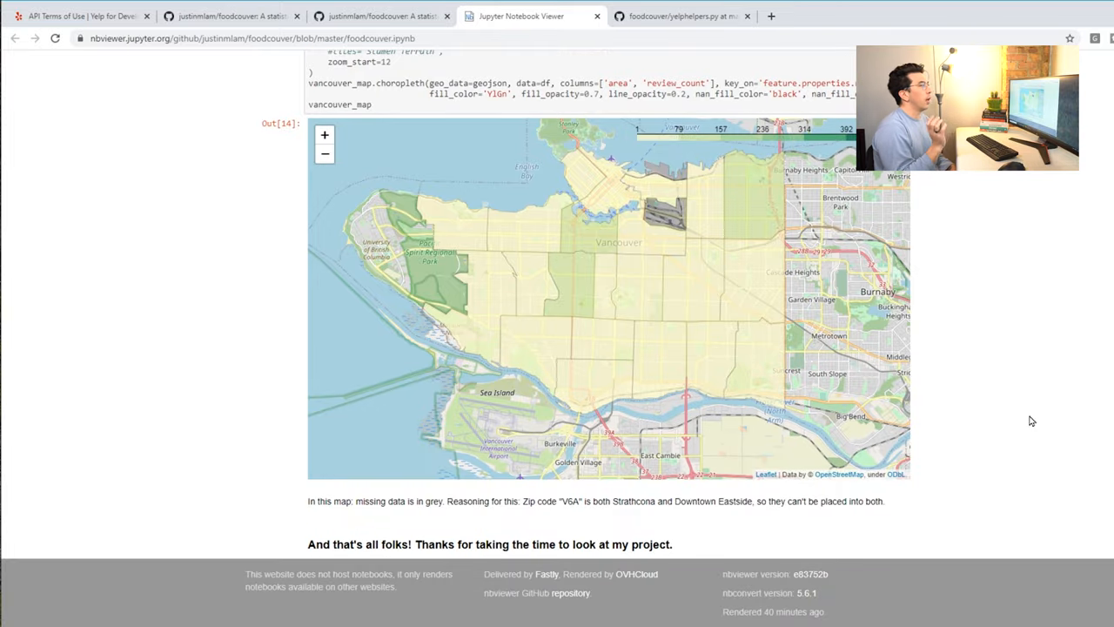